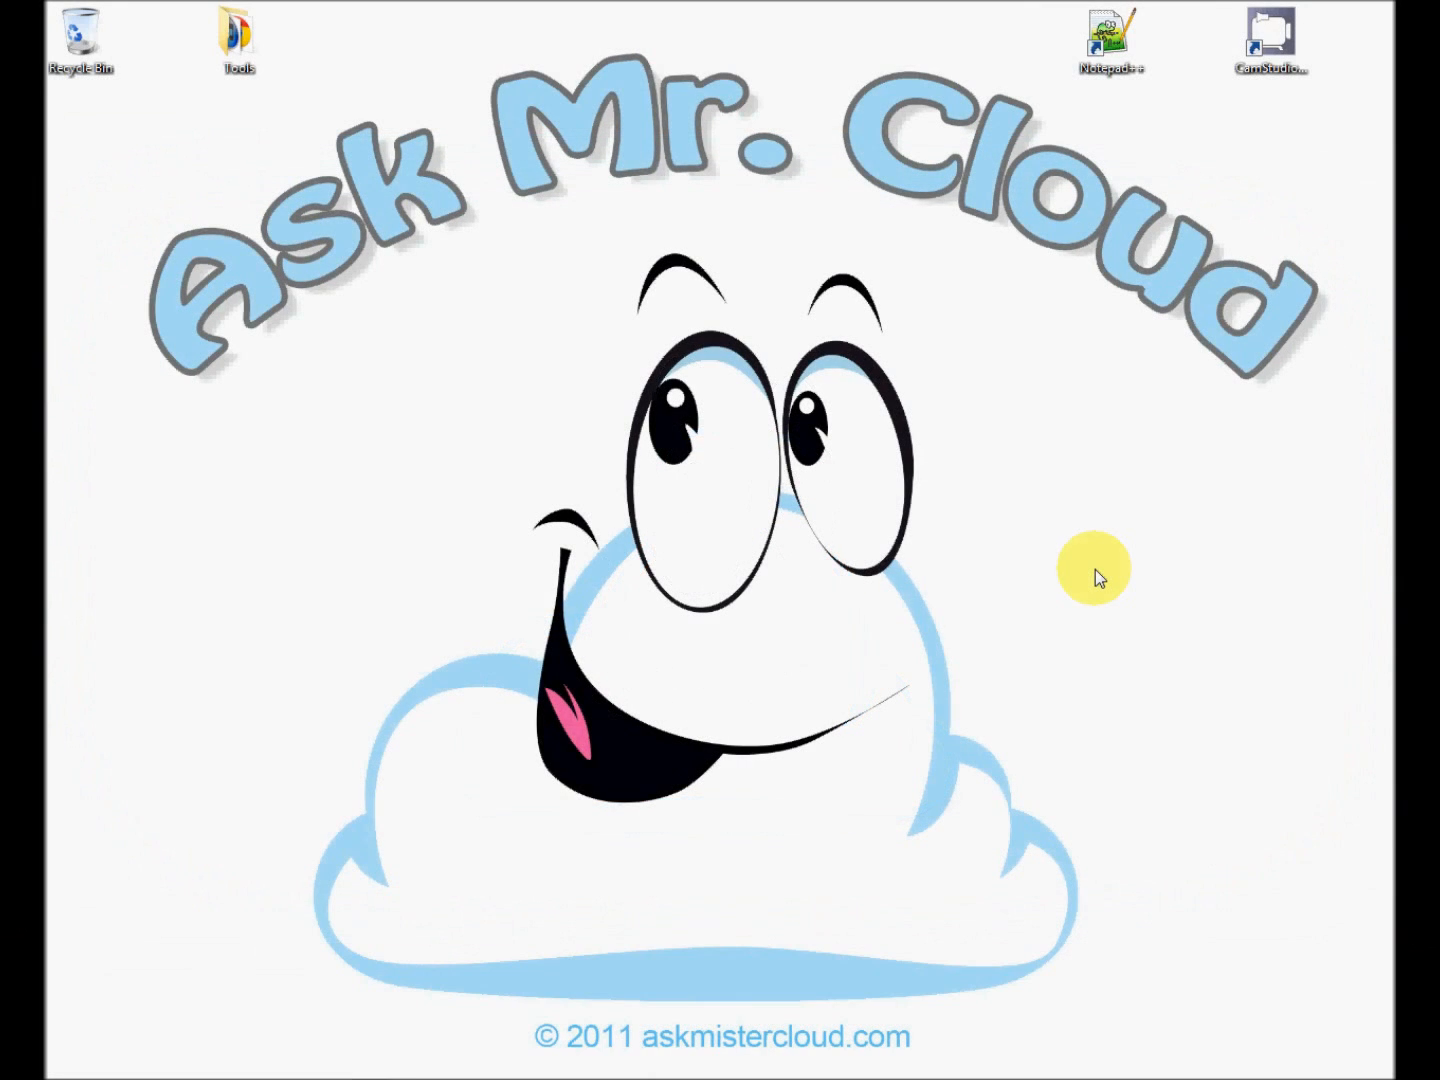
{"action": "mouse_move", "coordinate": [198, 1044]}
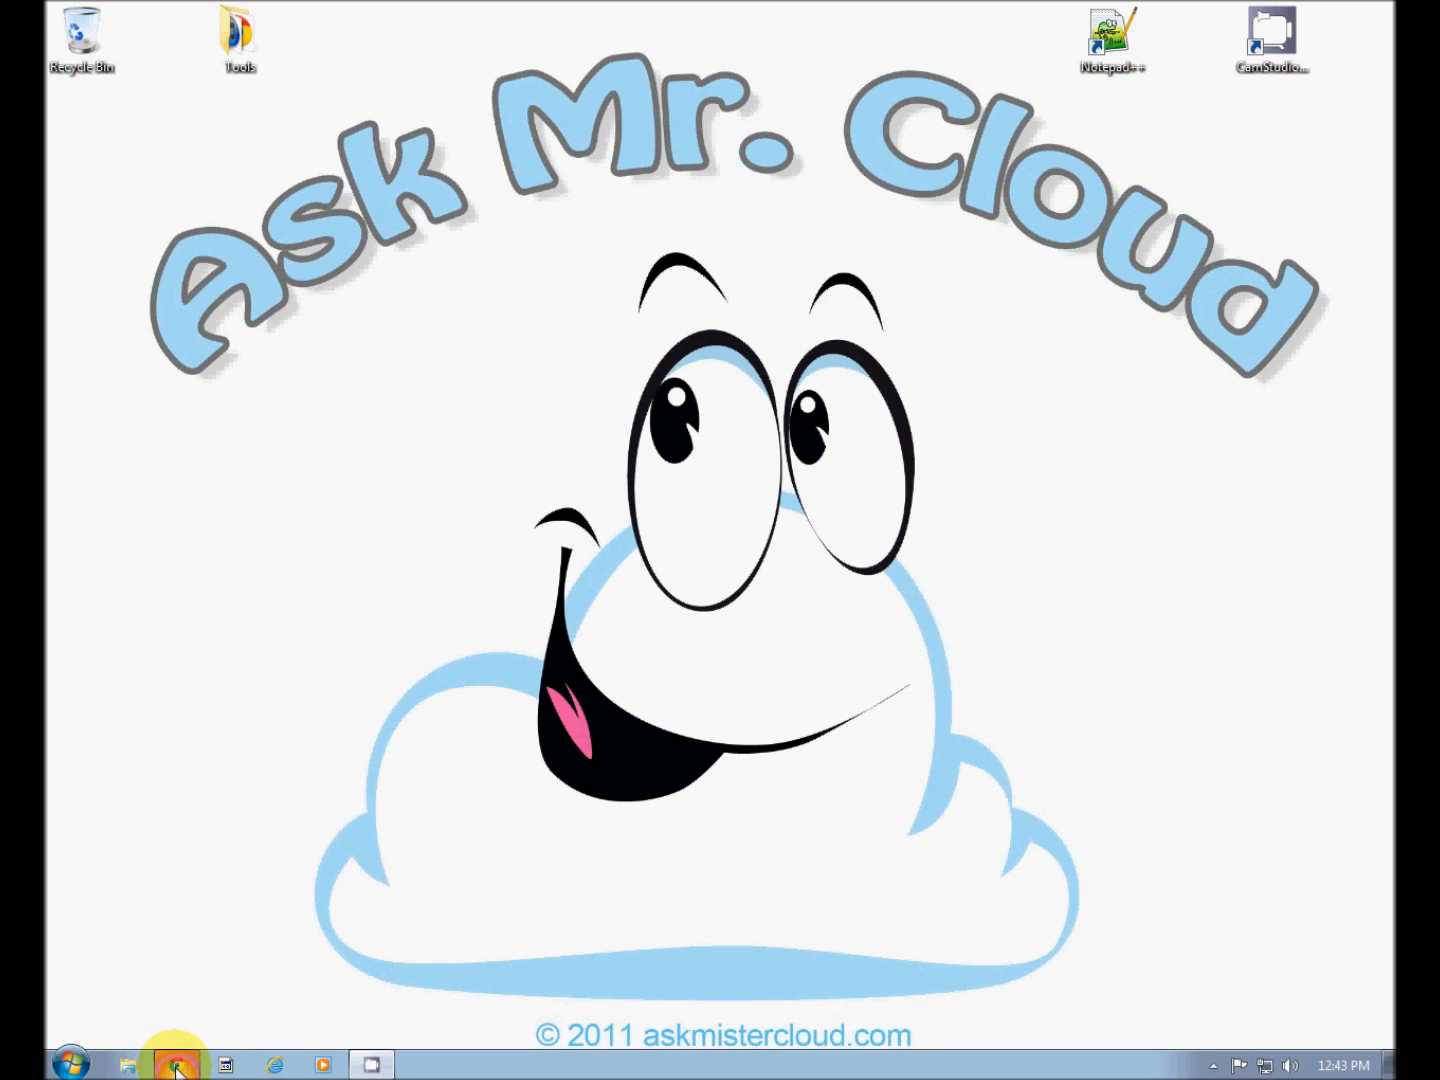
Step: Launch Chrome from the taskbar and navigate to google.com
{"action": "left_click", "coordinate": [176, 1064]}
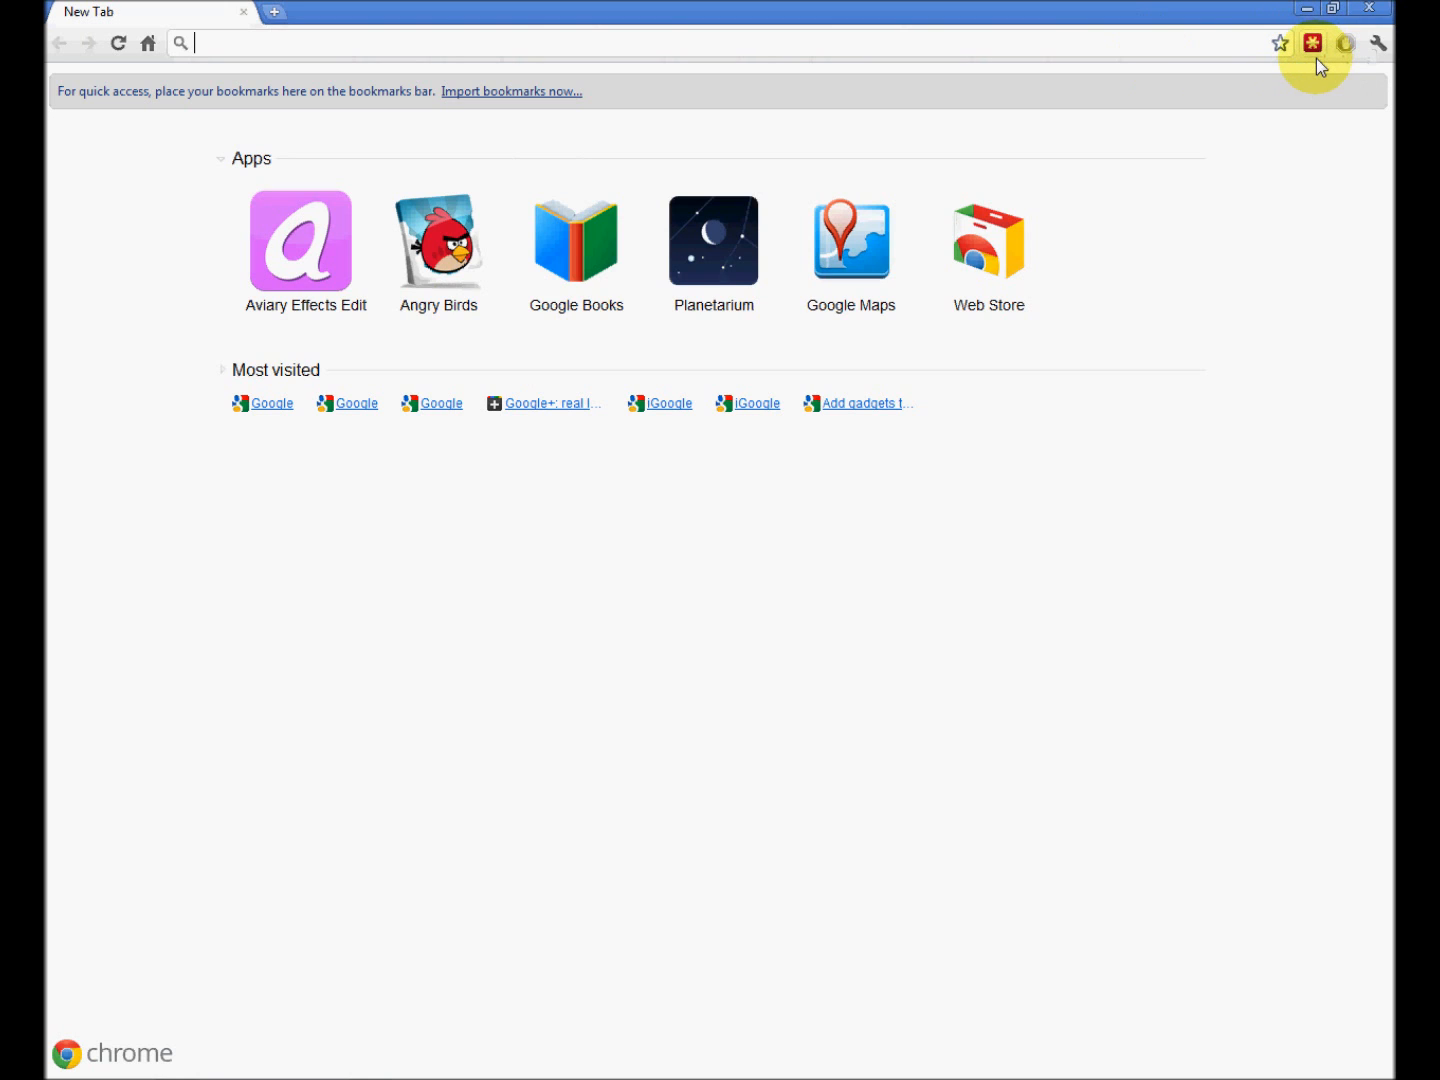
{"action": "mouse_move", "coordinate": [1312, 44]}
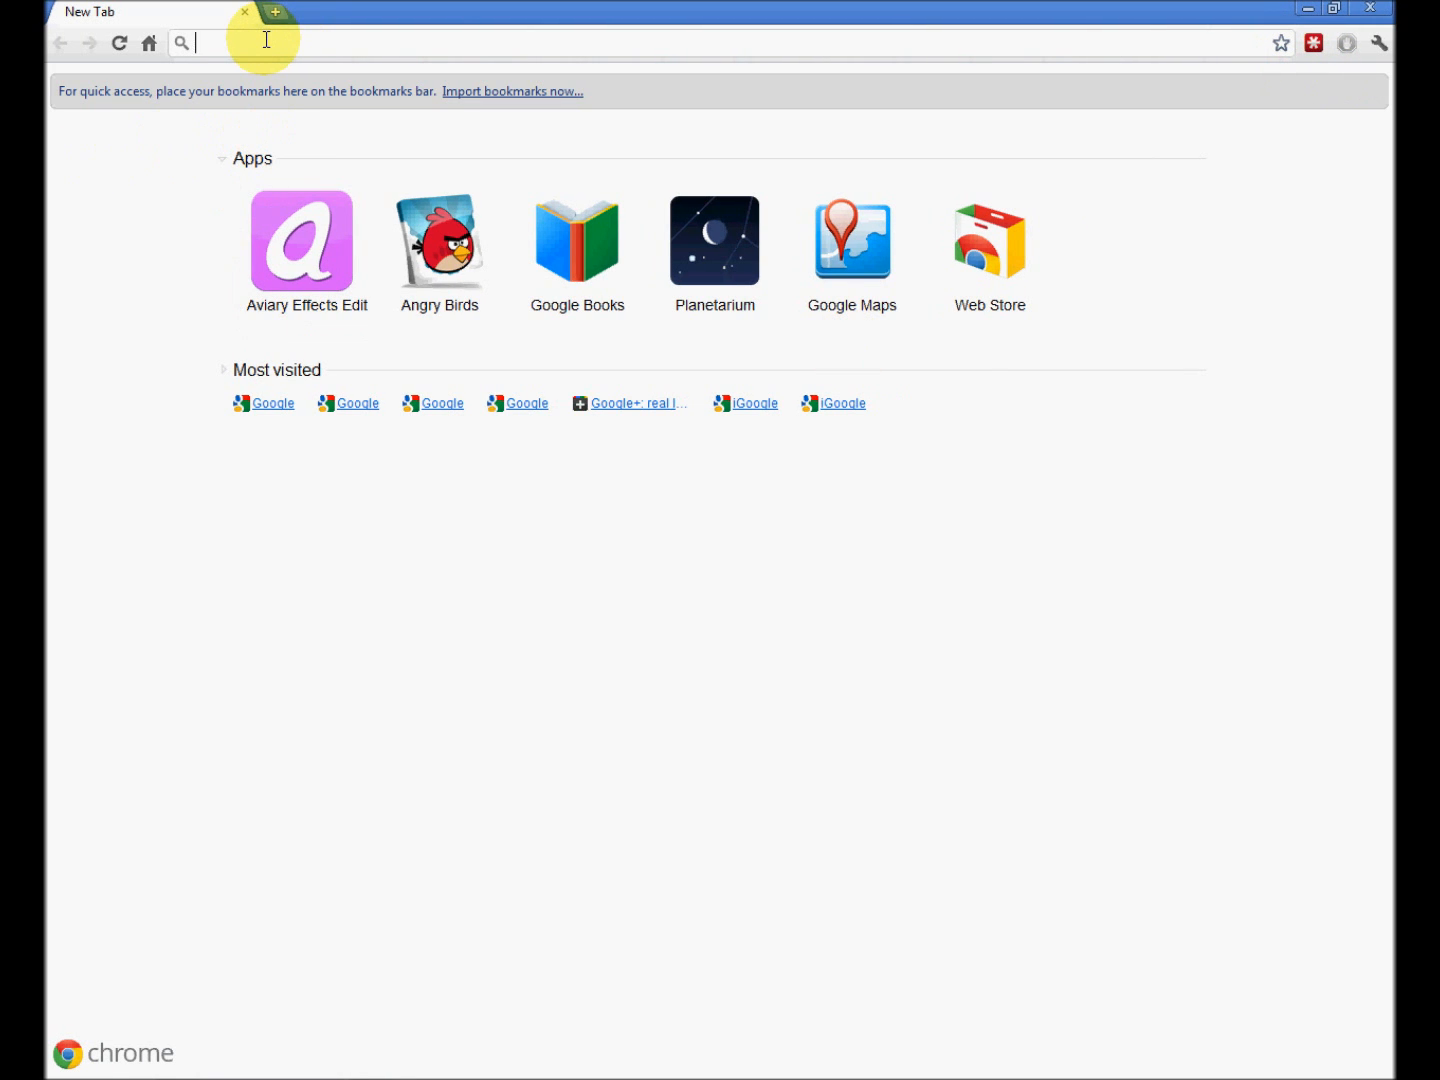
{"action": "type", "text": "google.com"}
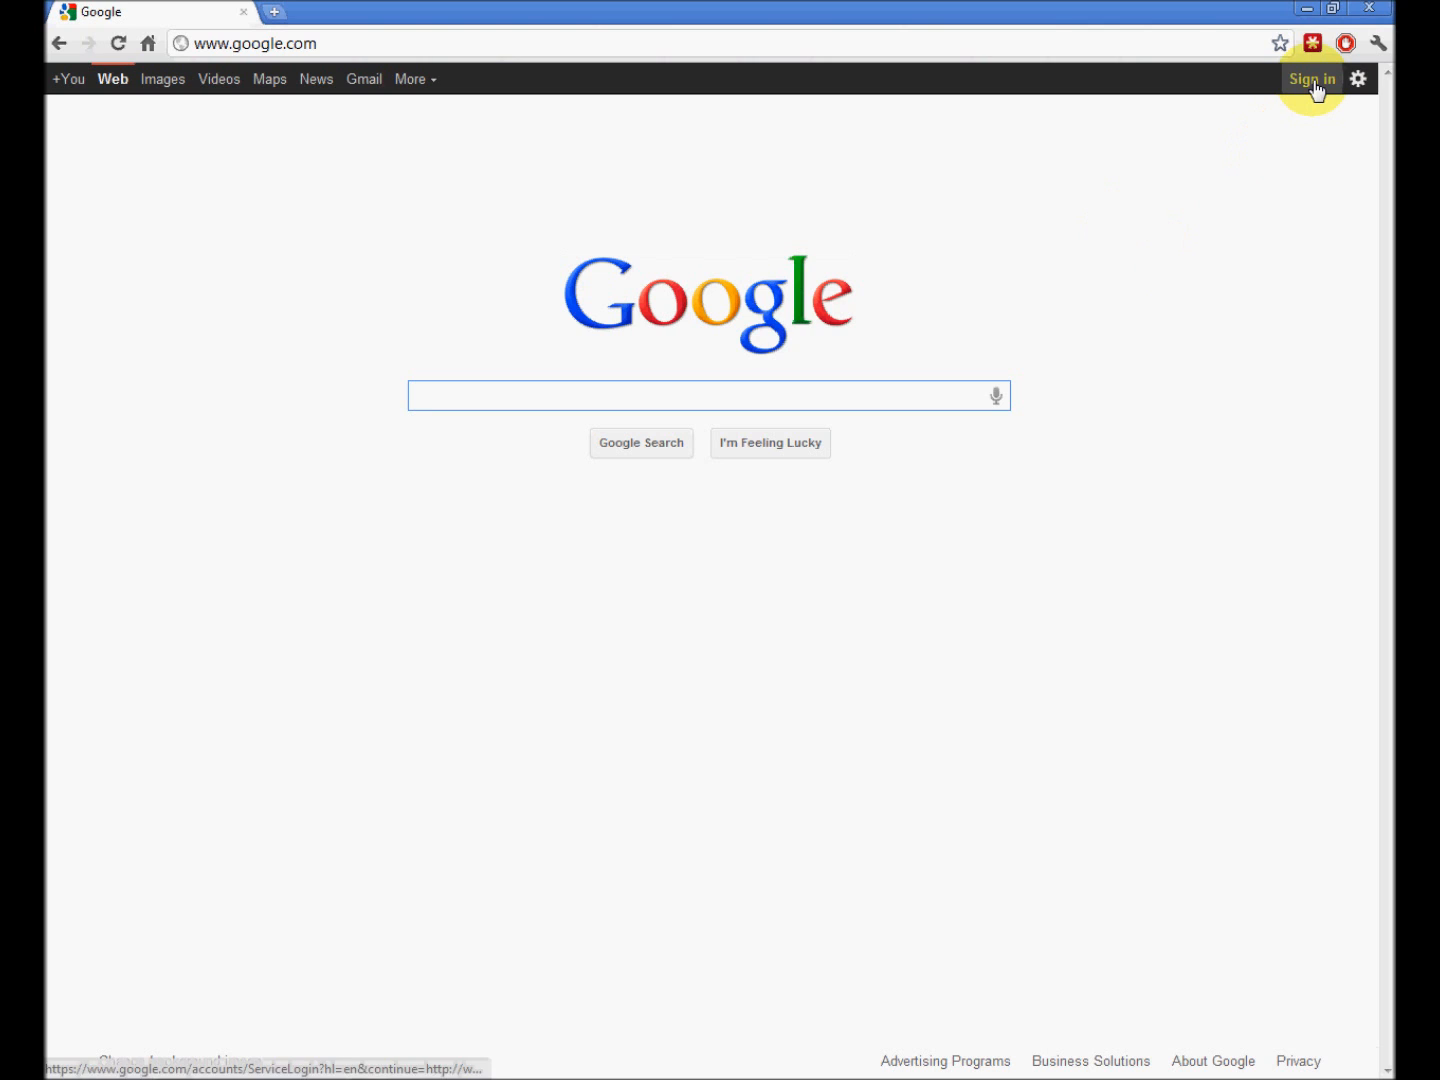
Step: Begin Google sign-in with Stay signed in ticked and the suggested email filled in
{"action": "left_click", "coordinate": [1312, 80]}
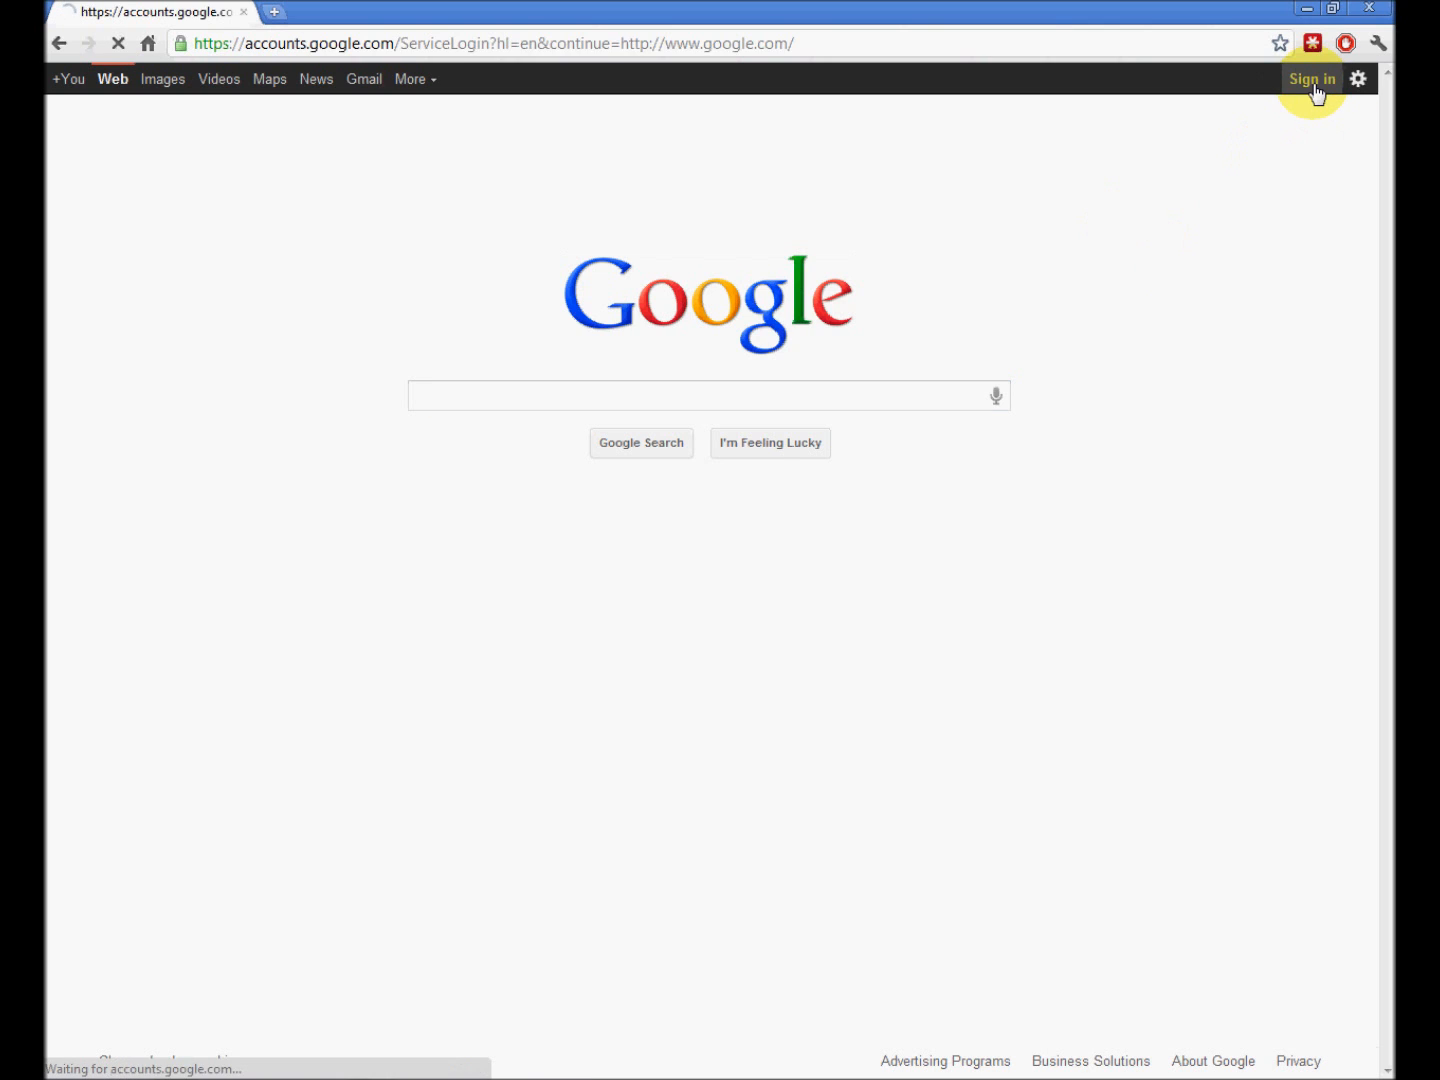
{"action": "left_click", "coordinate": [1312, 80]}
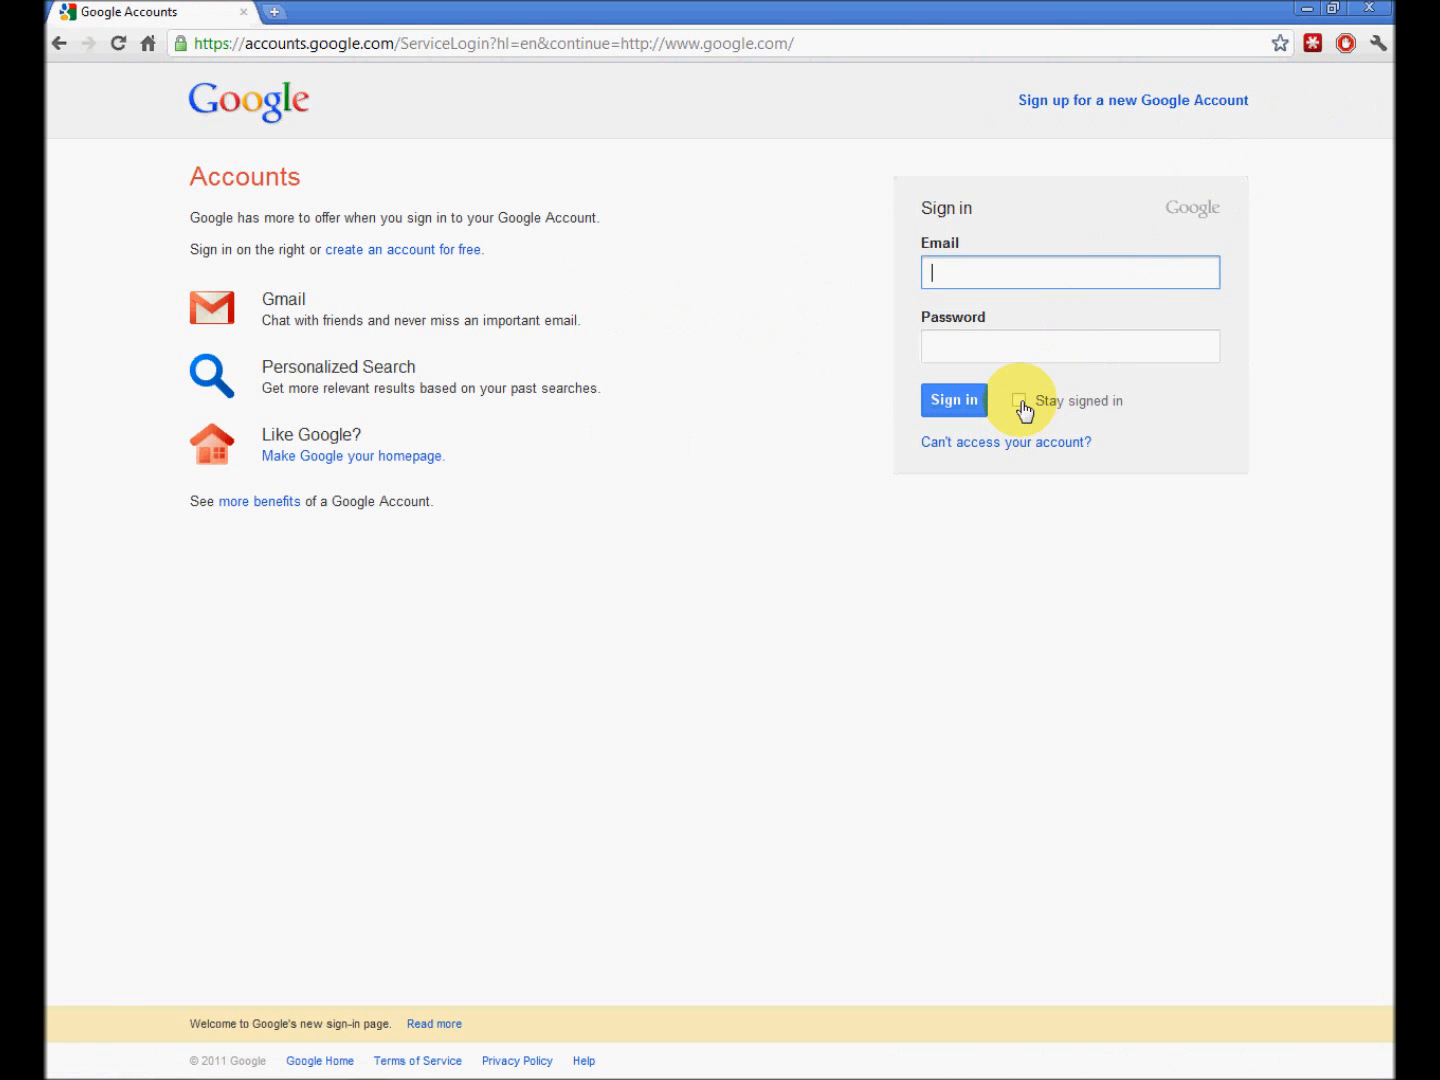
{"action": "left_click", "coordinate": [1016, 400]}
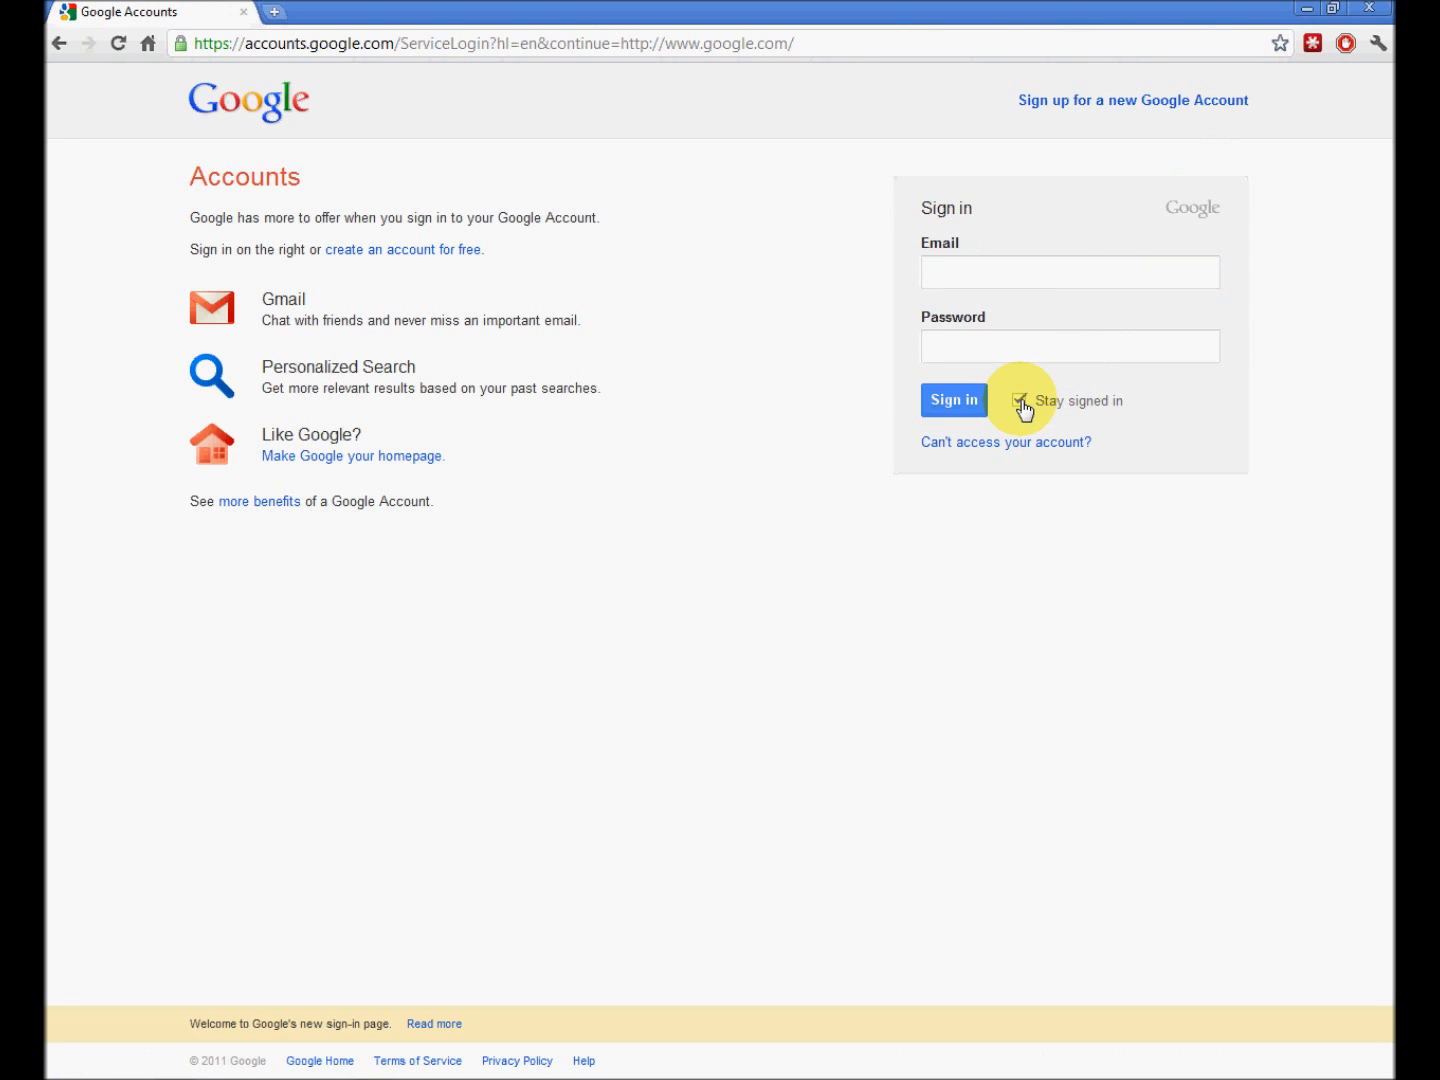
{"action": "left_click", "coordinate": [1068, 272]}
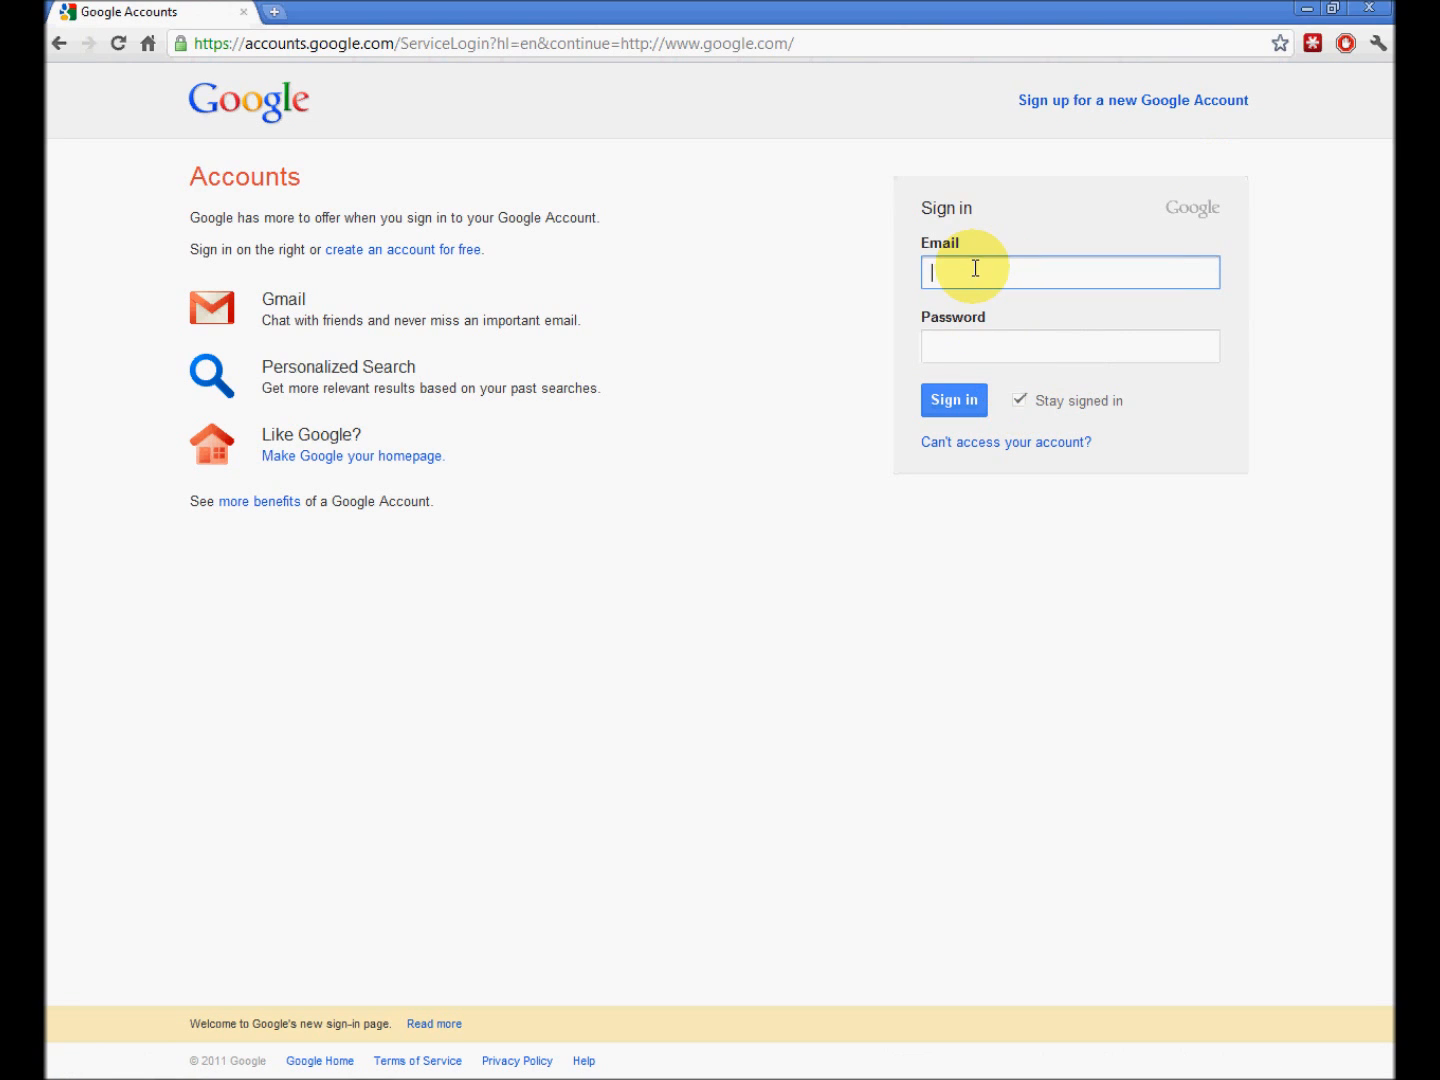
{"action": "type", "text": "as"}
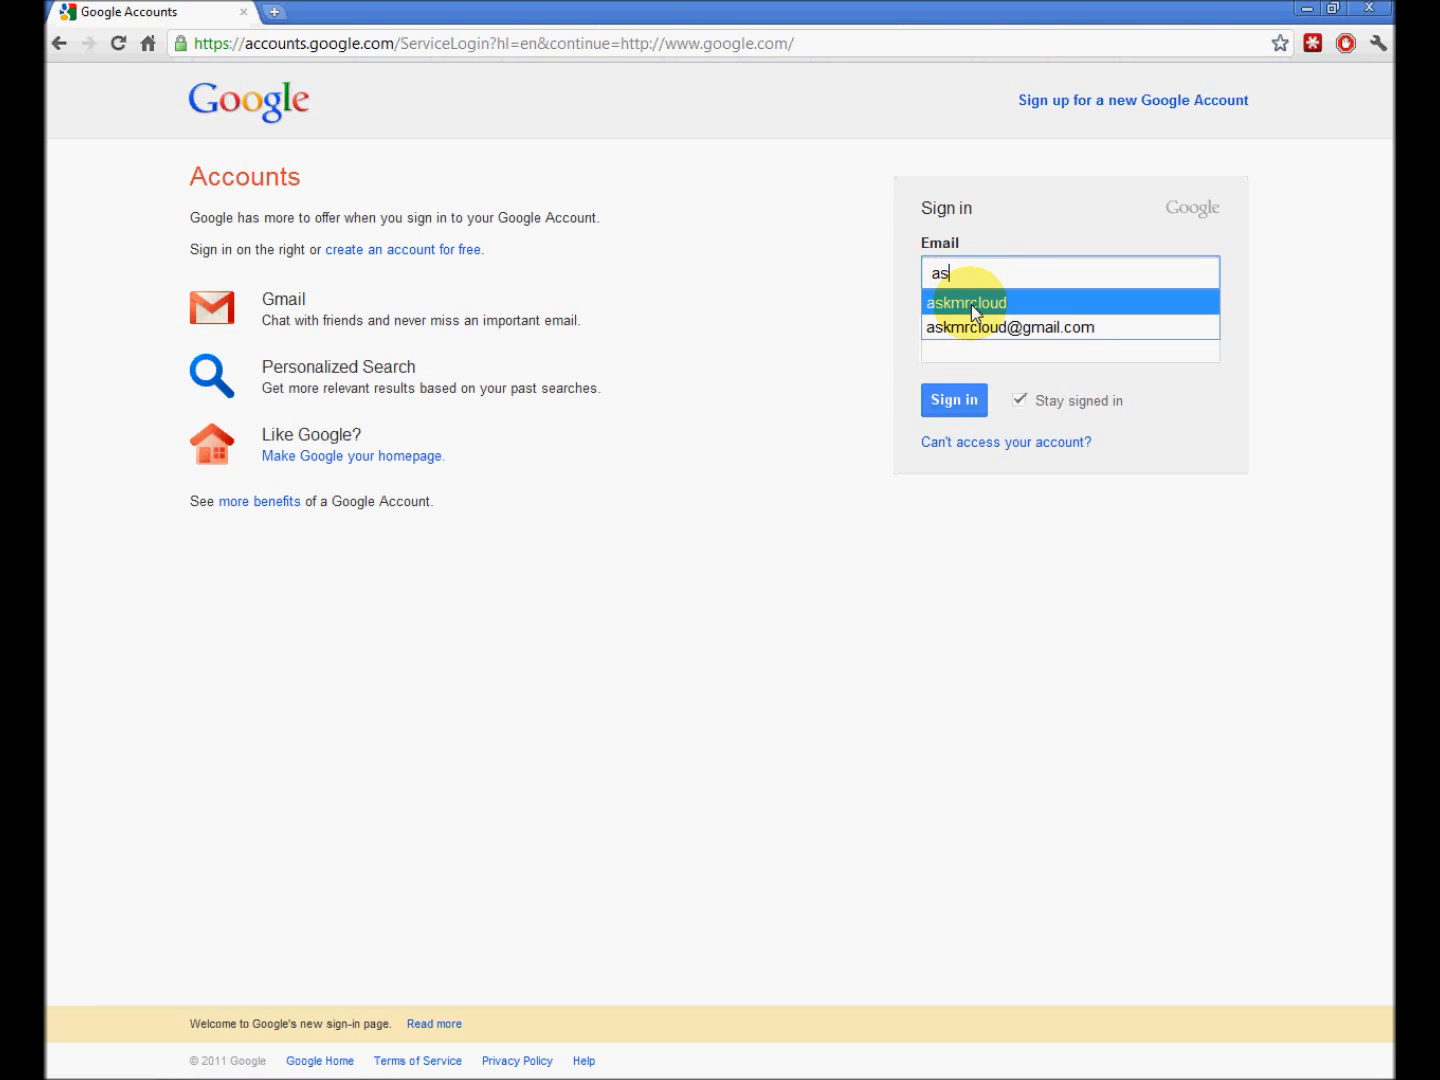
{"action": "left_click", "coordinate": [964, 304]}
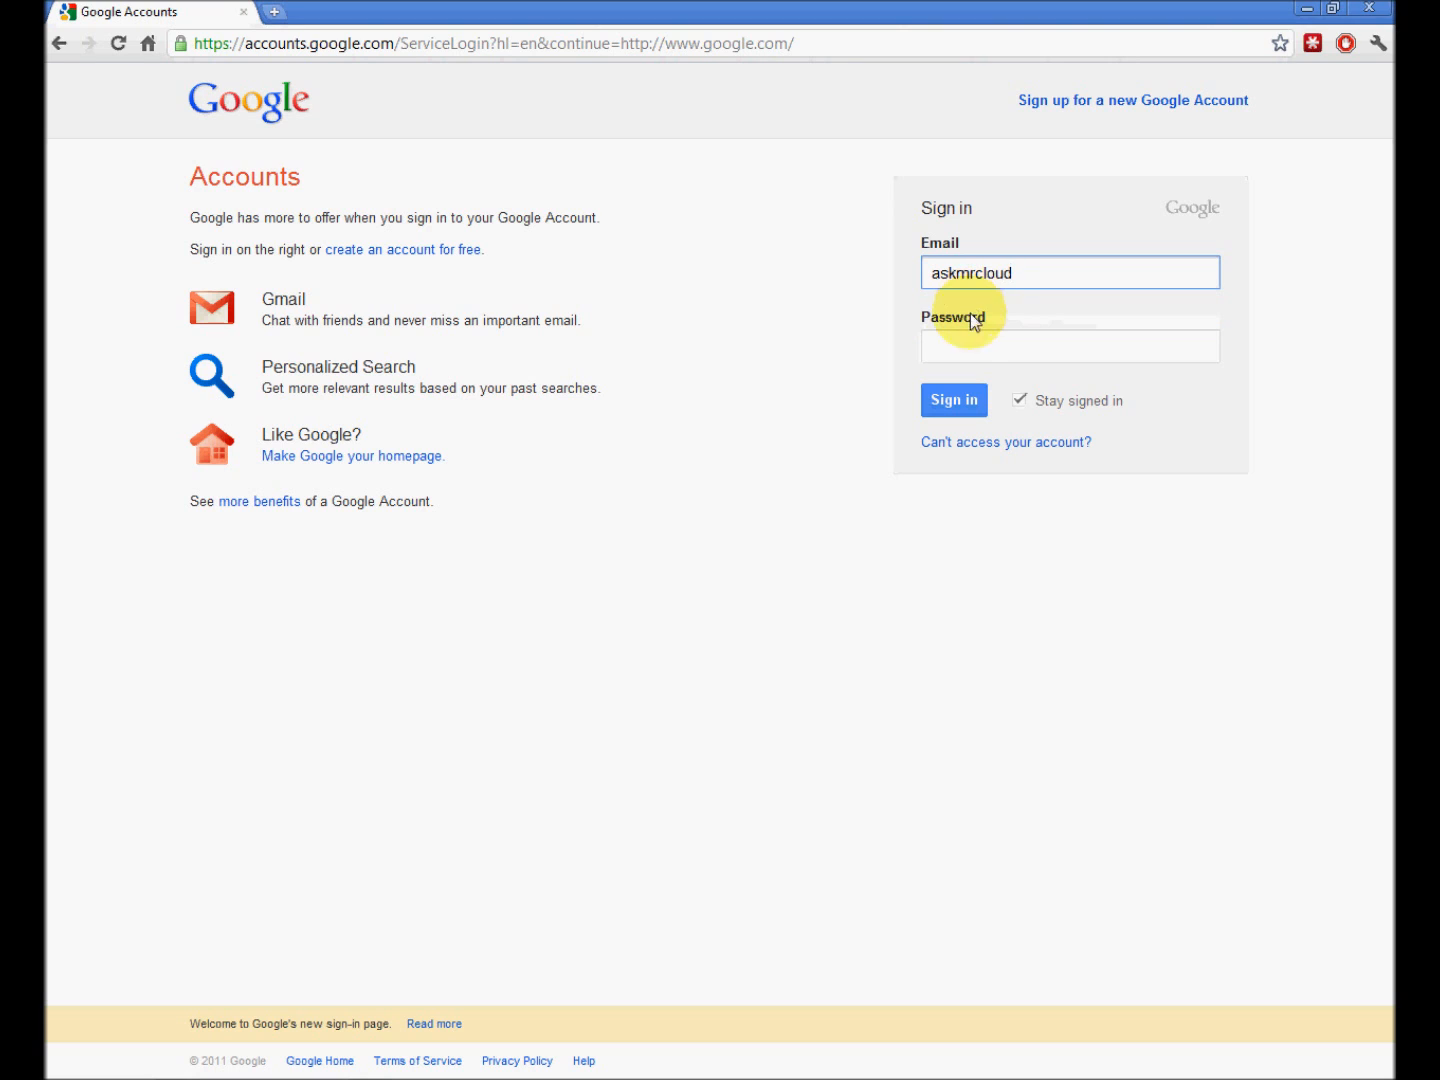
Step: Enter the password, sign in, and save the login in LastPass
{"action": "type", "text": "password"}
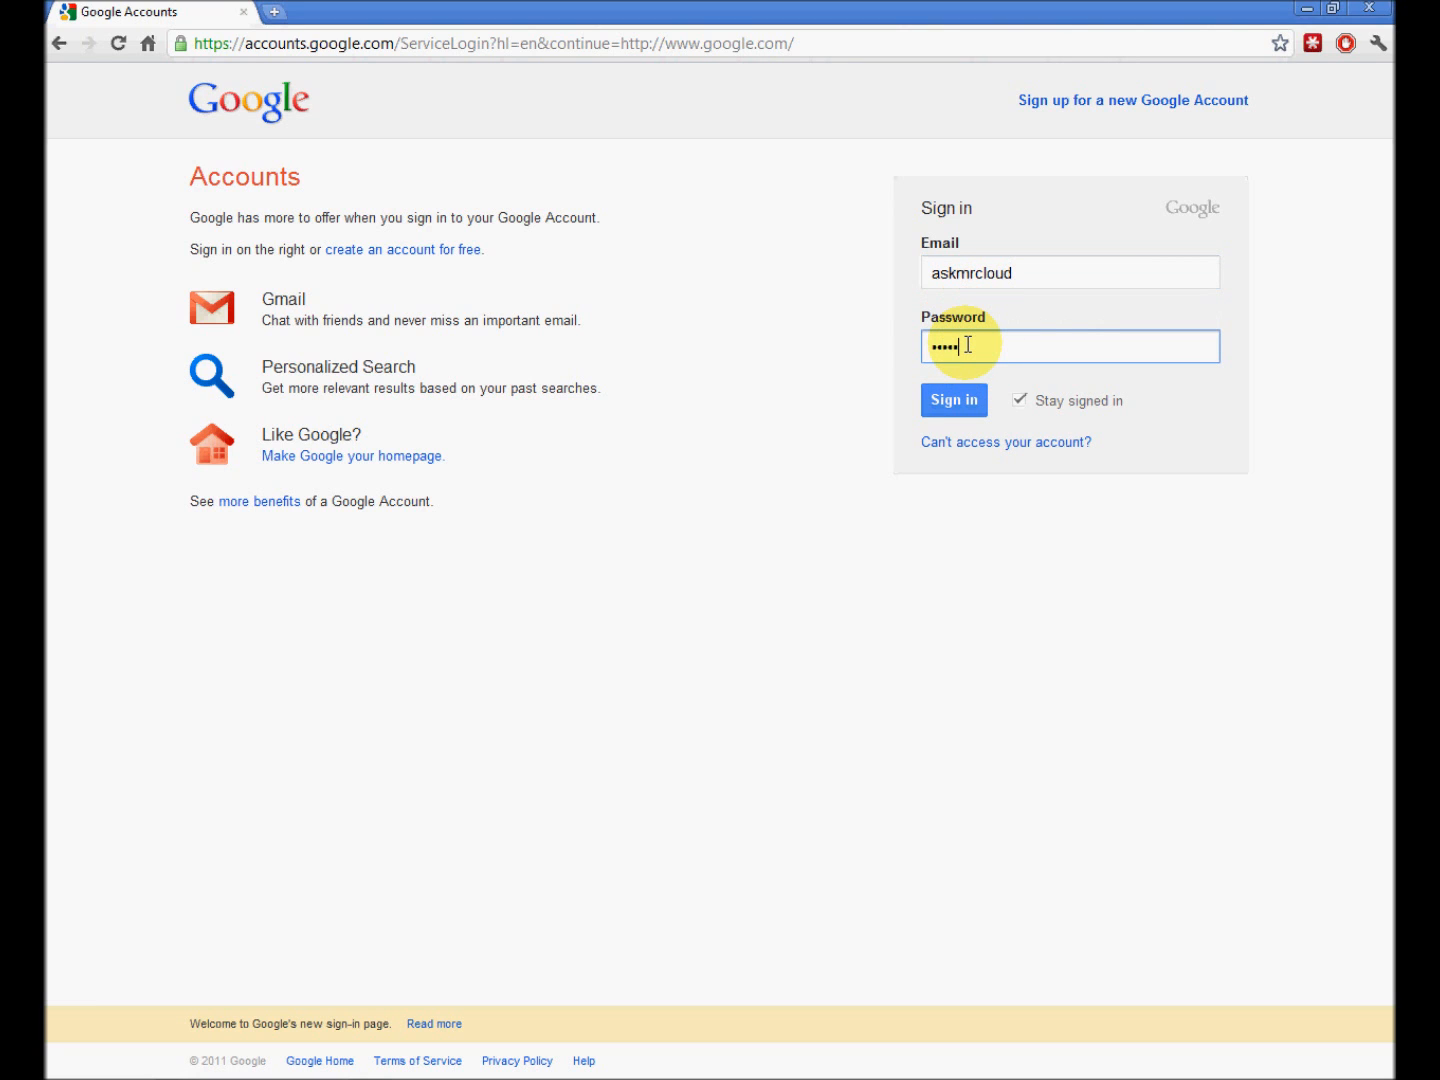
{"action": "left_click", "coordinate": [952, 400]}
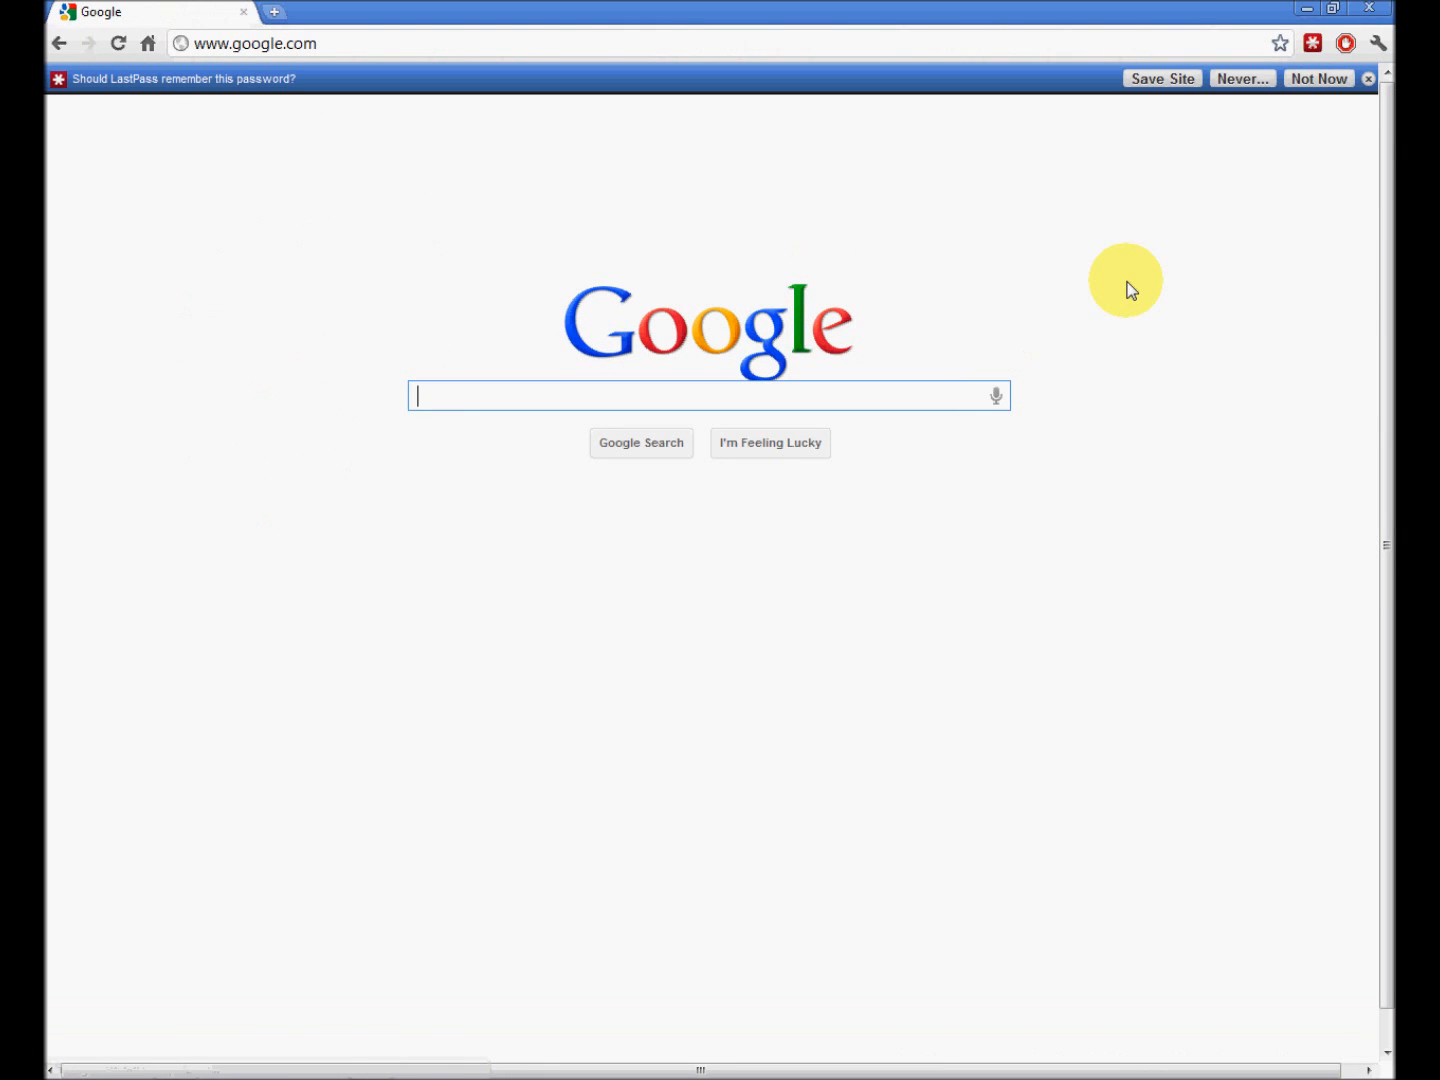
{"action": "mouse_move", "coordinate": [516, 64]}
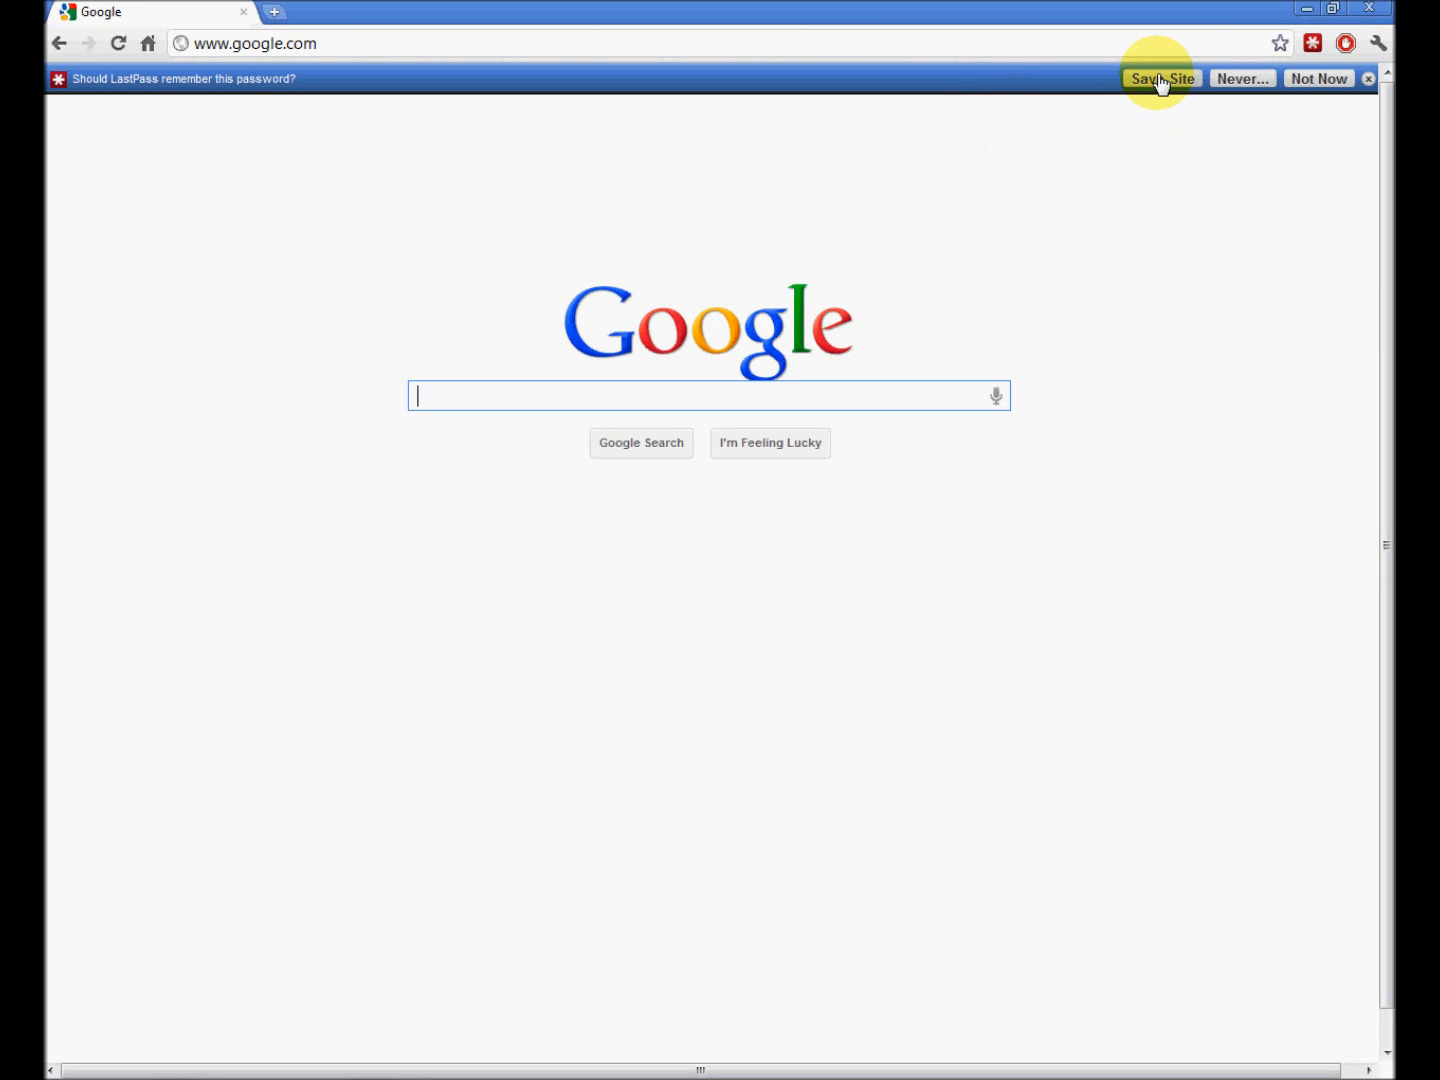
{"action": "left_click", "coordinate": [1160, 78]}
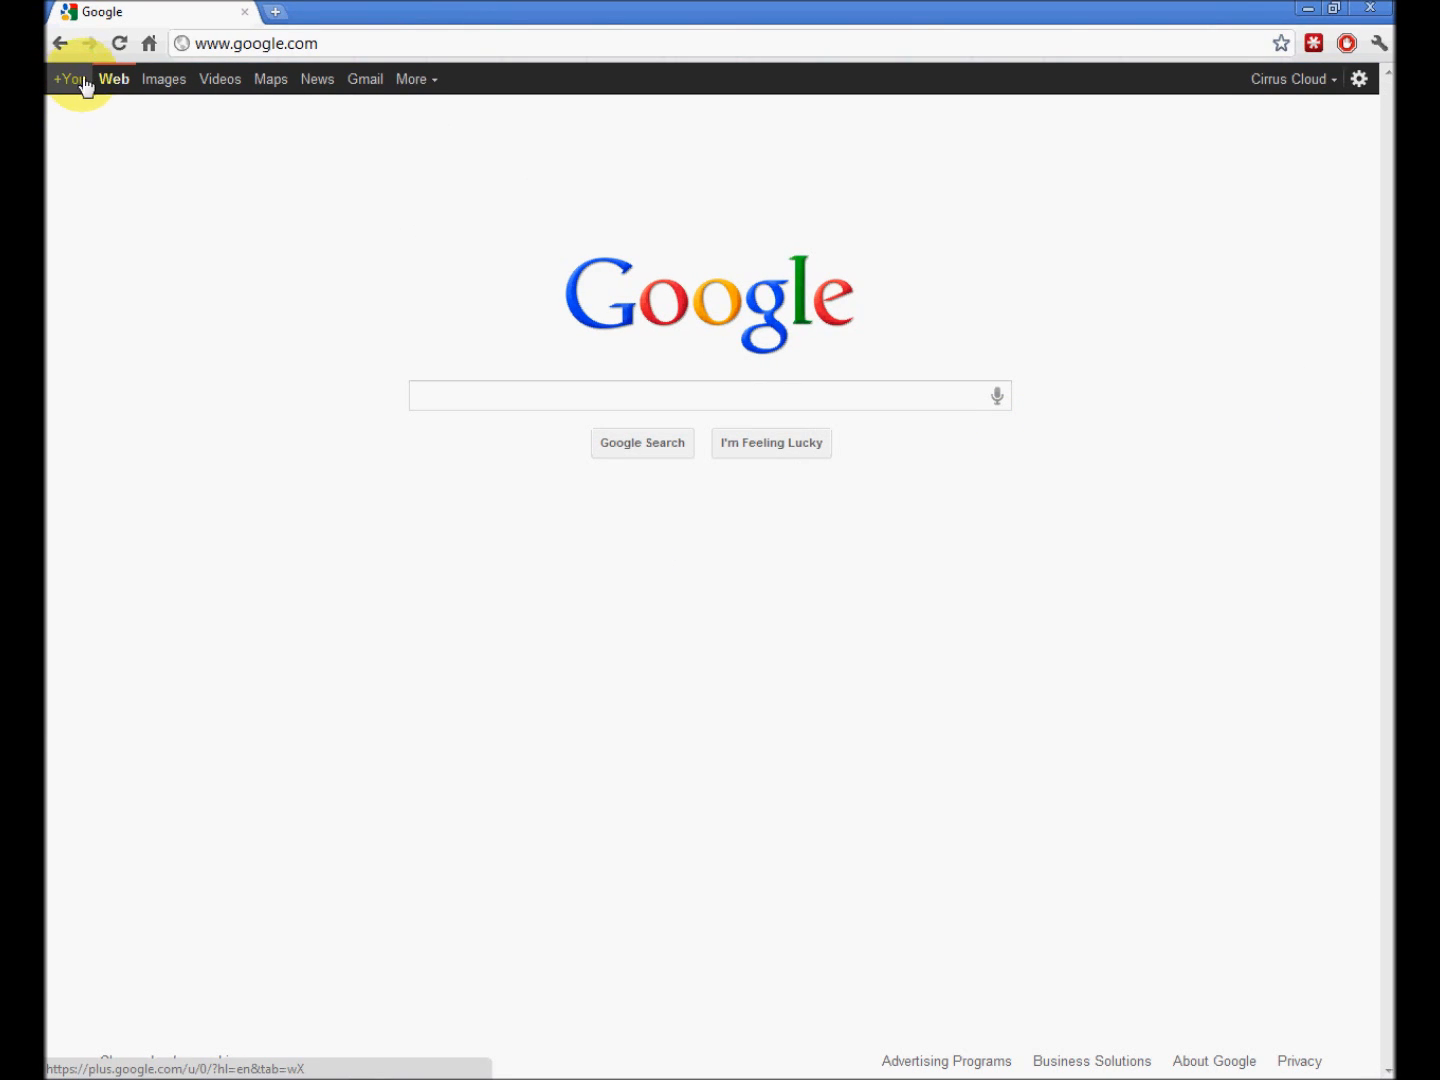
{"action": "mouse_move", "coordinate": [414, 80]}
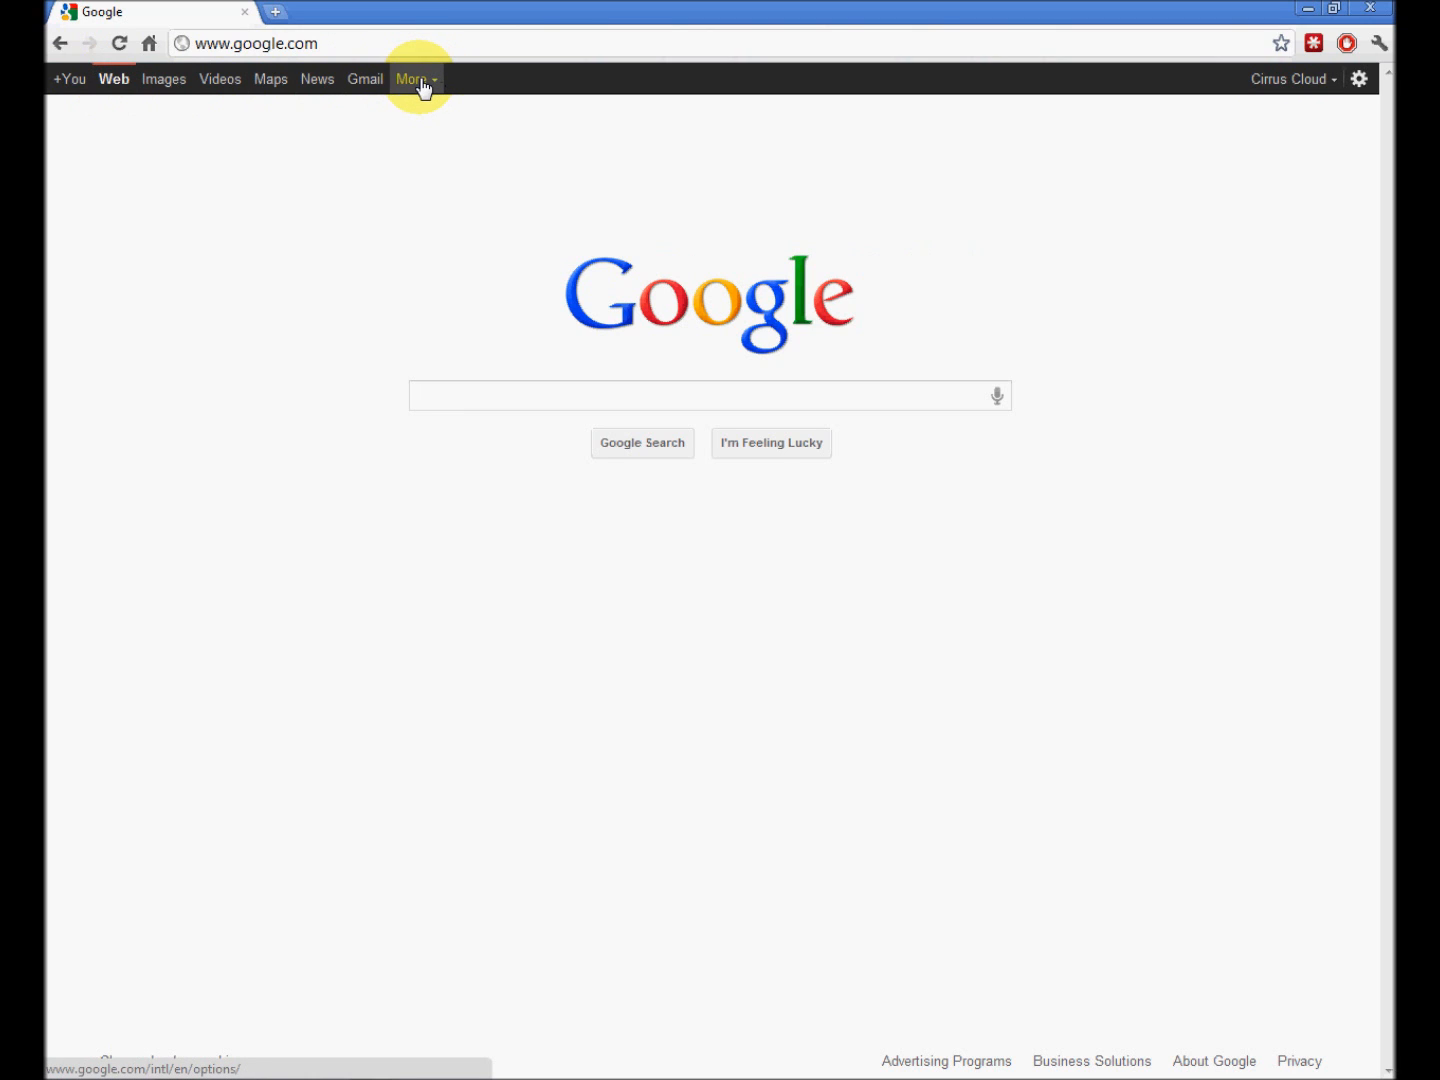
Step: Go through More and Even more to the products list and choose iGoogle
{"action": "left_click", "coordinate": [412, 80]}
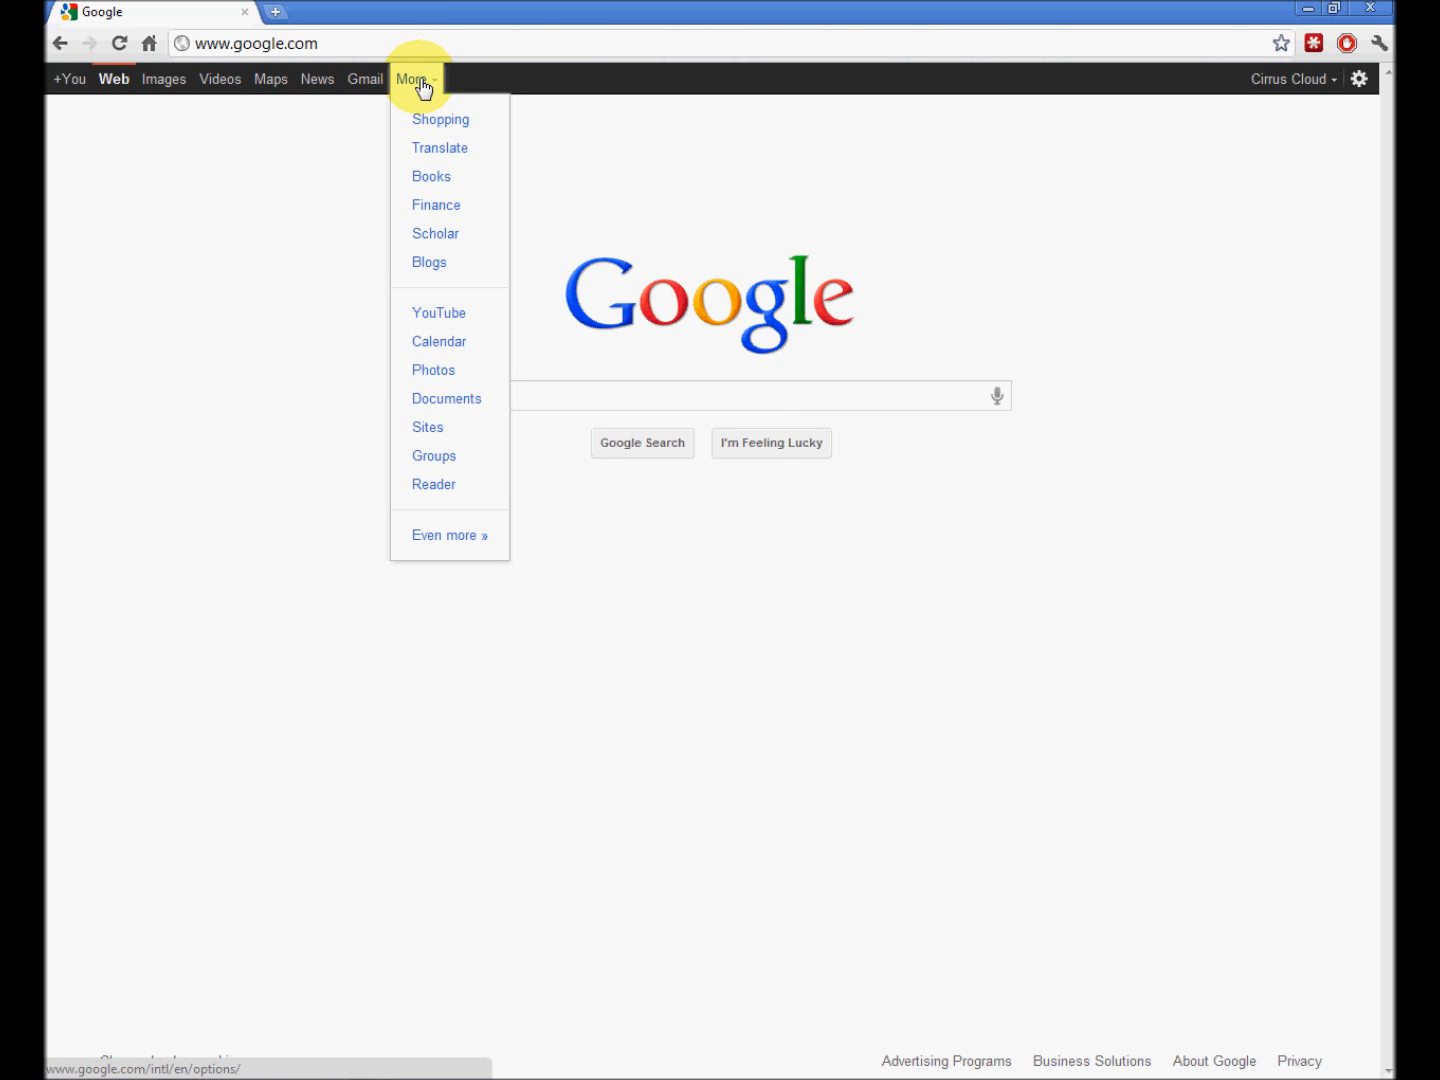
{"action": "mouse_move", "coordinate": [448, 536]}
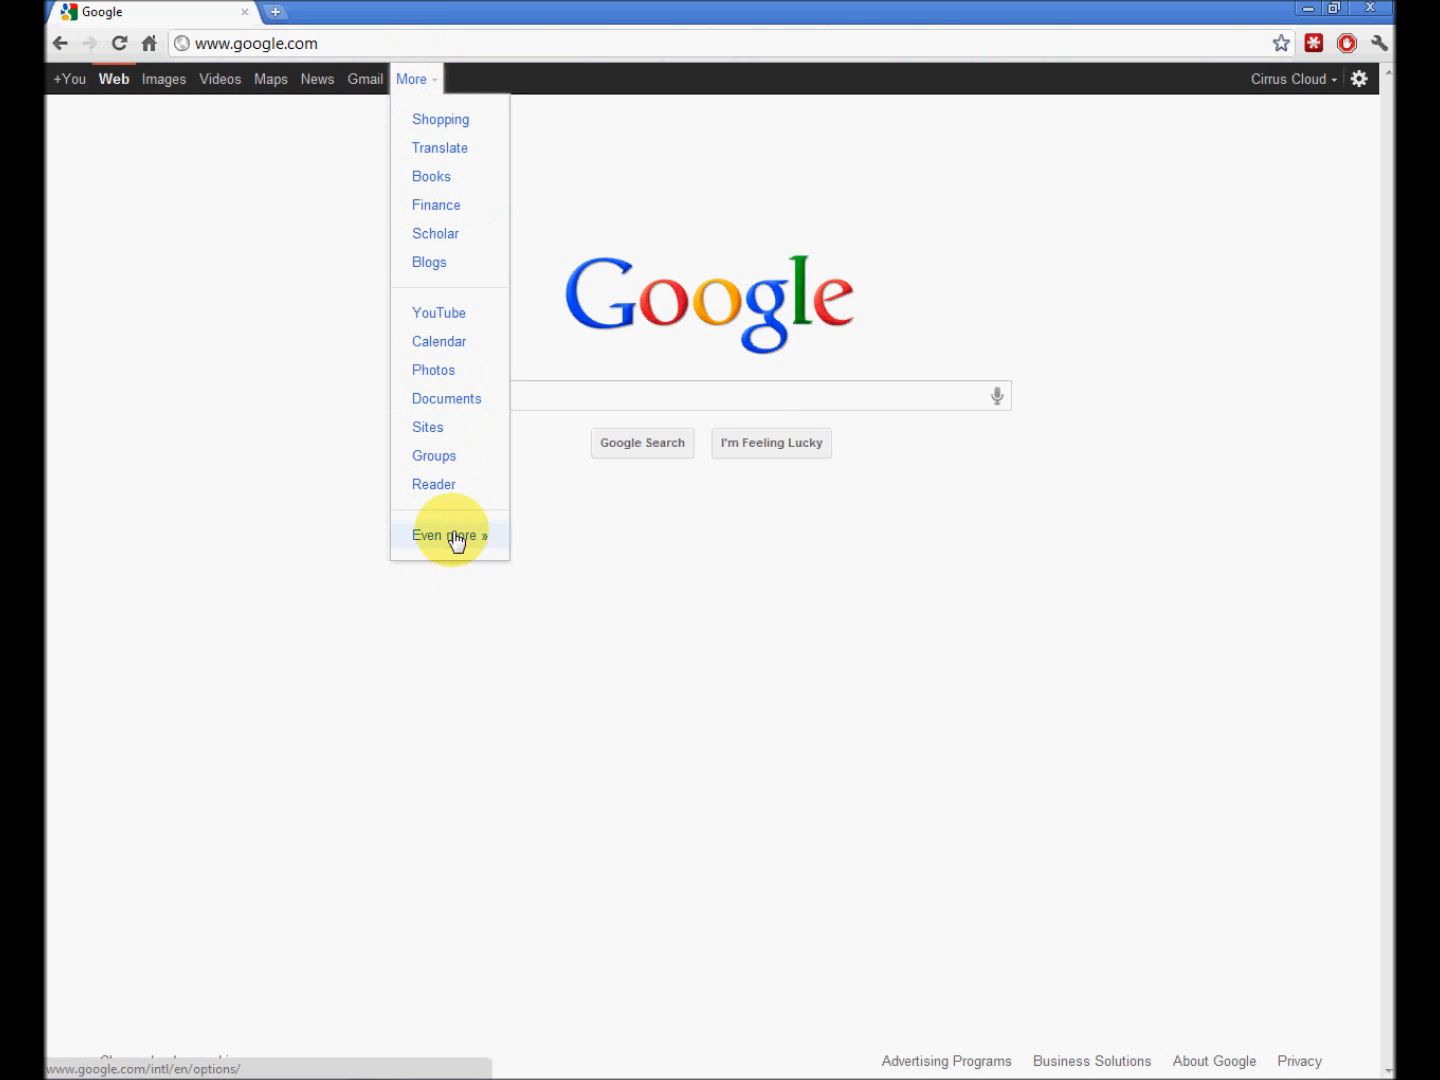
{"action": "left_click", "coordinate": [450, 536]}
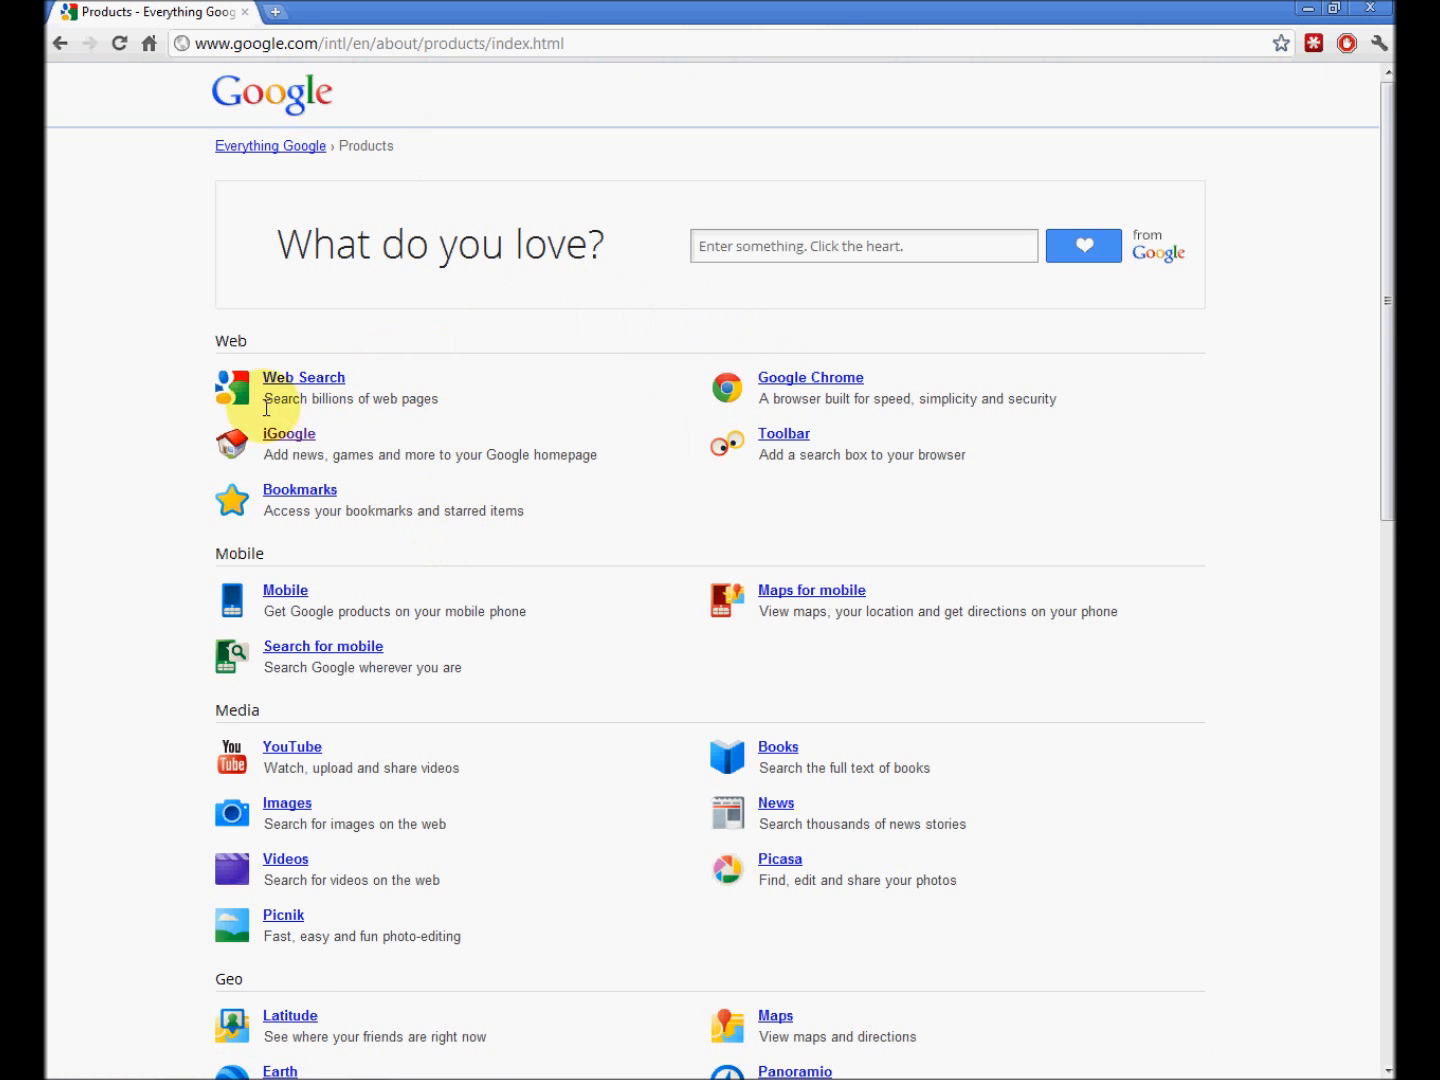
{"action": "mouse_move", "coordinate": [322, 442]}
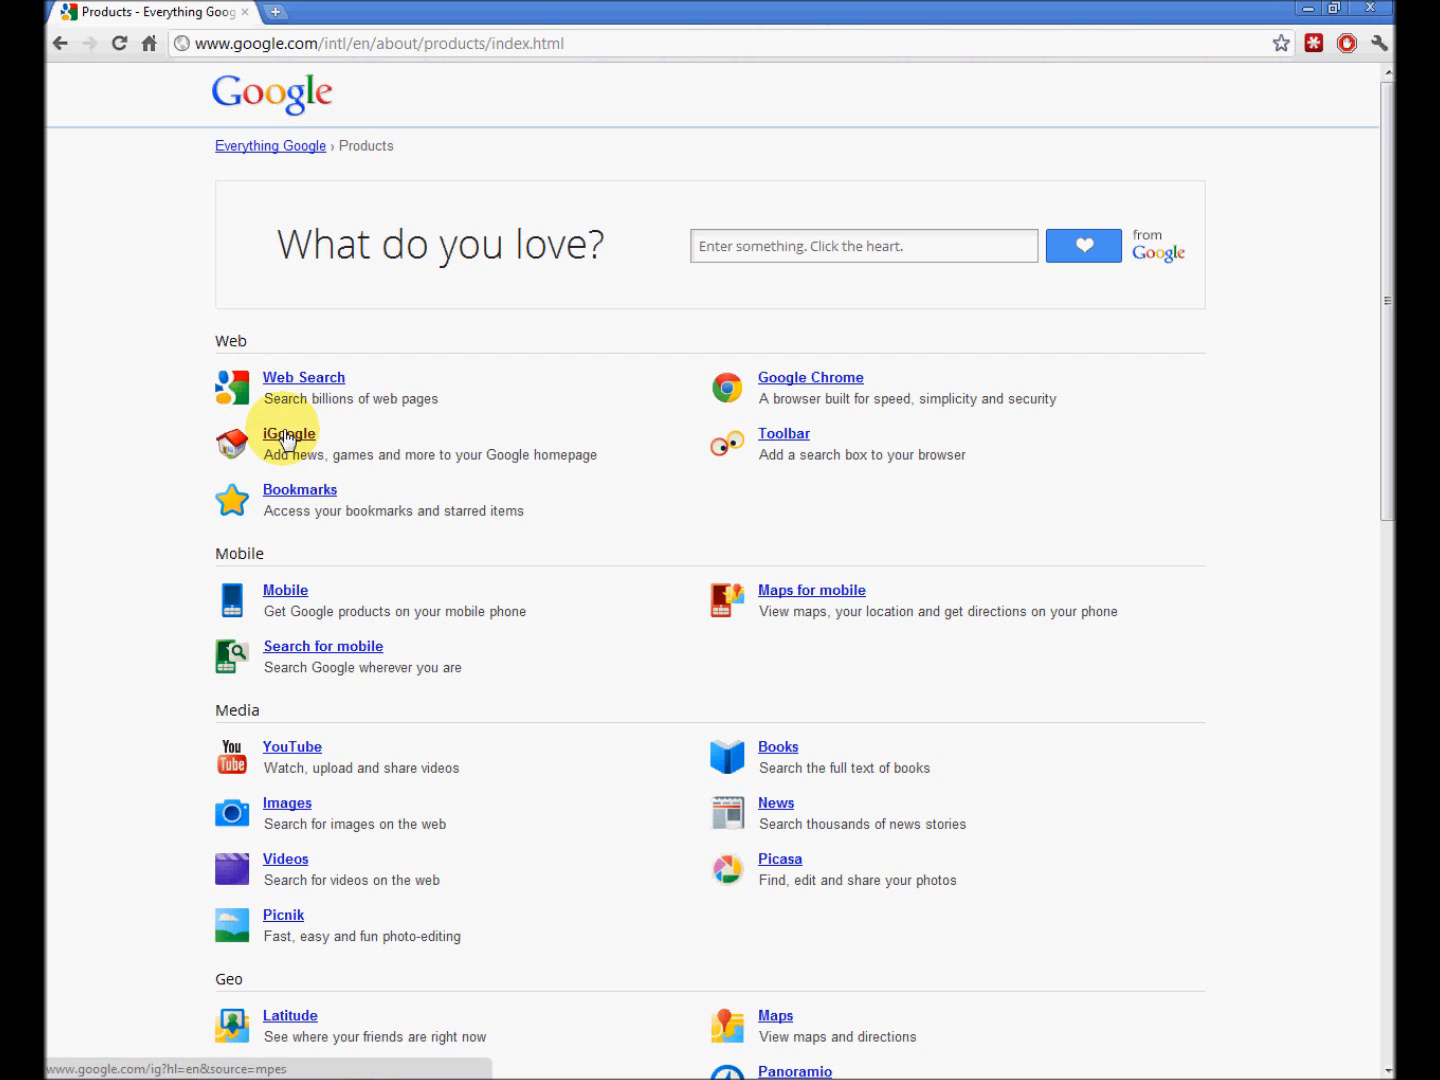
{"action": "left_click", "coordinate": [288, 432]}
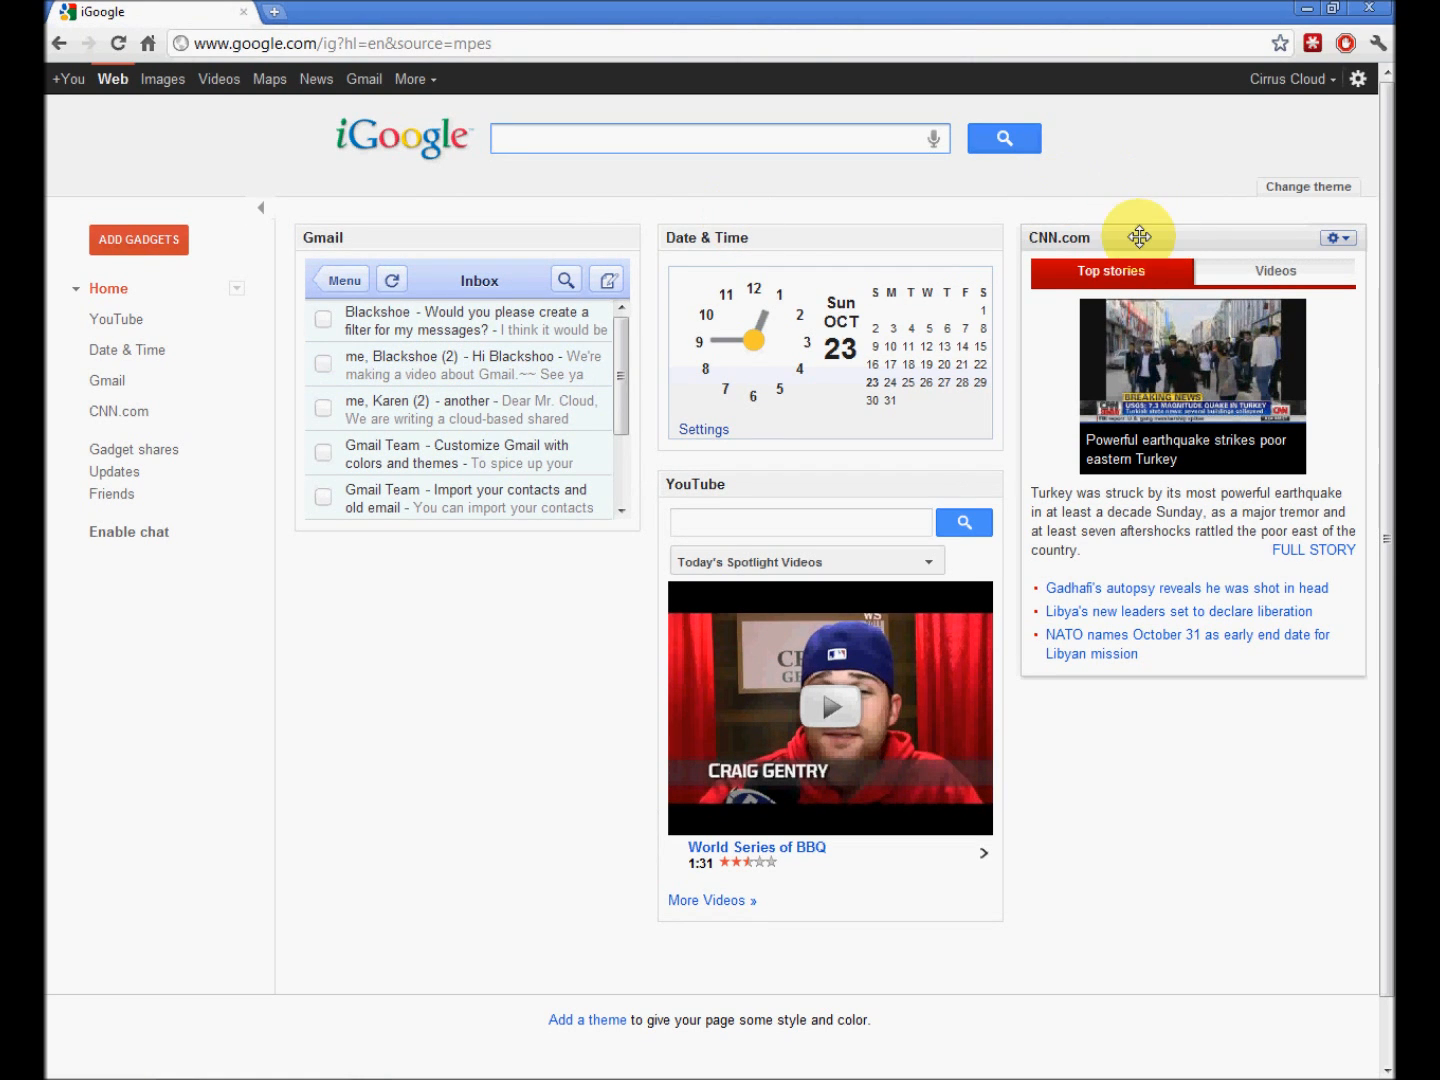
{"action": "mouse_move", "coordinate": [758, 484]}
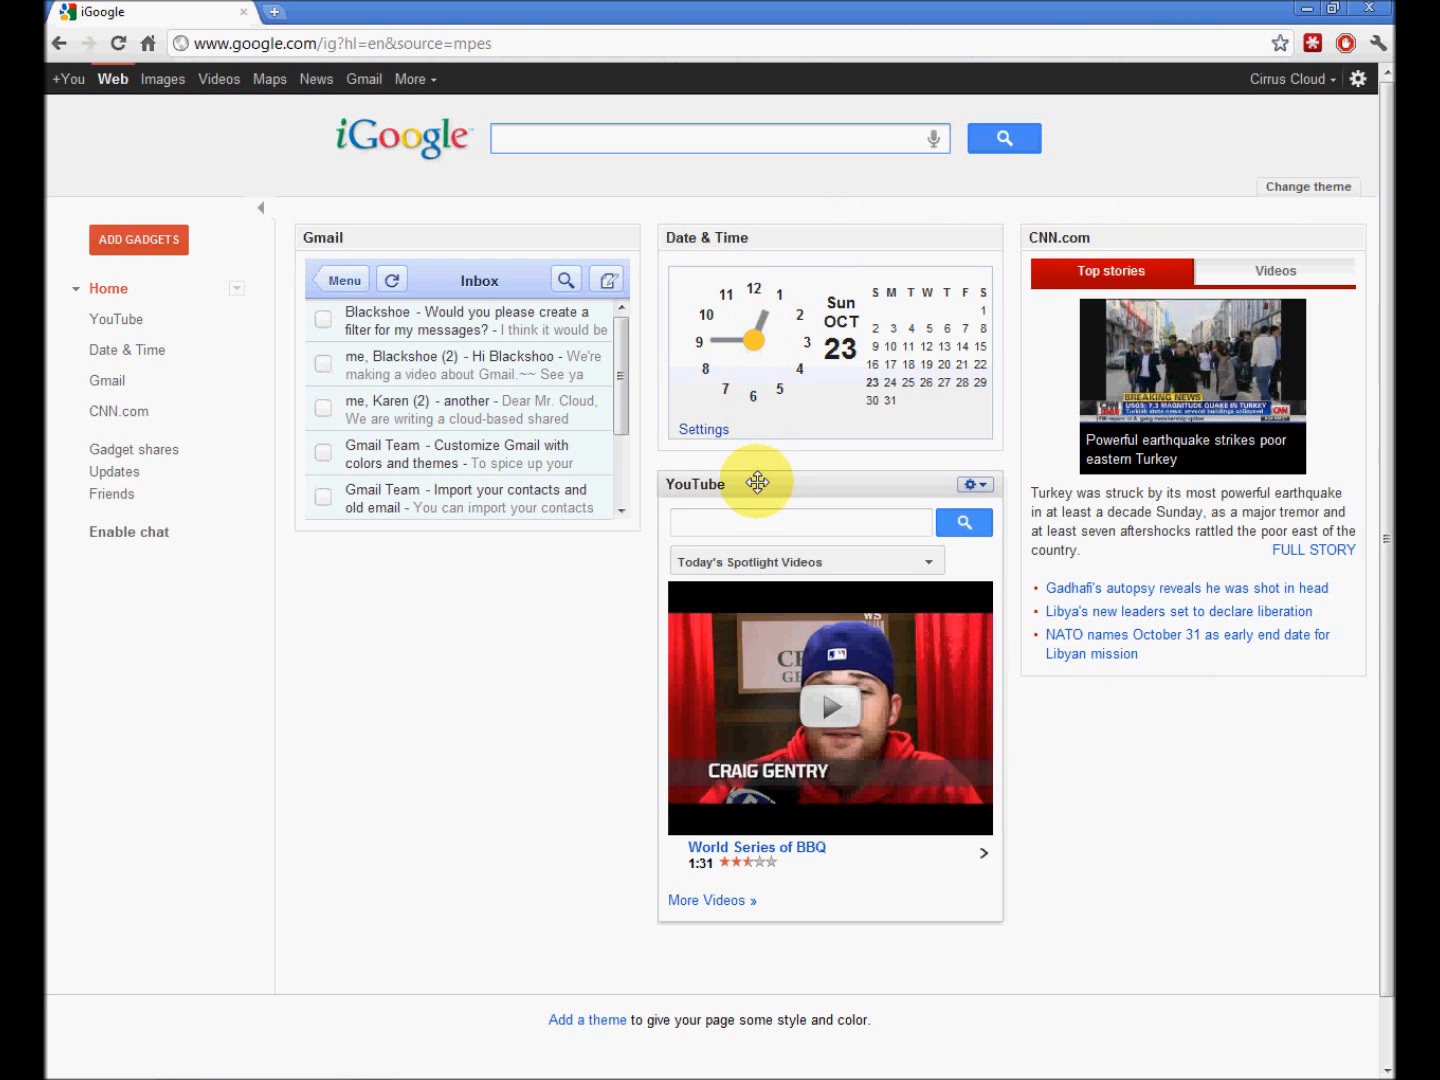
{"action": "mouse_move", "coordinate": [1010, 658]}
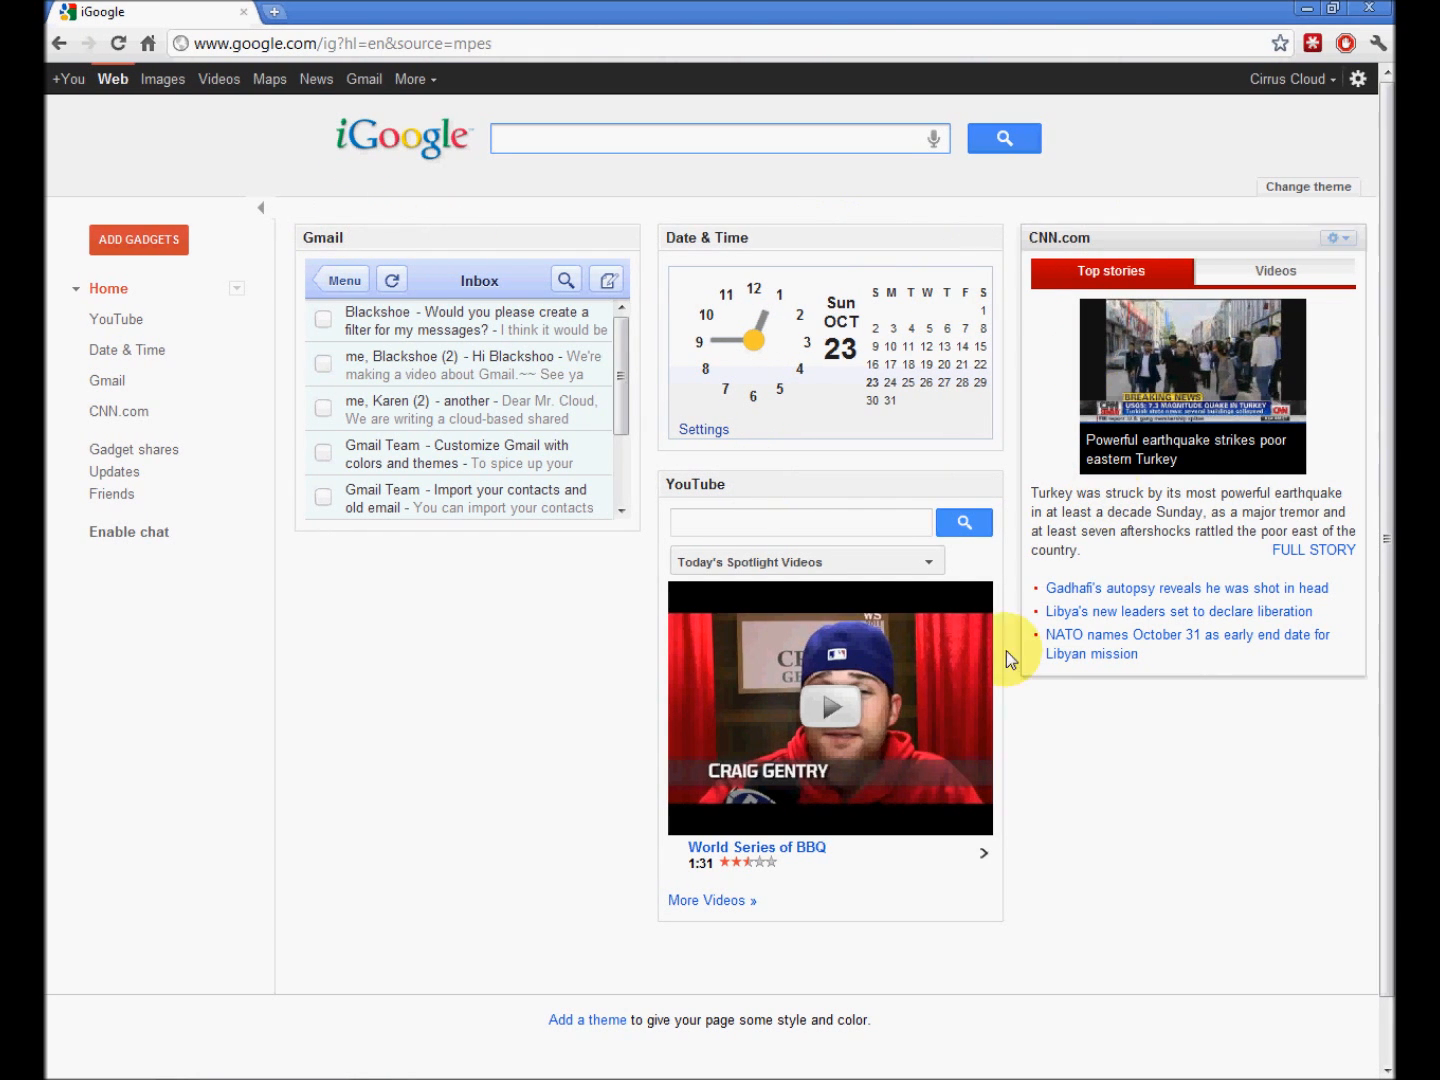
{"action": "mouse_move", "coordinate": [1024, 438]}
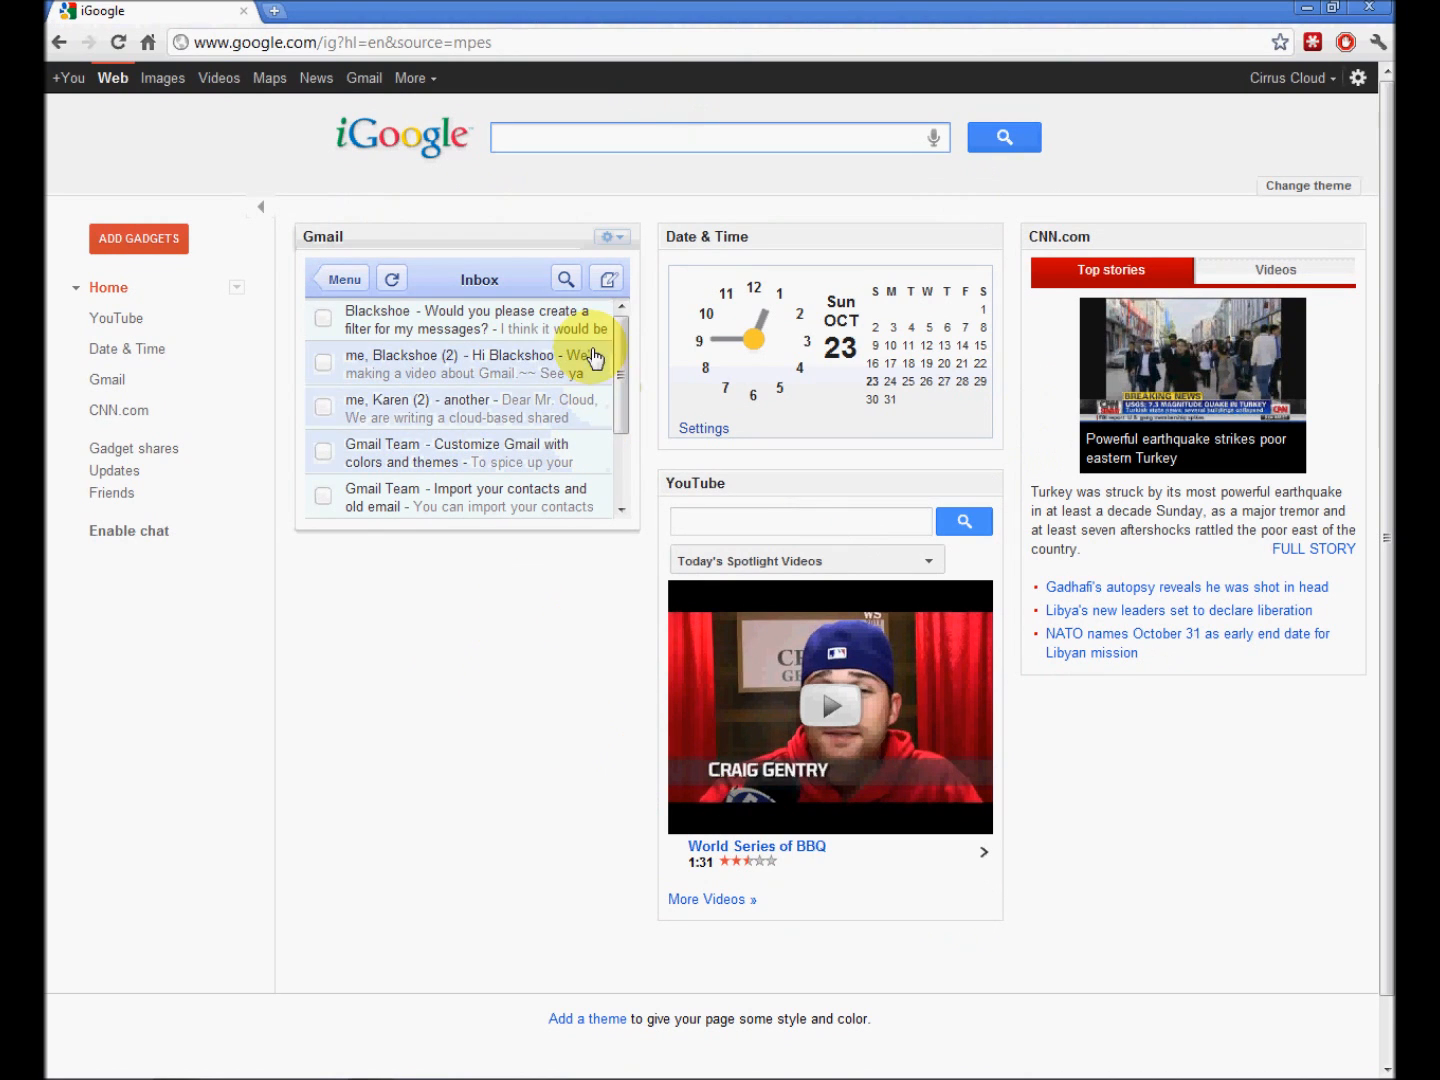
{"action": "mouse_move", "coordinate": [108, 380]}
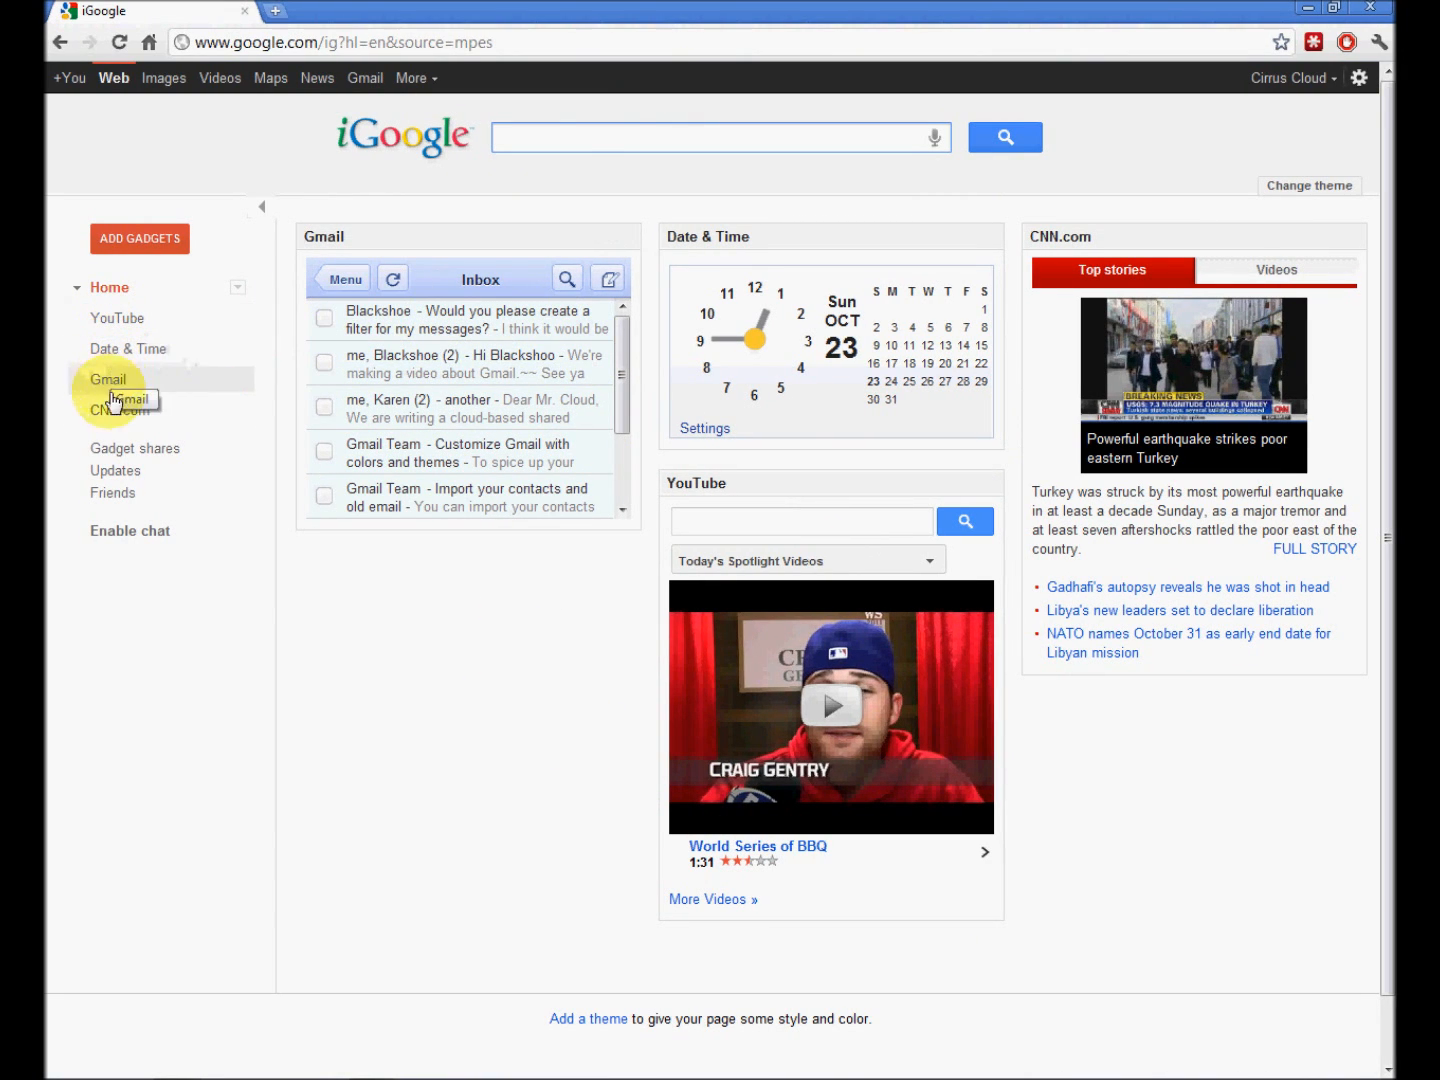
{"action": "mouse_move", "coordinate": [238, 288]}
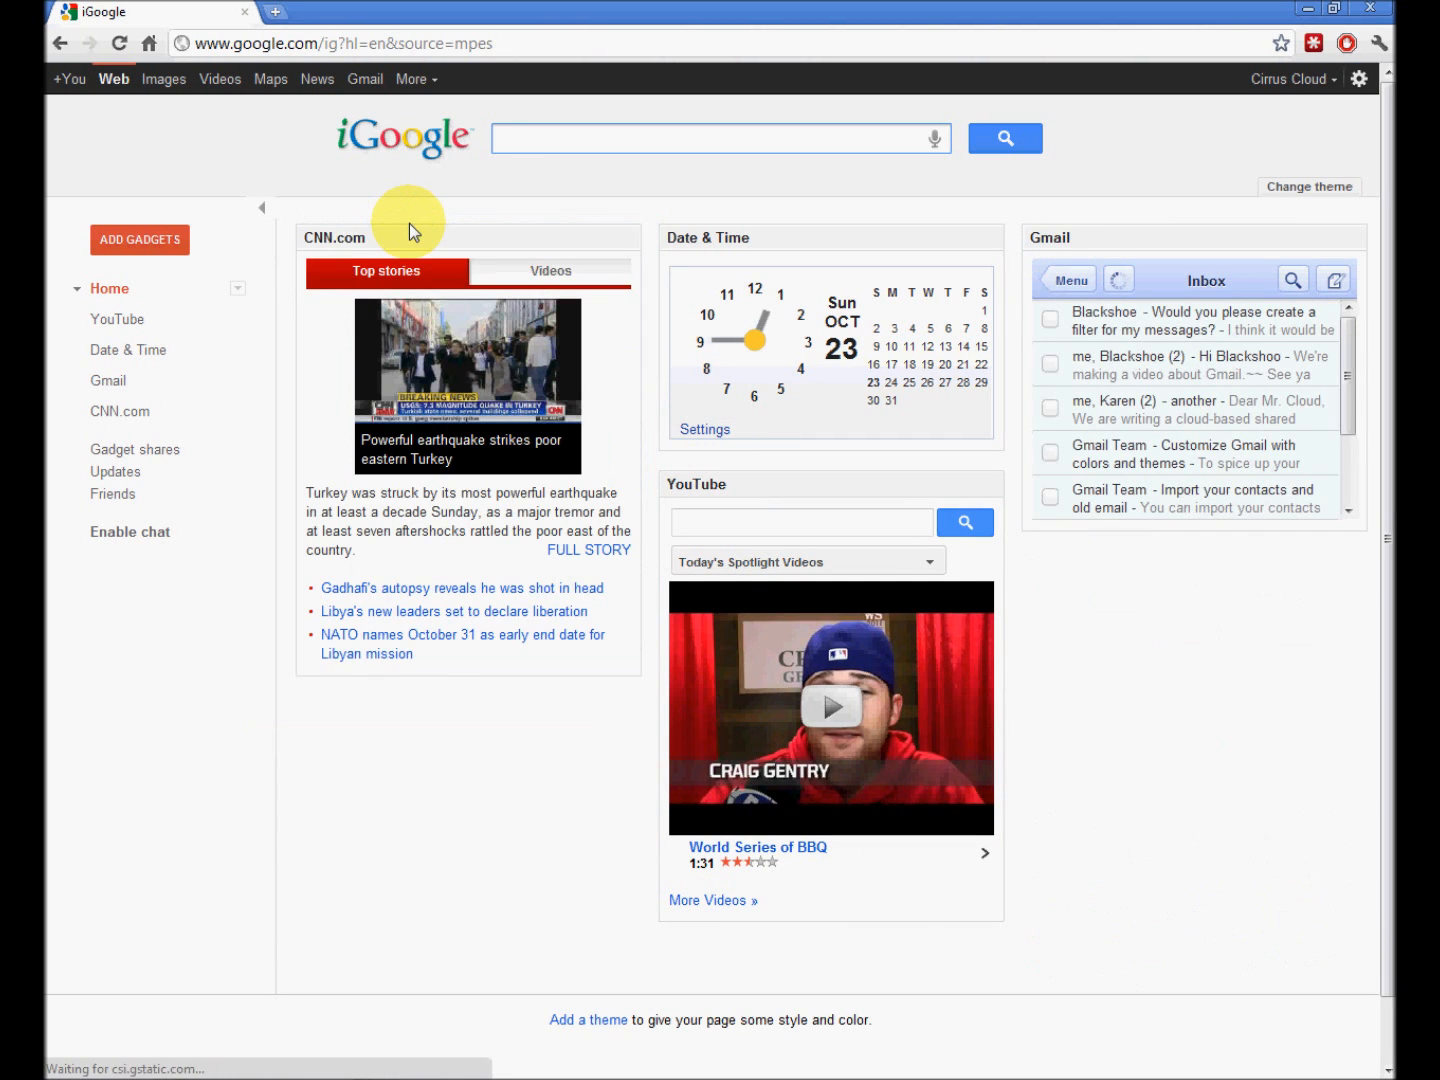
{"action": "mouse_move", "coordinate": [506, 234]}
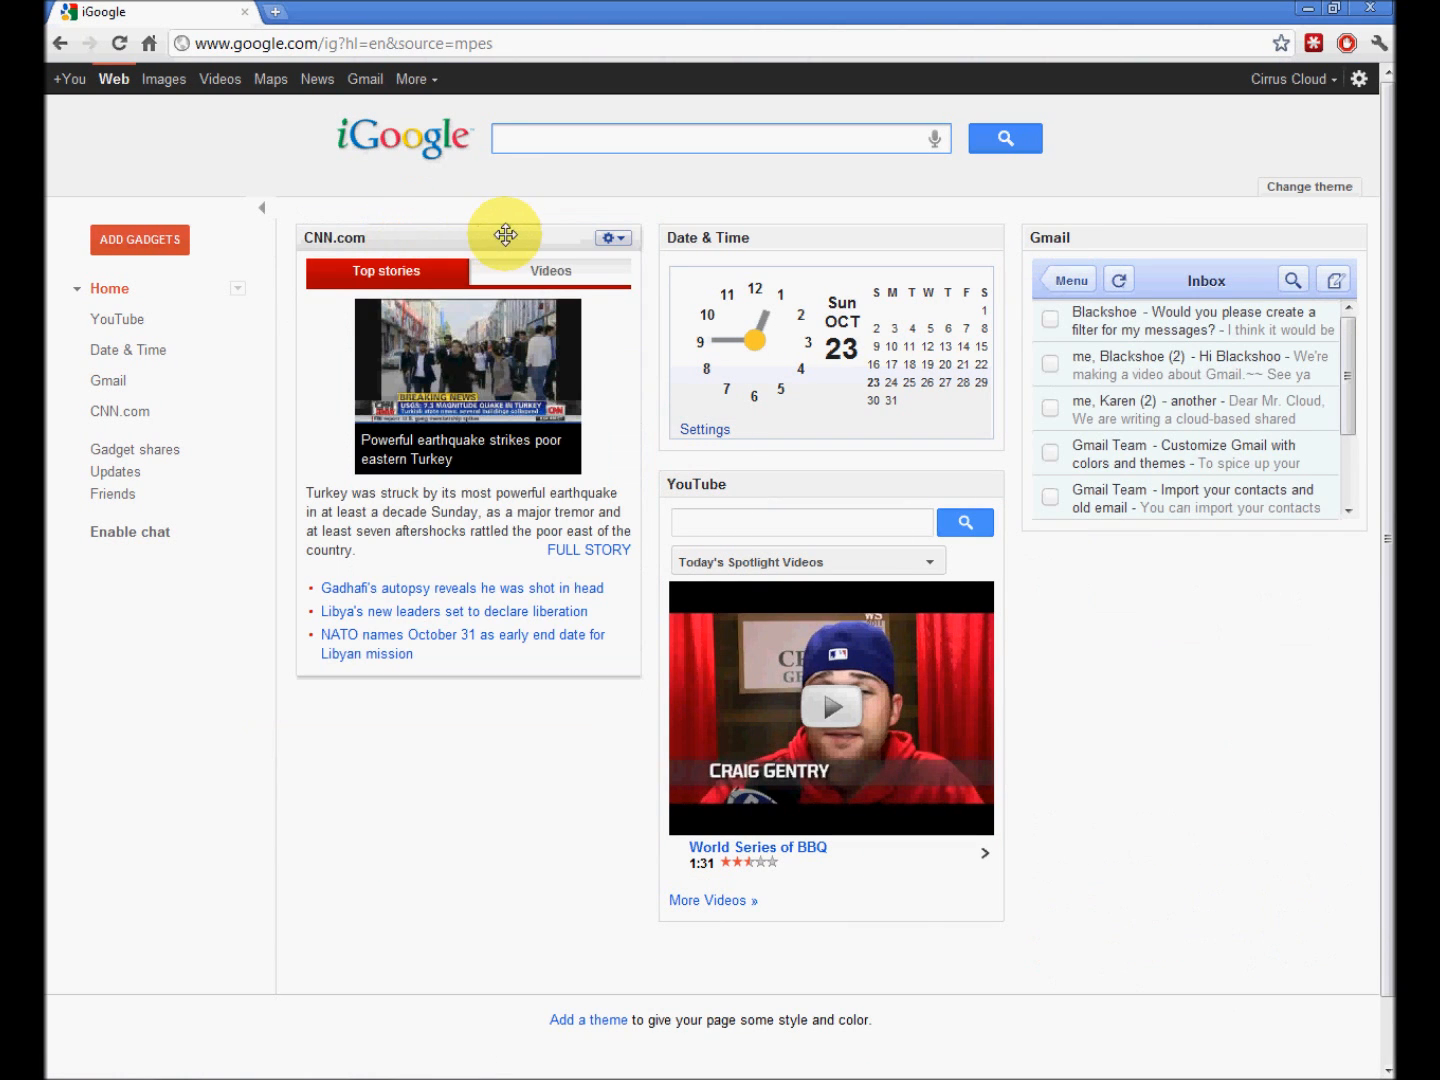
{"action": "mouse_move", "coordinate": [624, 238]}
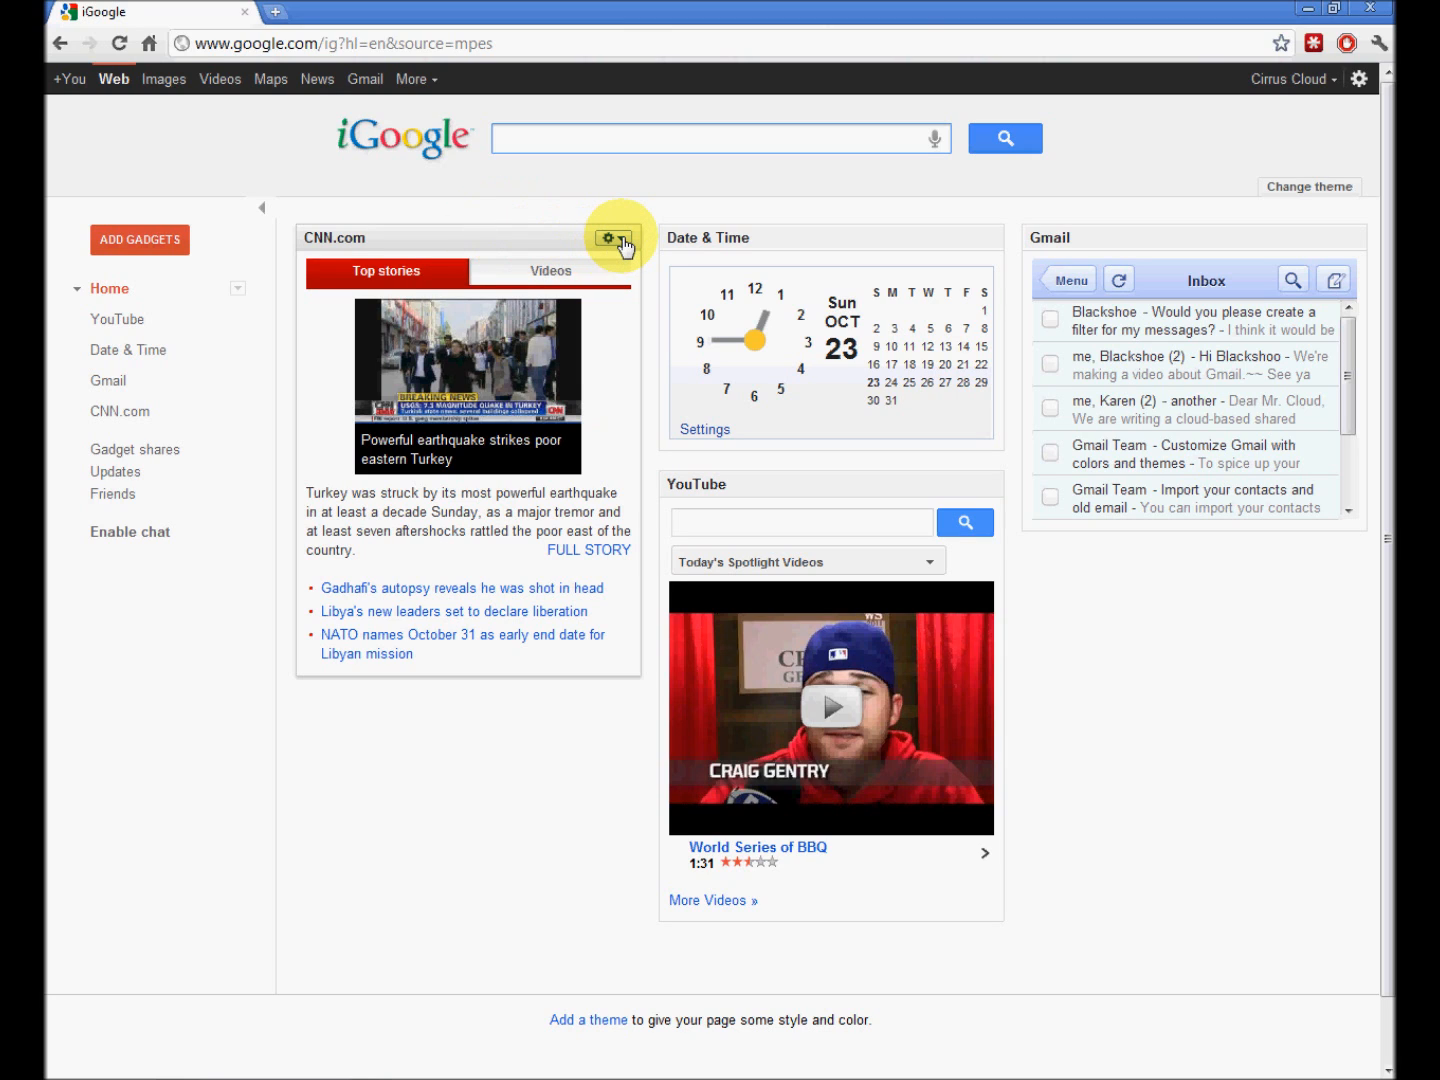
Step: Delete the CNN.com gadget via its gear menu and confirm
{"action": "left_click", "coordinate": [608, 240]}
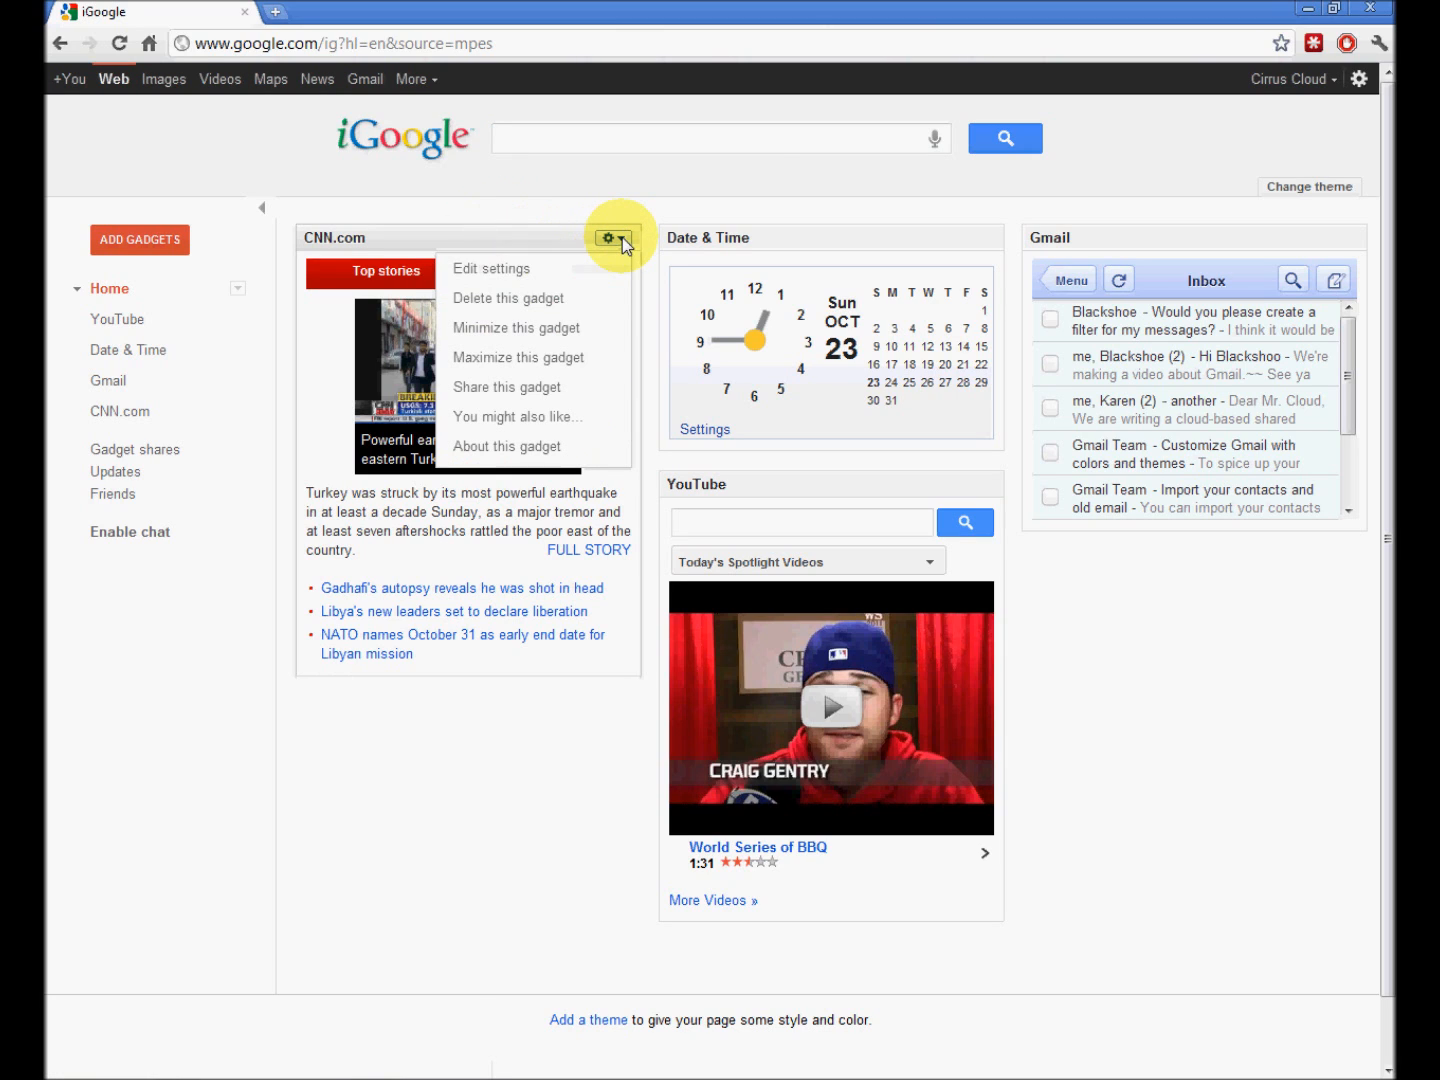
{"action": "left_click", "coordinate": [508, 298]}
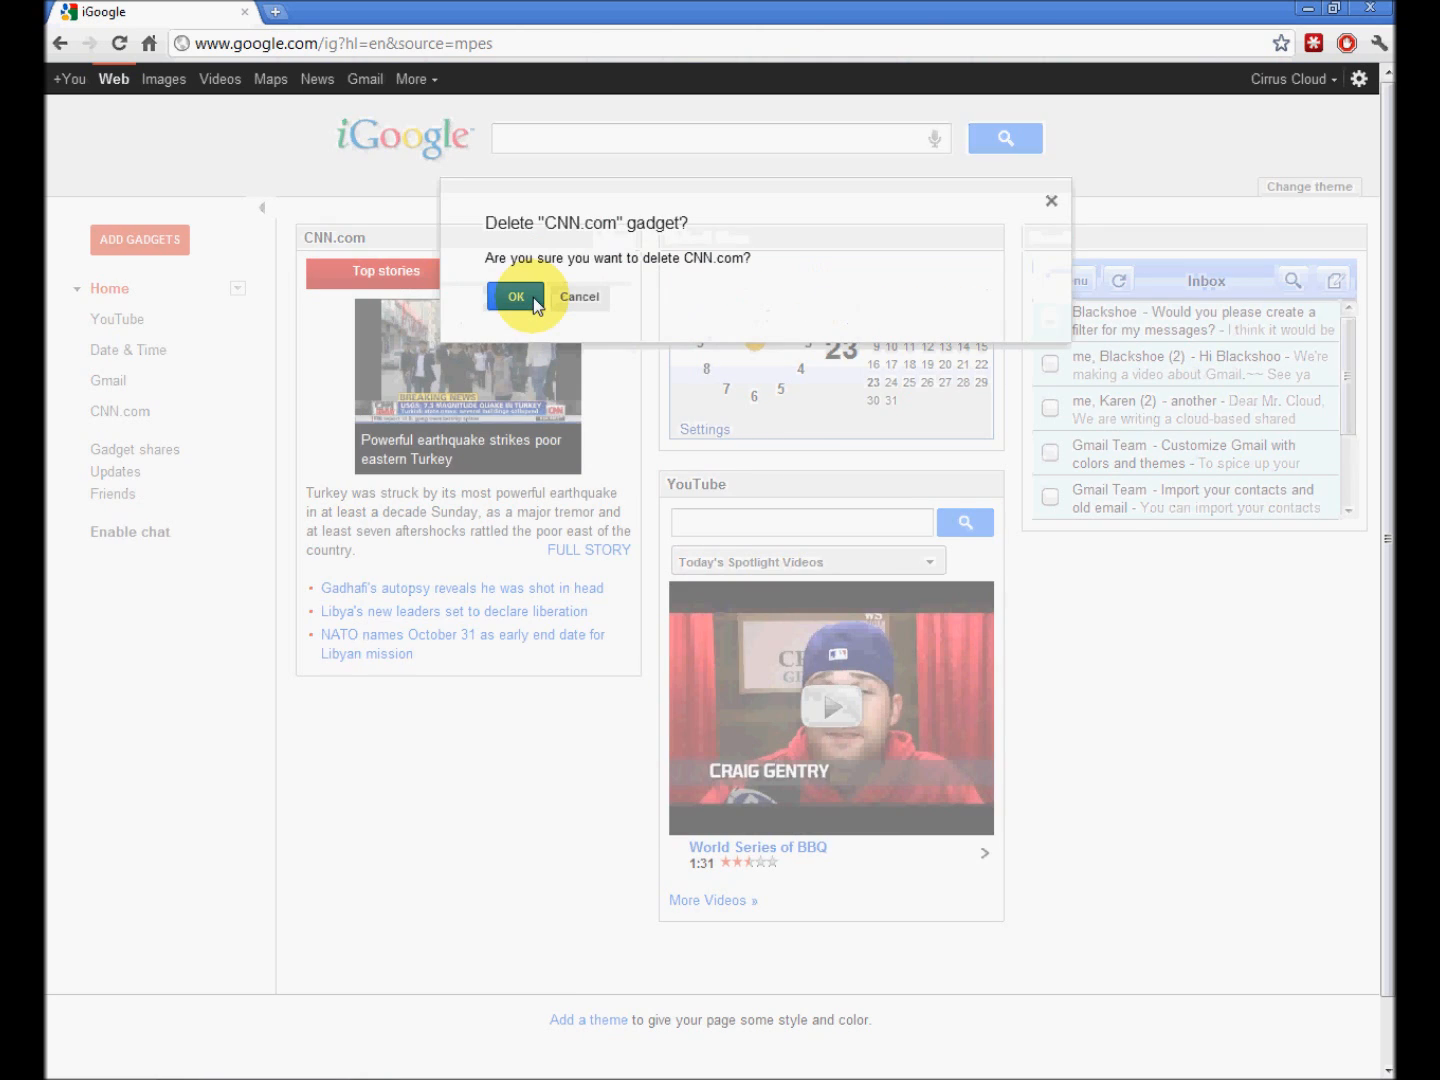
{"action": "left_click", "coordinate": [516, 296]}
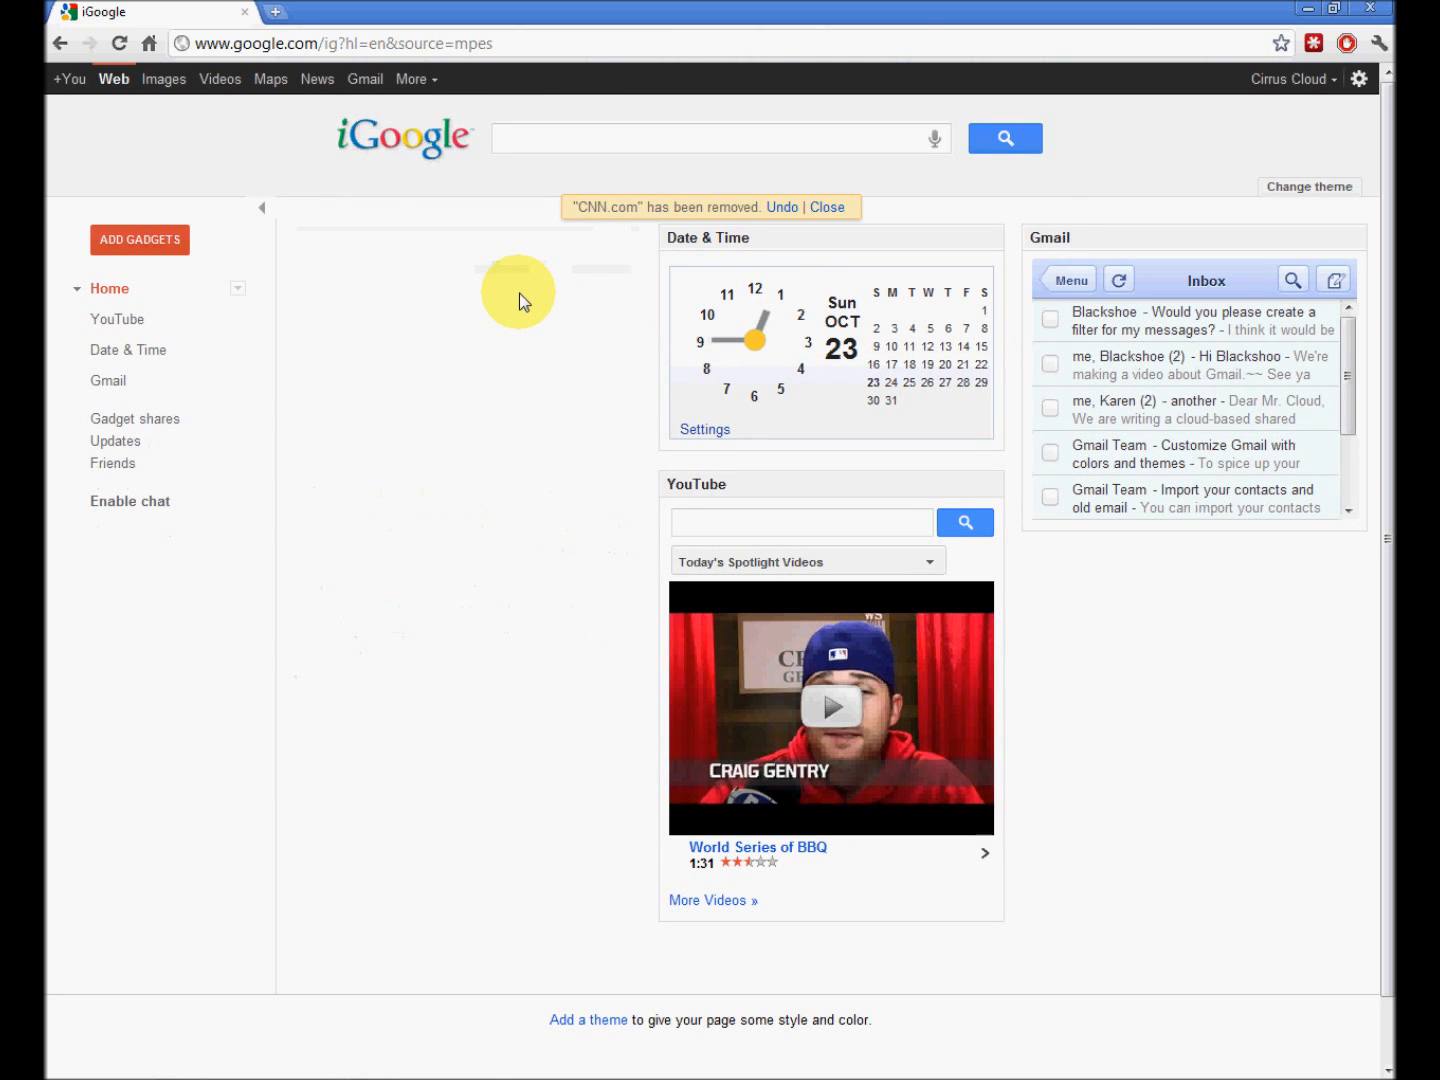
{"action": "mouse_move", "coordinate": [496, 288]}
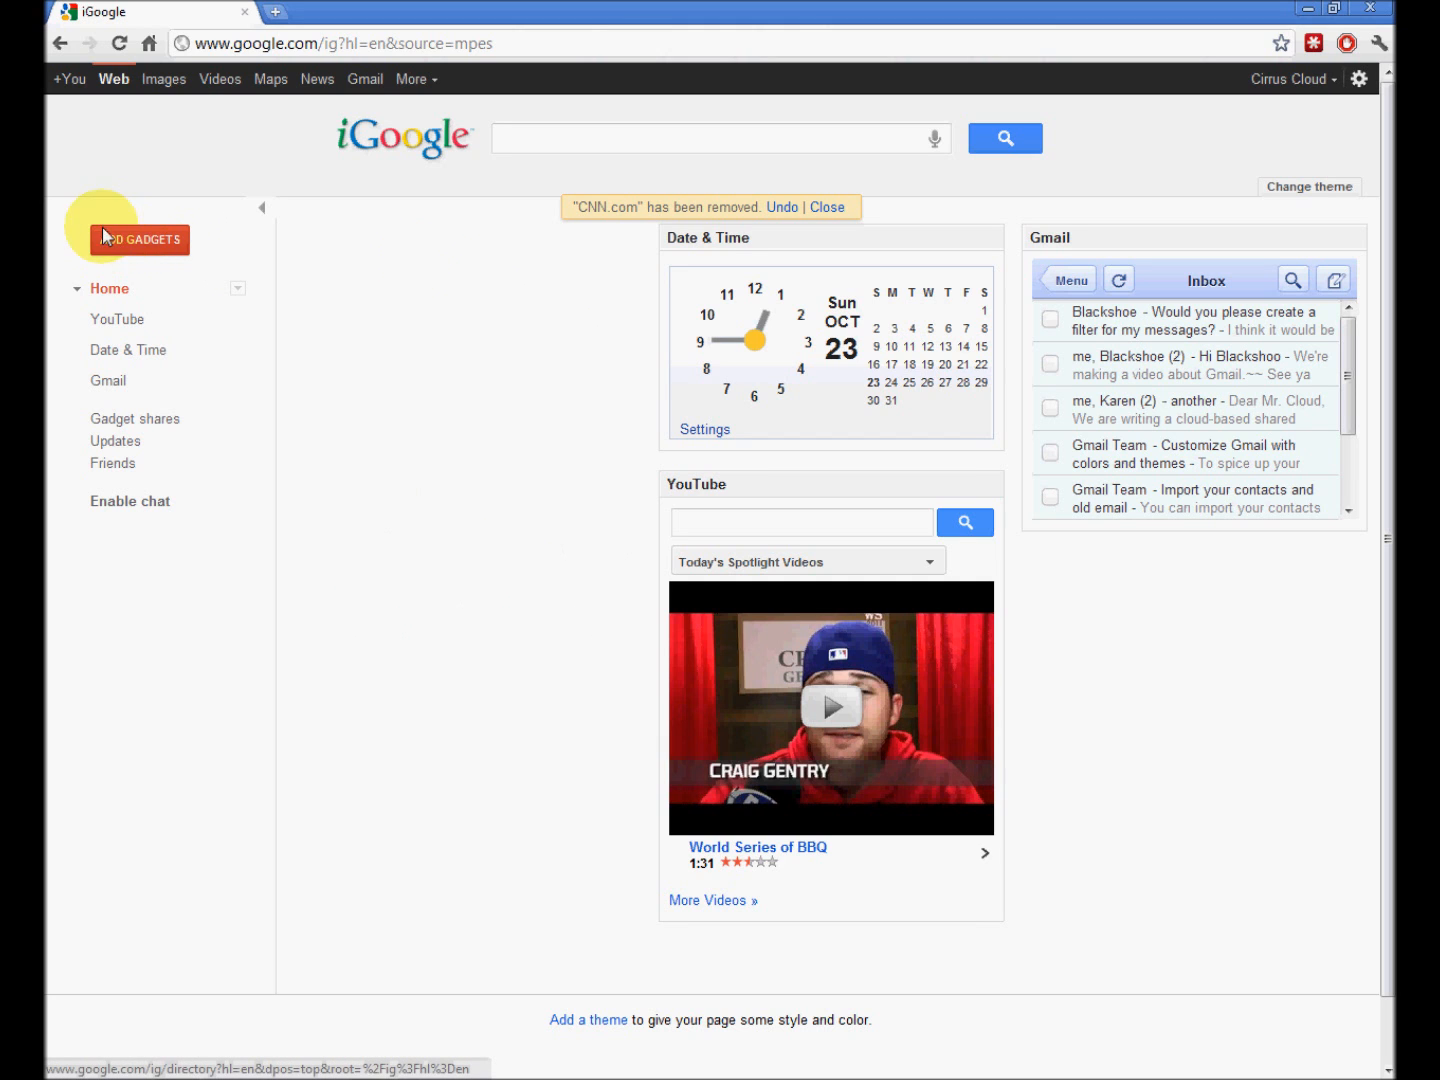
Step: From the Add Gadgets directory, add Doppler Radar and Severe Weather Alerts and ToDo
{"action": "left_click", "coordinate": [140, 240]}
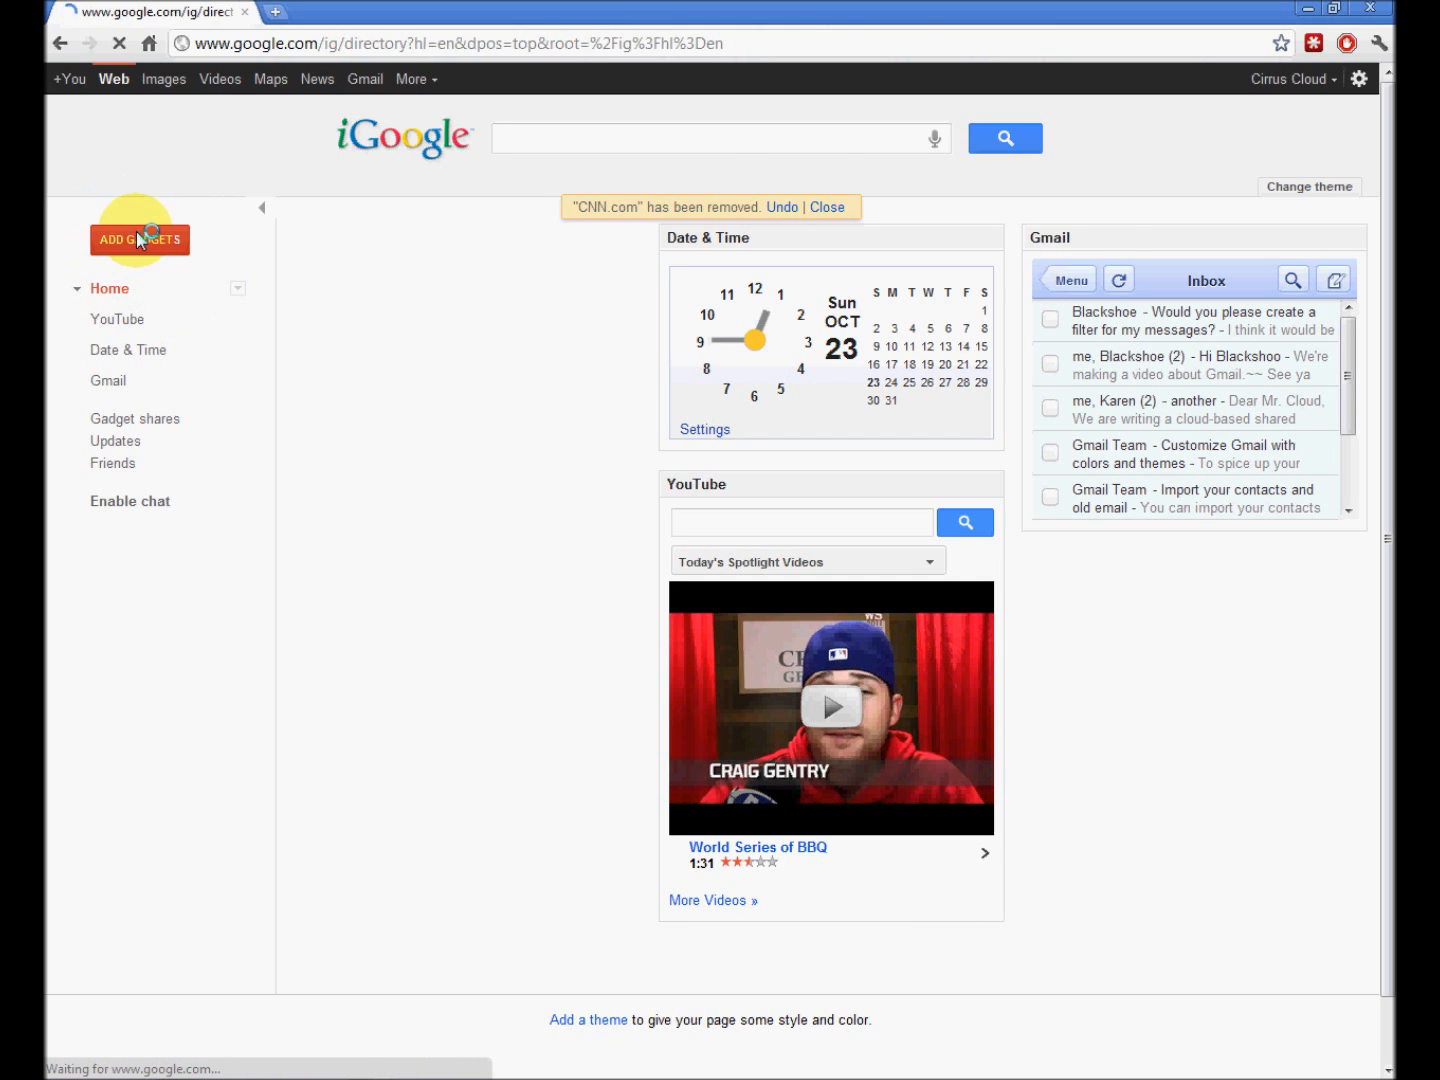
{"action": "left_click", "coordinate": [140, 240]}
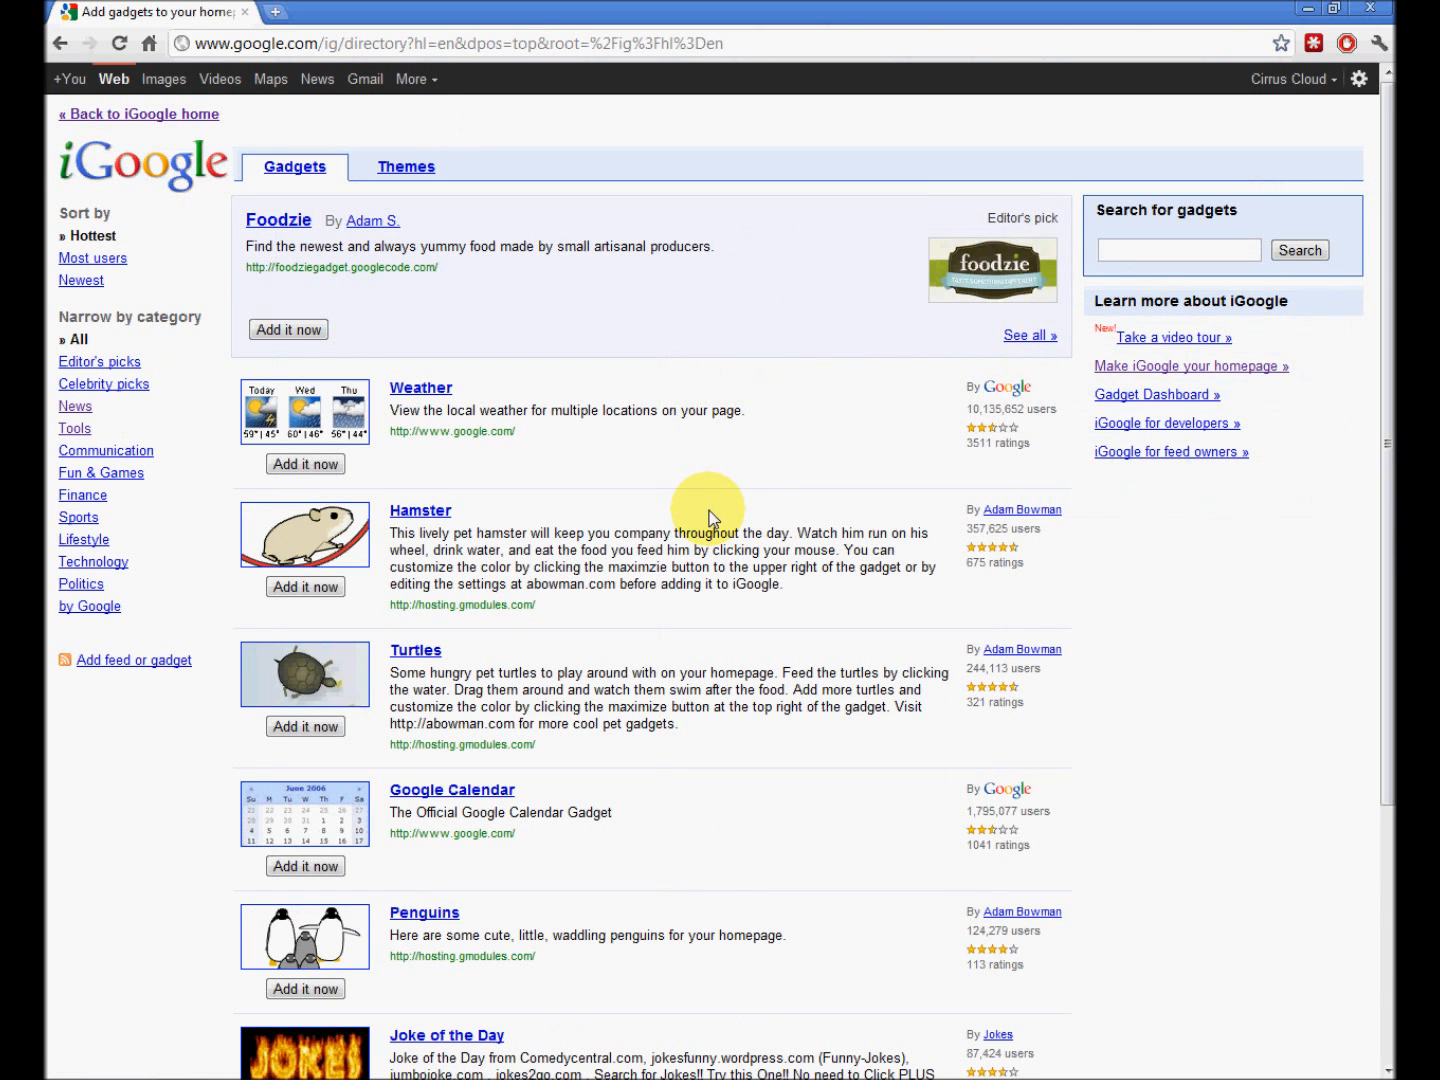
{"action": "scroll", "scroll_direction": "down", "scroll_amount": 3}
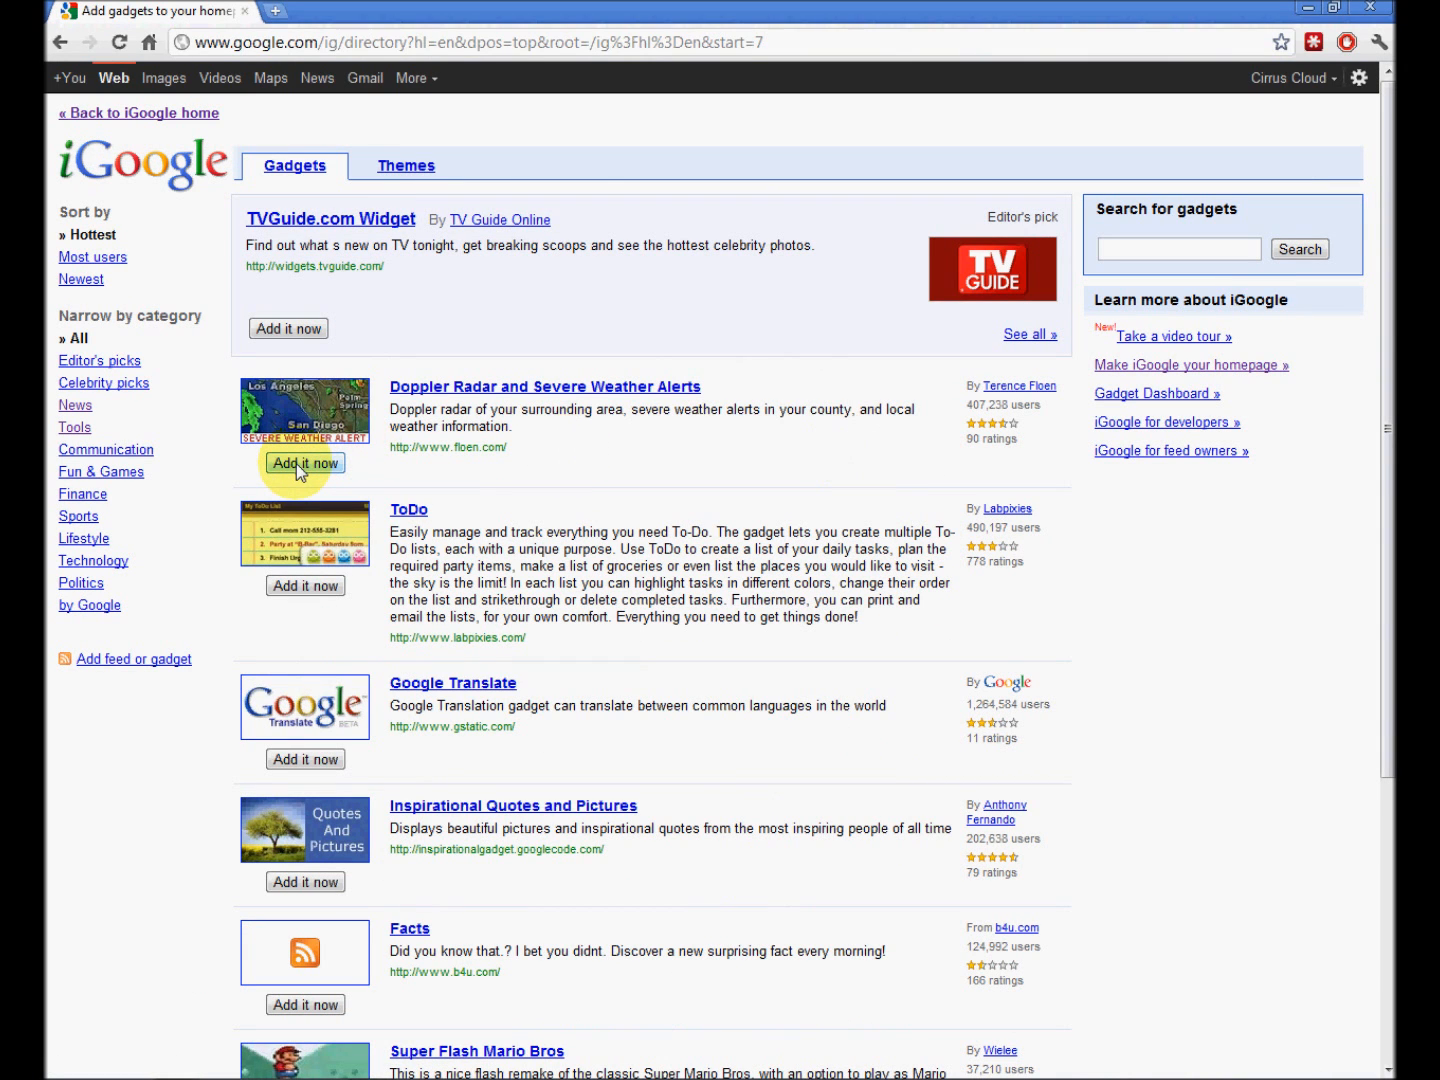
{"action": "left_click", "coordinate": [304, 464]}
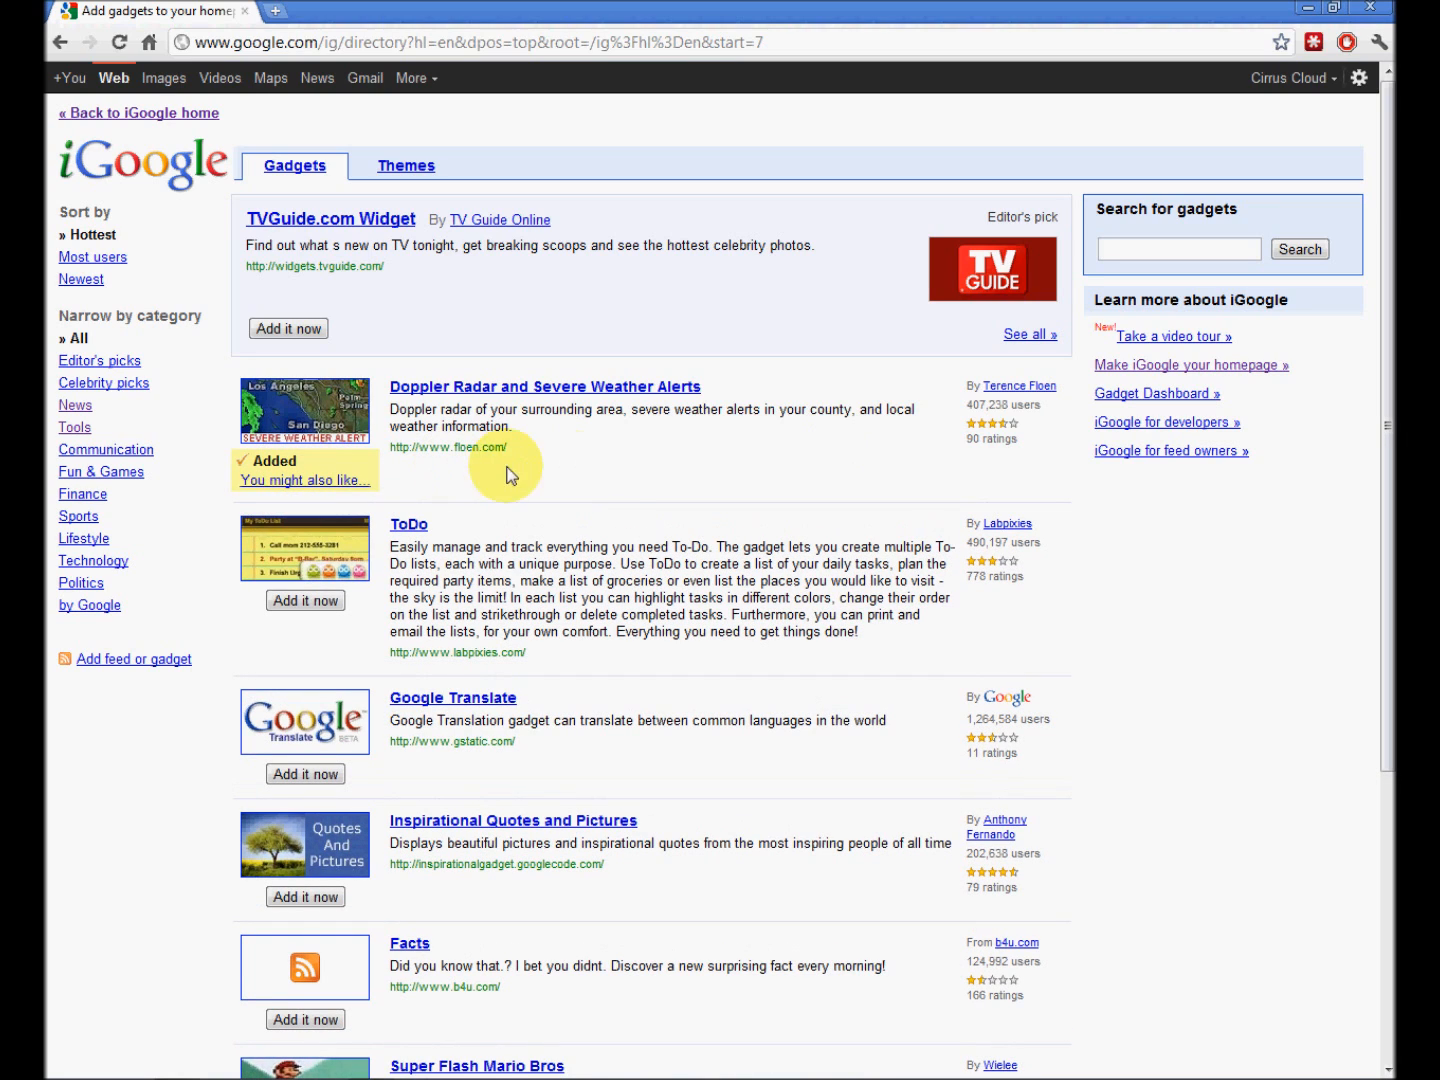
{"action": "mouse_move", "coordinate": [376, 556]}
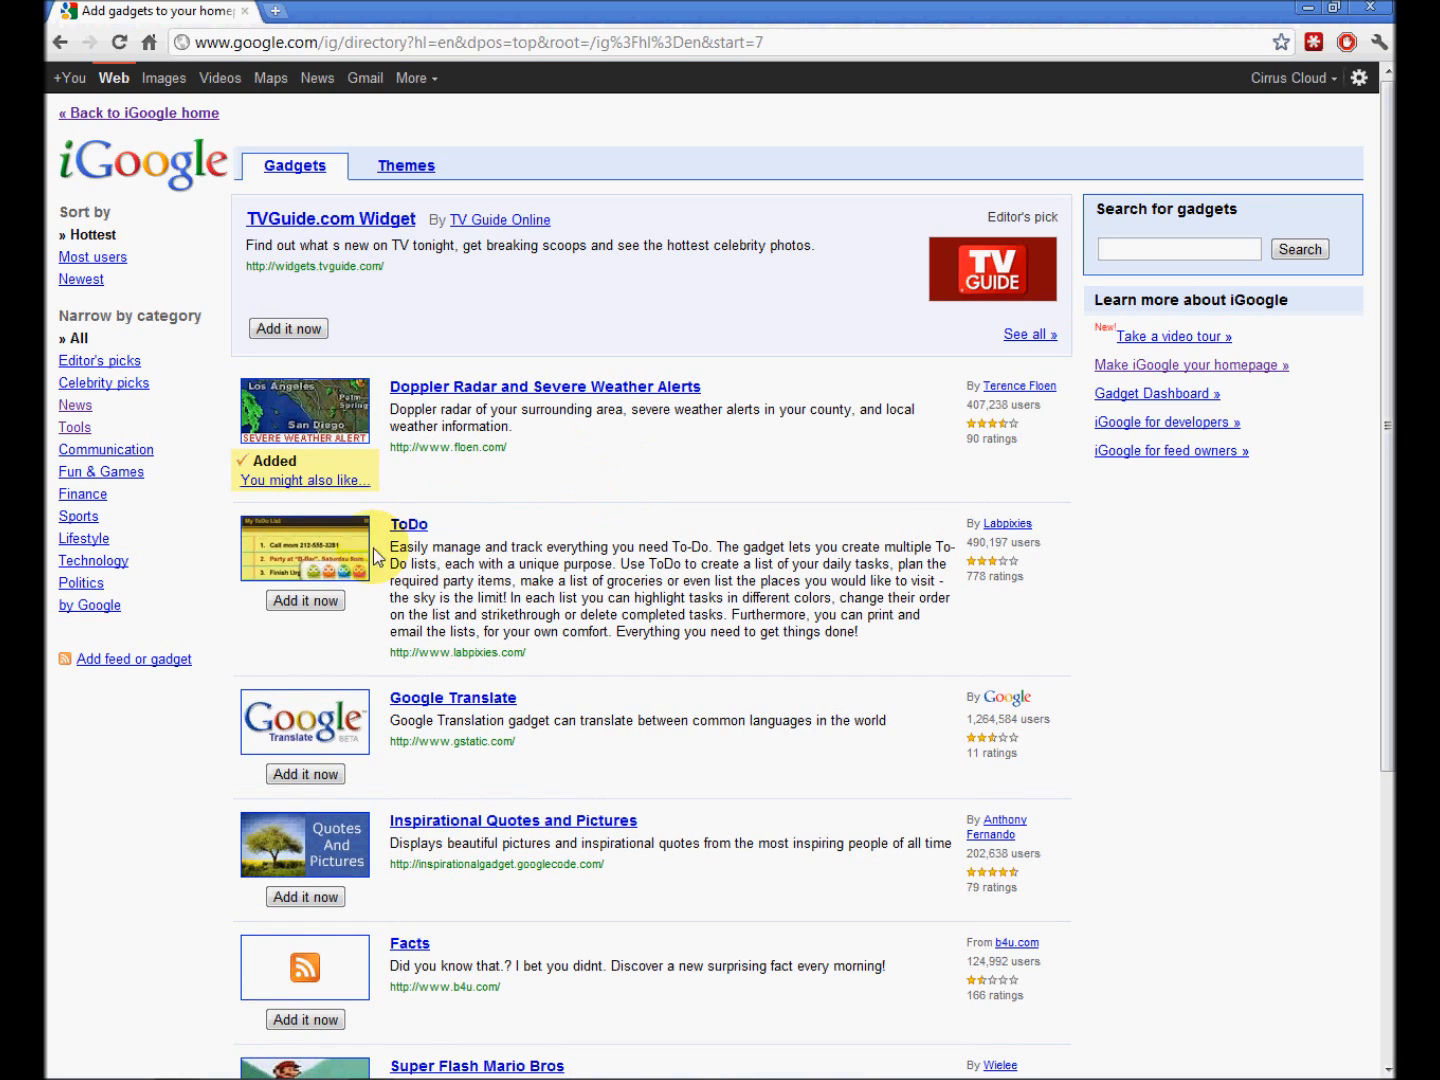
{"action": "left_click", "coordinate": [304, 600]}
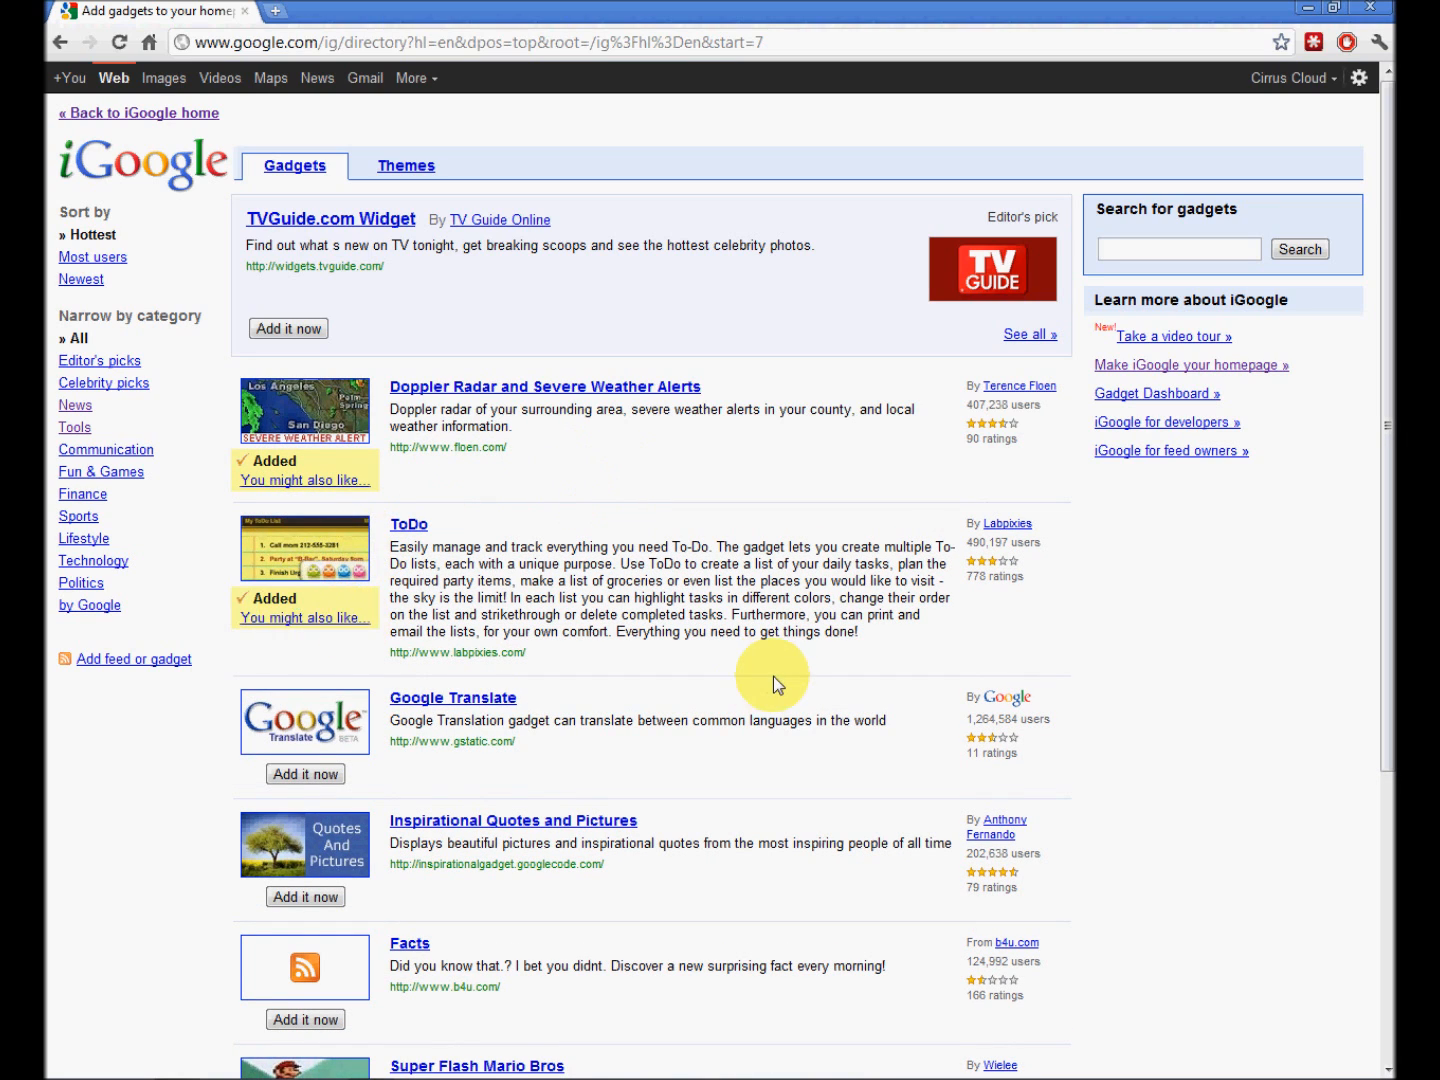
Step: Browse further pages and add Current Moon Phase and Local Gas Prices gadgets
{"action": "scroll", "scroll_direction": "down", "scroll_amount": 3}
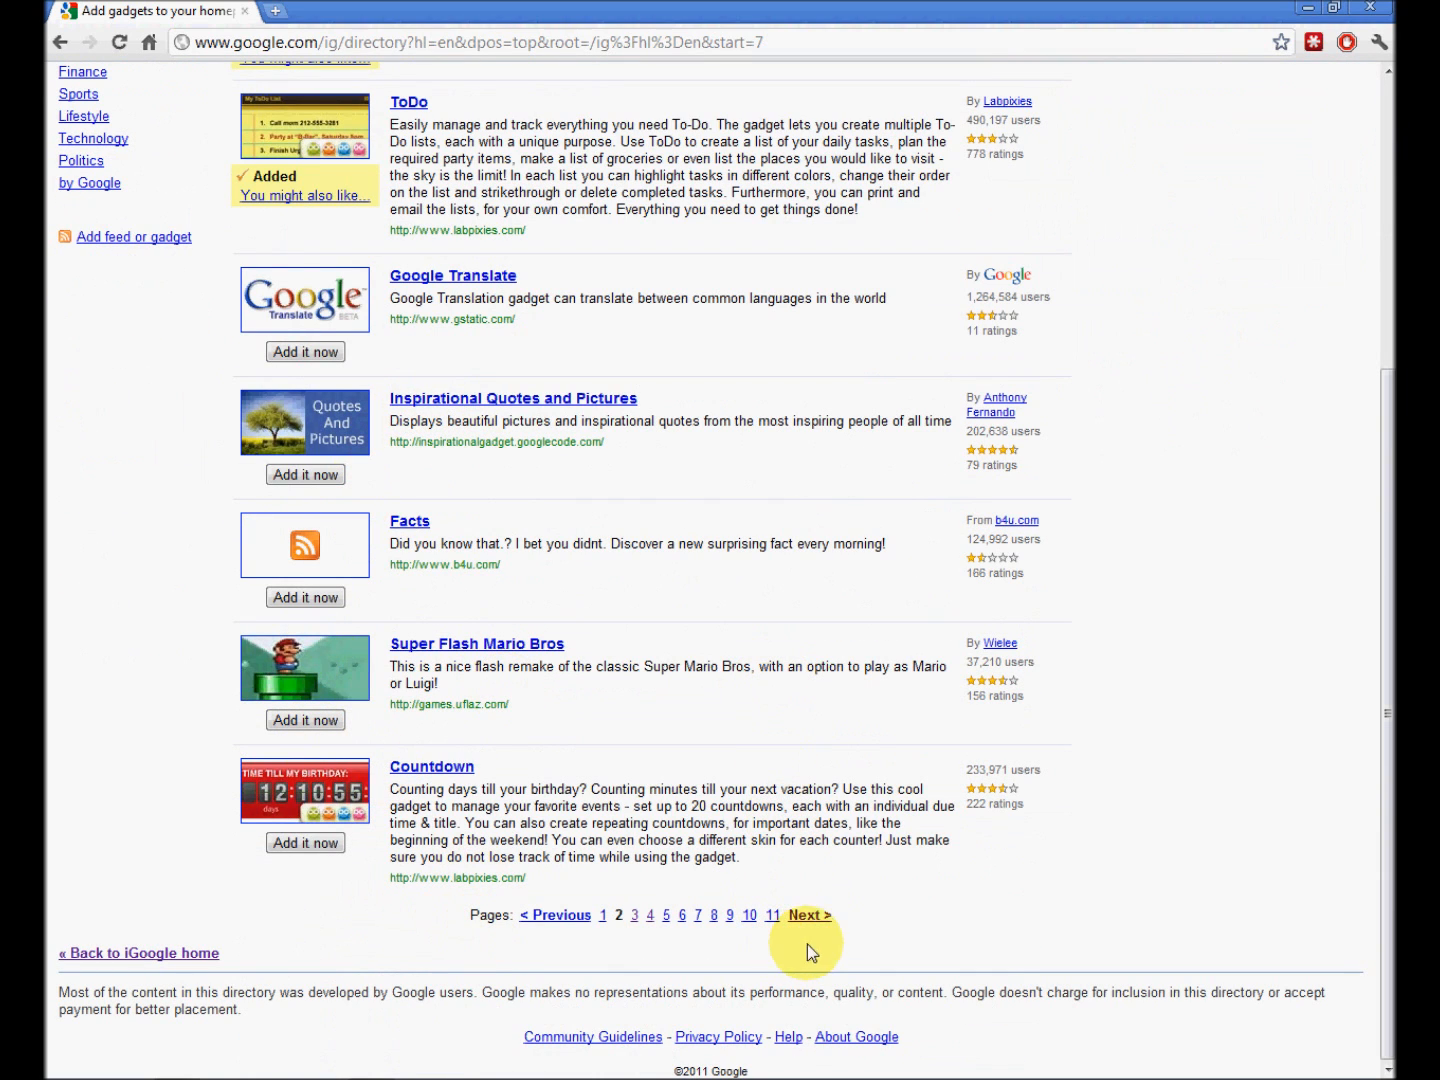
{"action": "left_click", "coordinate": [808, 916]}
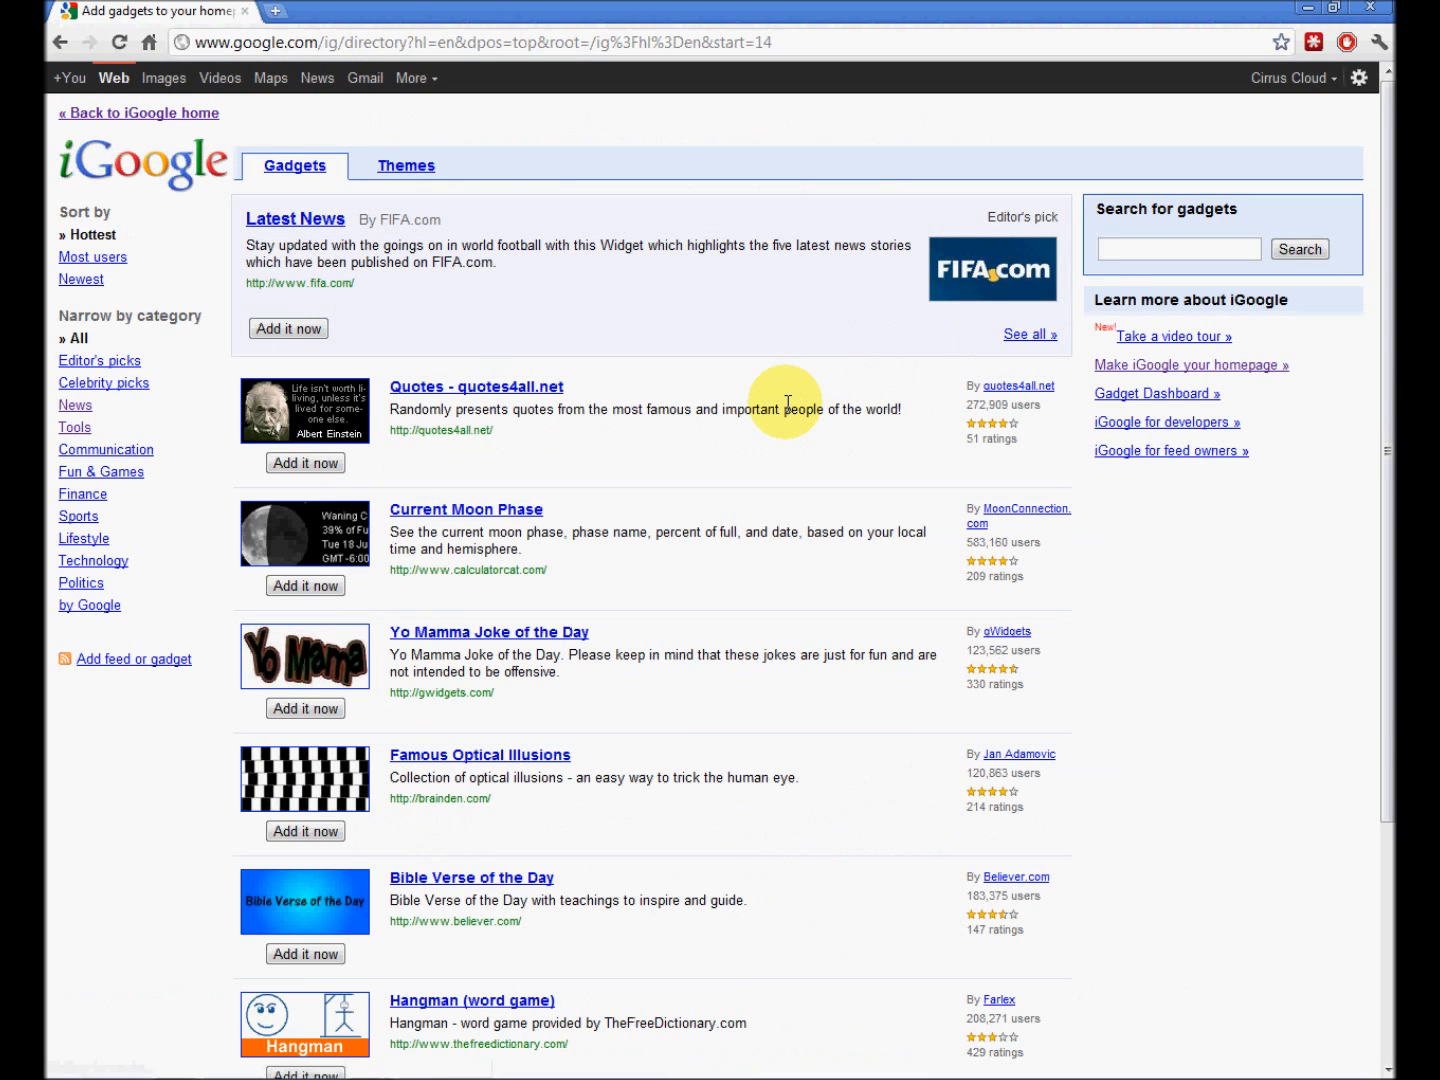
{"action": "scroll", "scroll_direction": "down", "scroll_amount": 3}
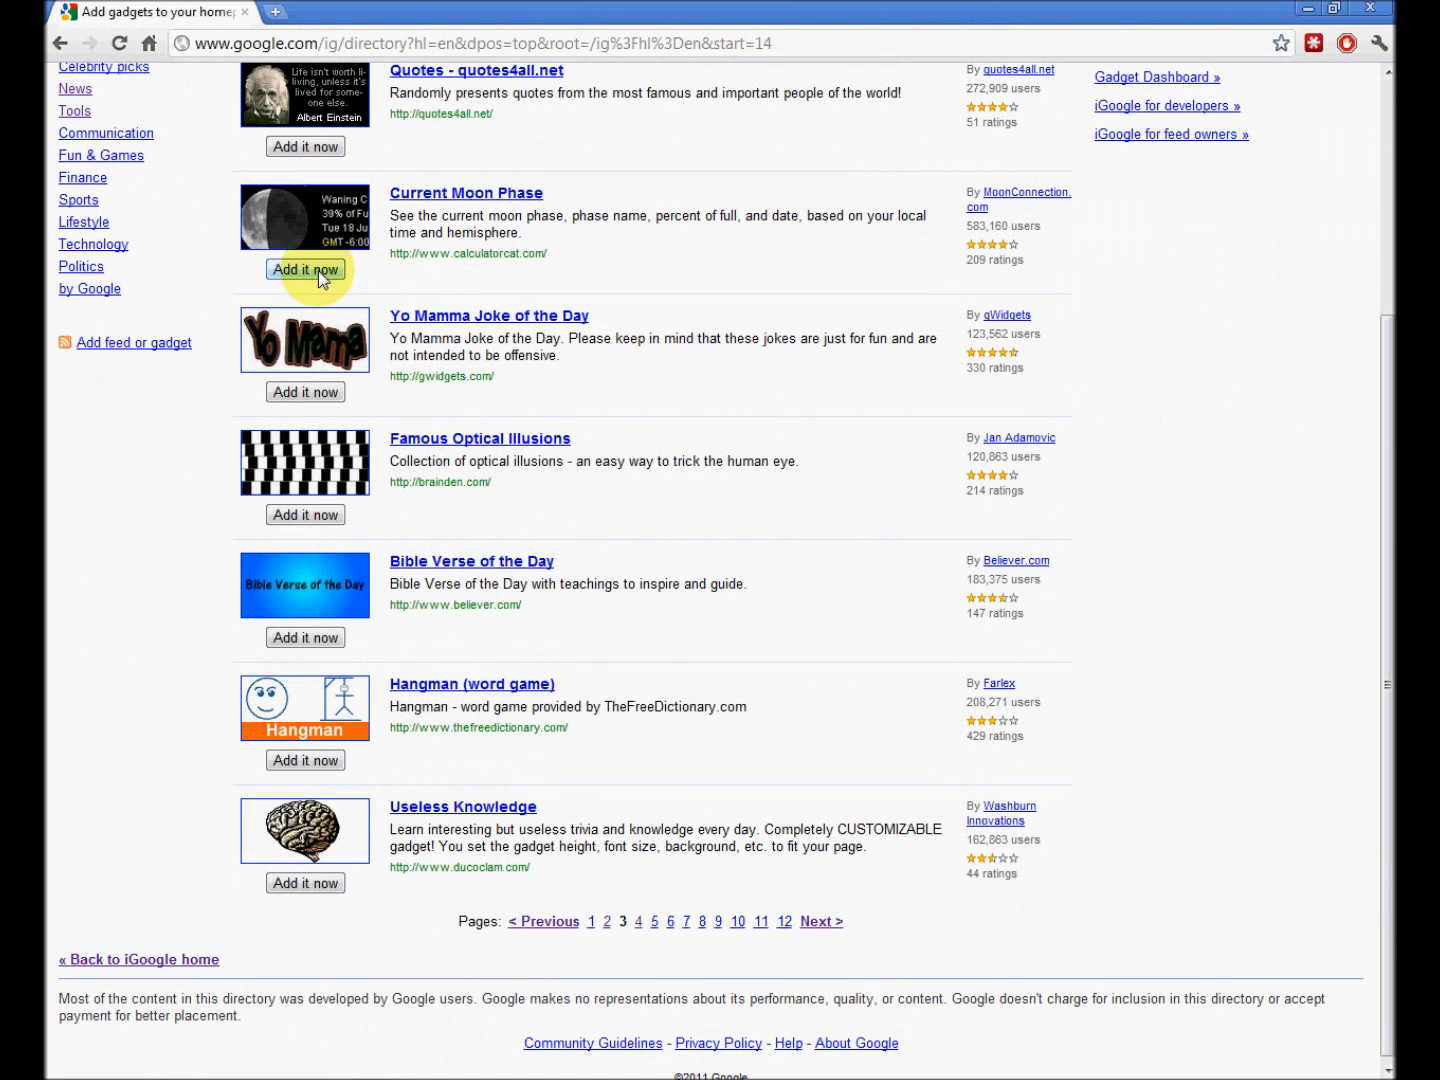
{"action": "left_click", "coordinate": [304, 268]}
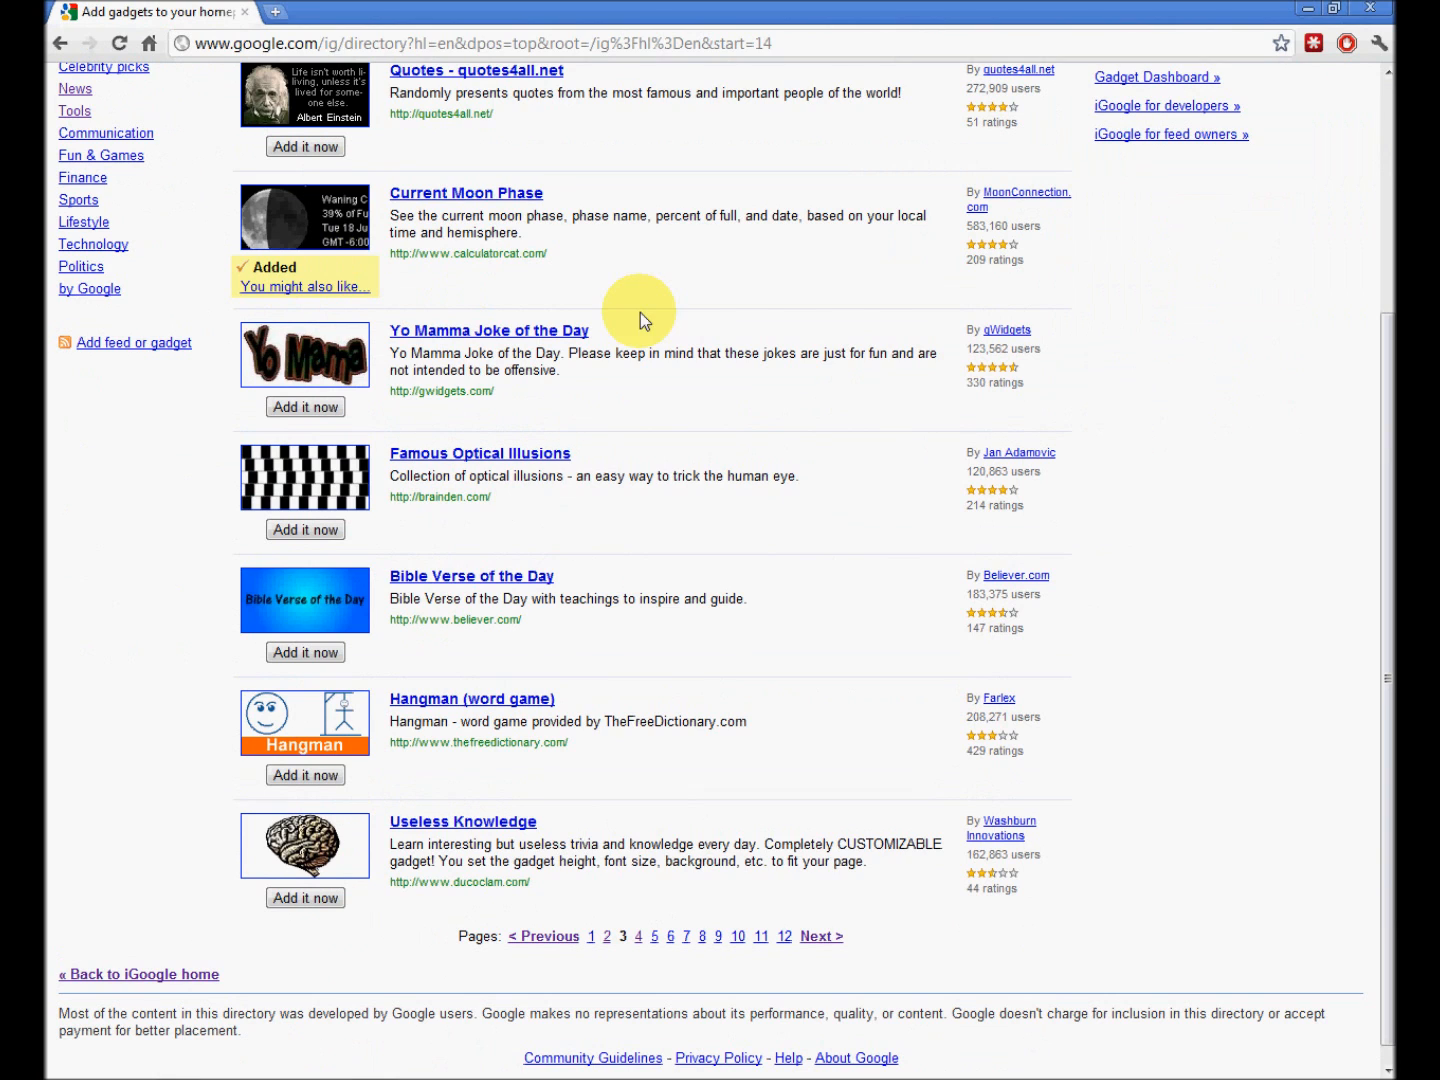
{"action": "left_click", "coordinate": [820, 936]}
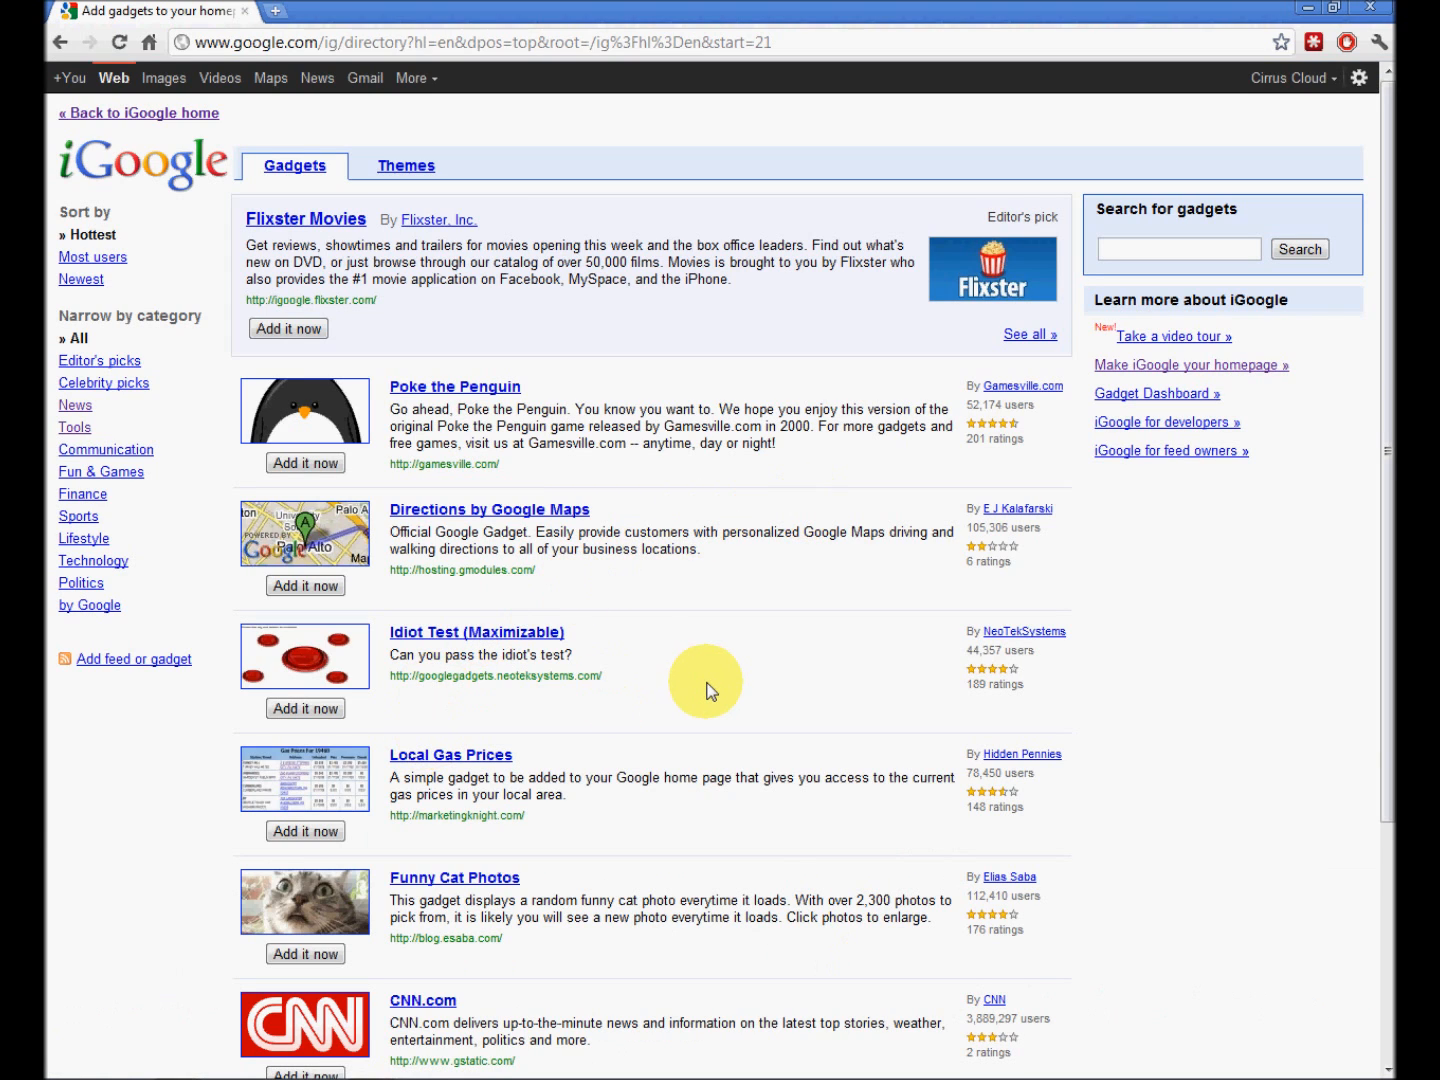
{"action": "scroll", "scroll_direction": "down", "scroll_amount": 3}
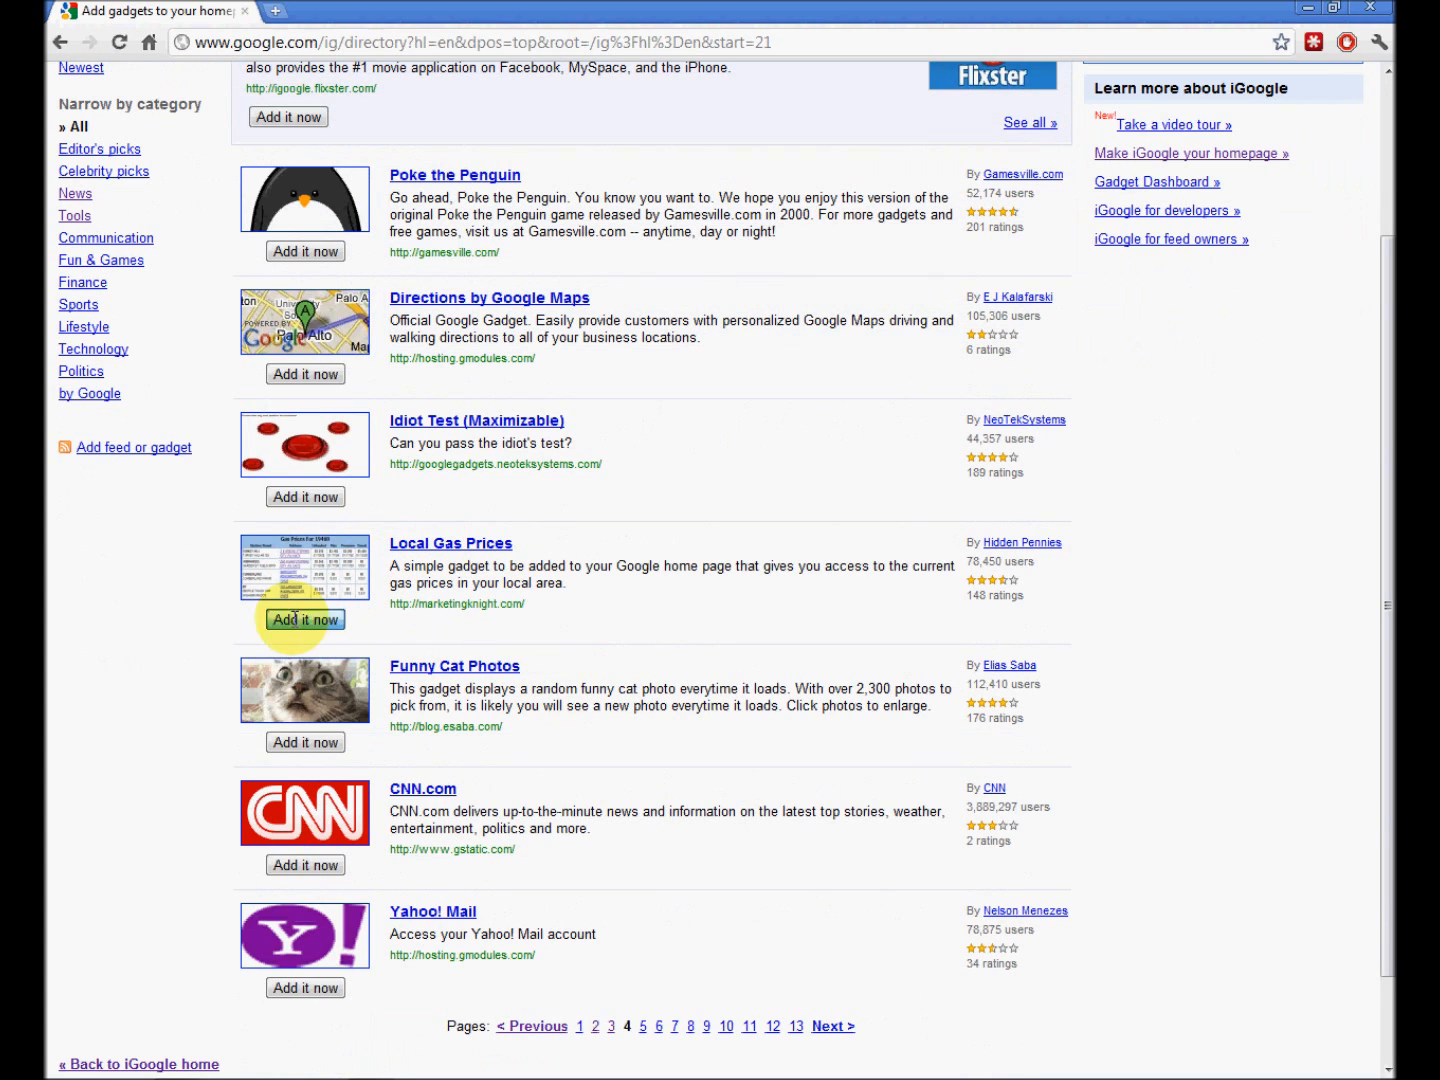
{"action": "left_click", "coordinate": [304, 620]}
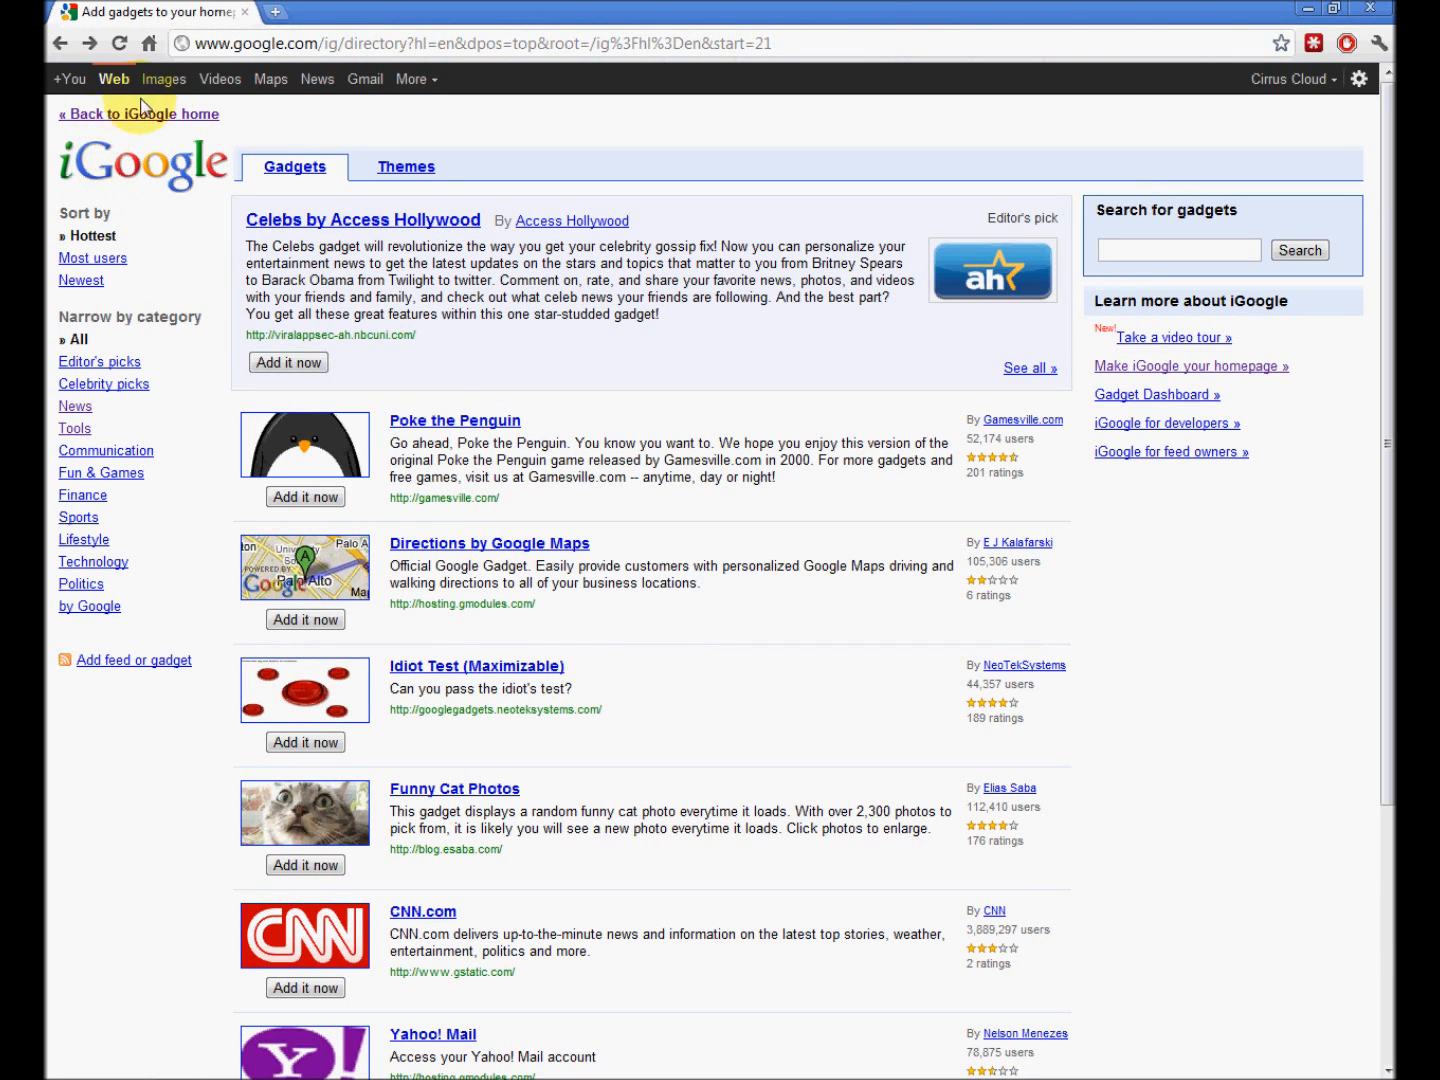
Step: Back on iGoogle home, save zip code 48035 in Local Gas Prices and drag it under ToDo
{"action": "left_click", "coordinate": [140, 112]}
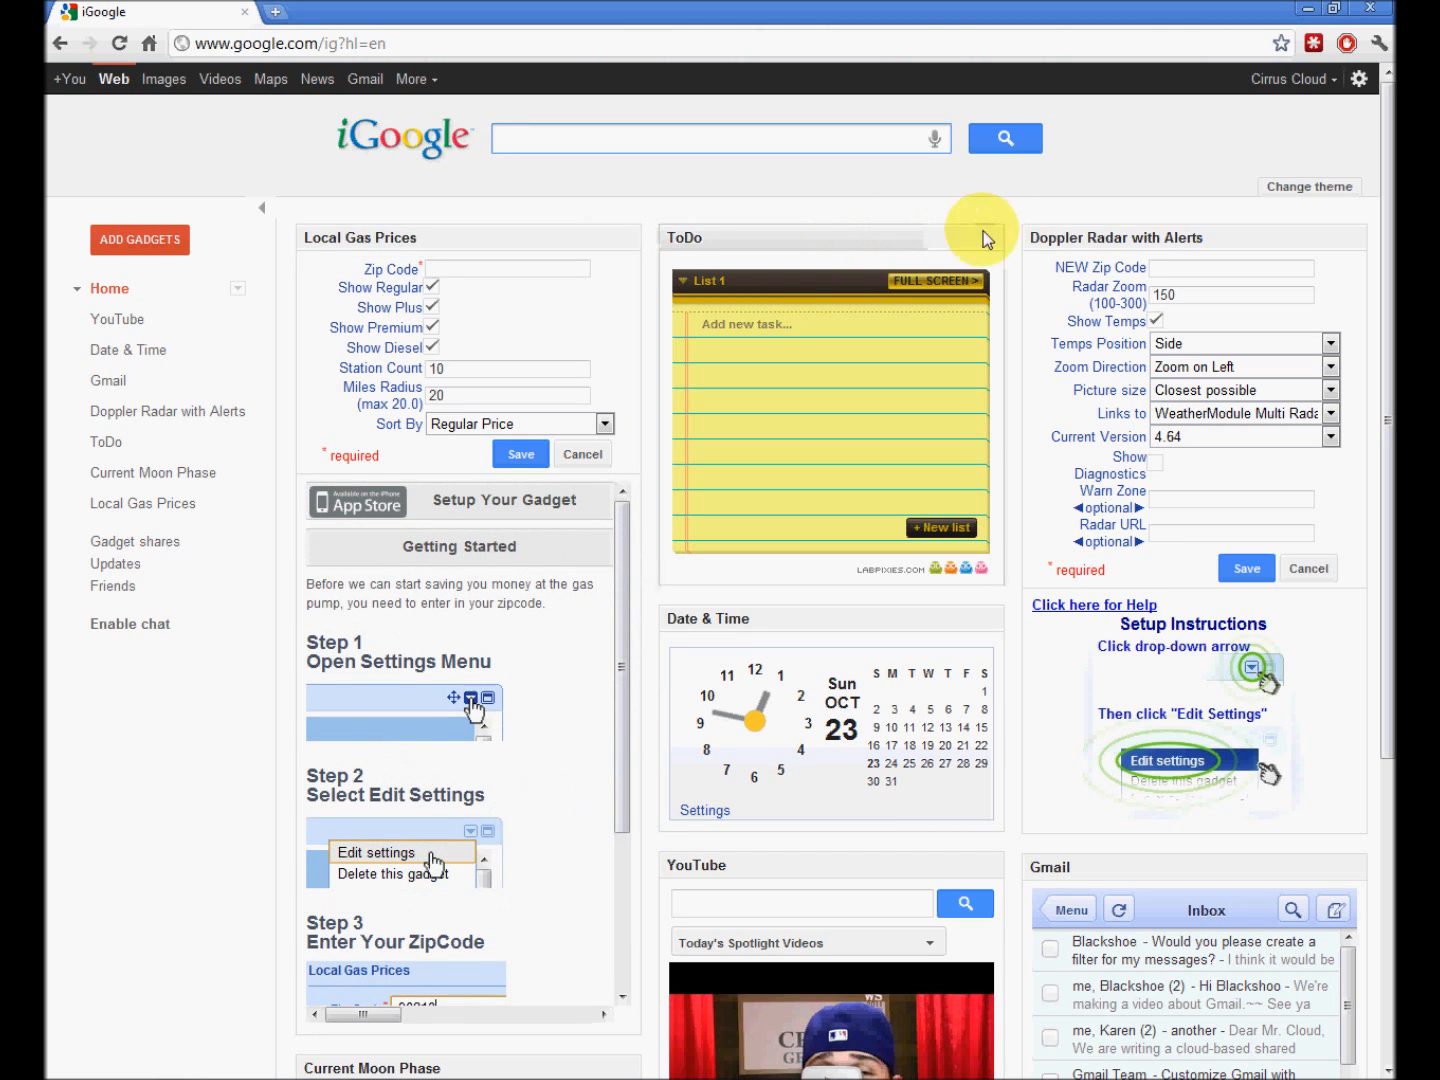
{"action": "left_click", "coordinate": [508, 268]}
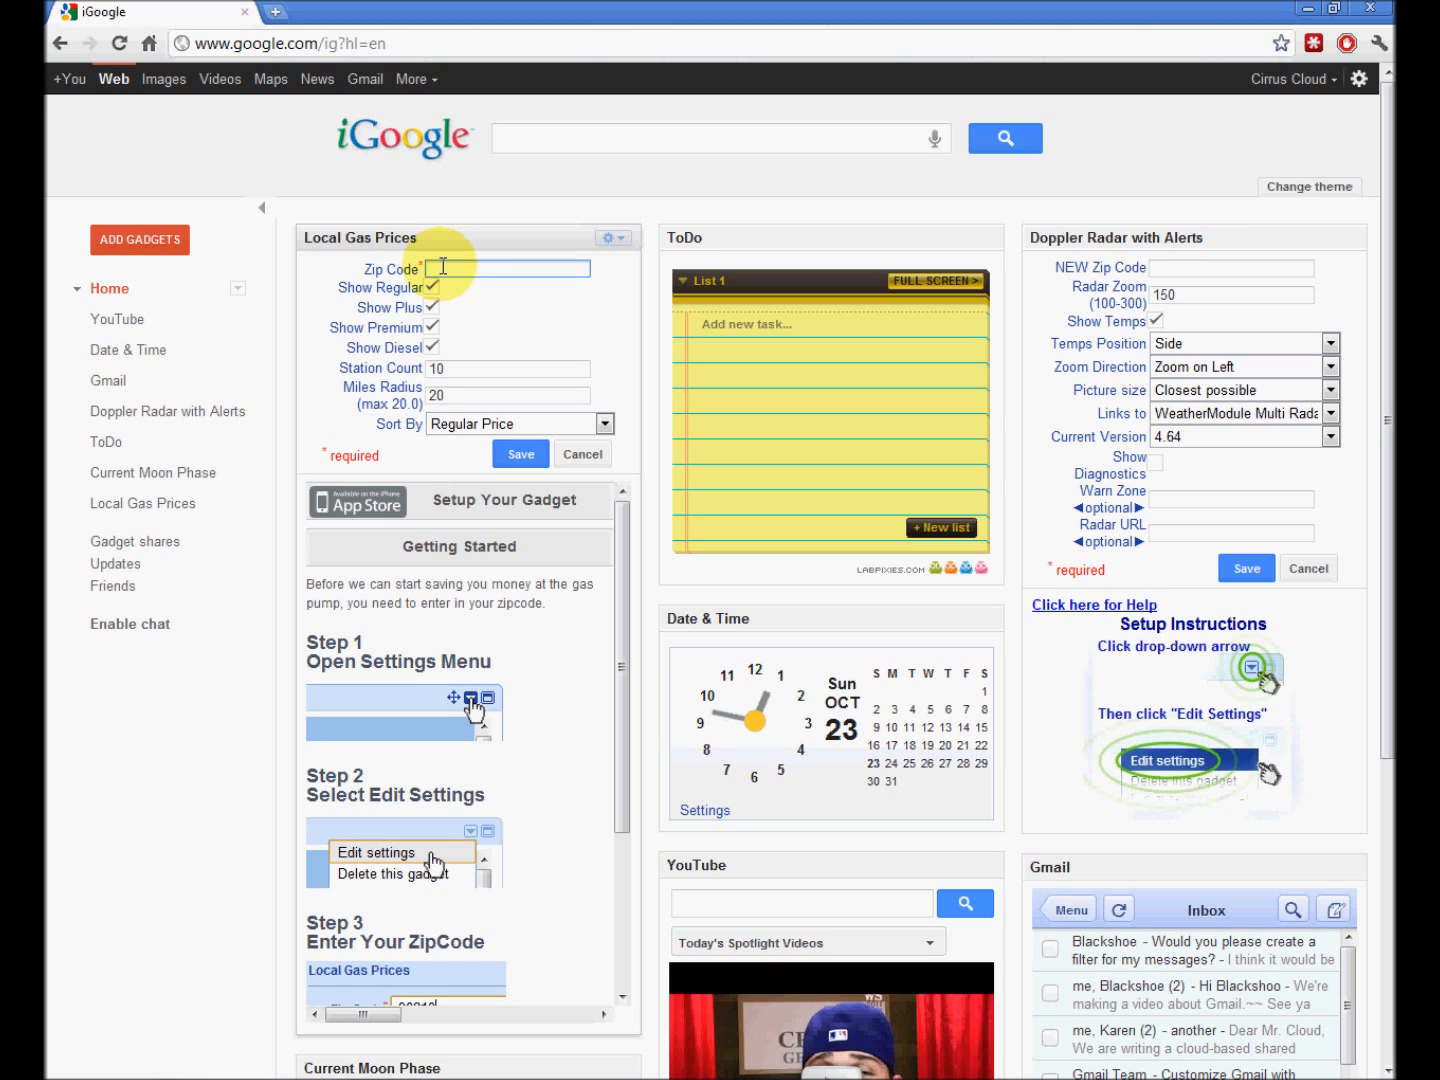
{"action": "type", "text": "48035"}
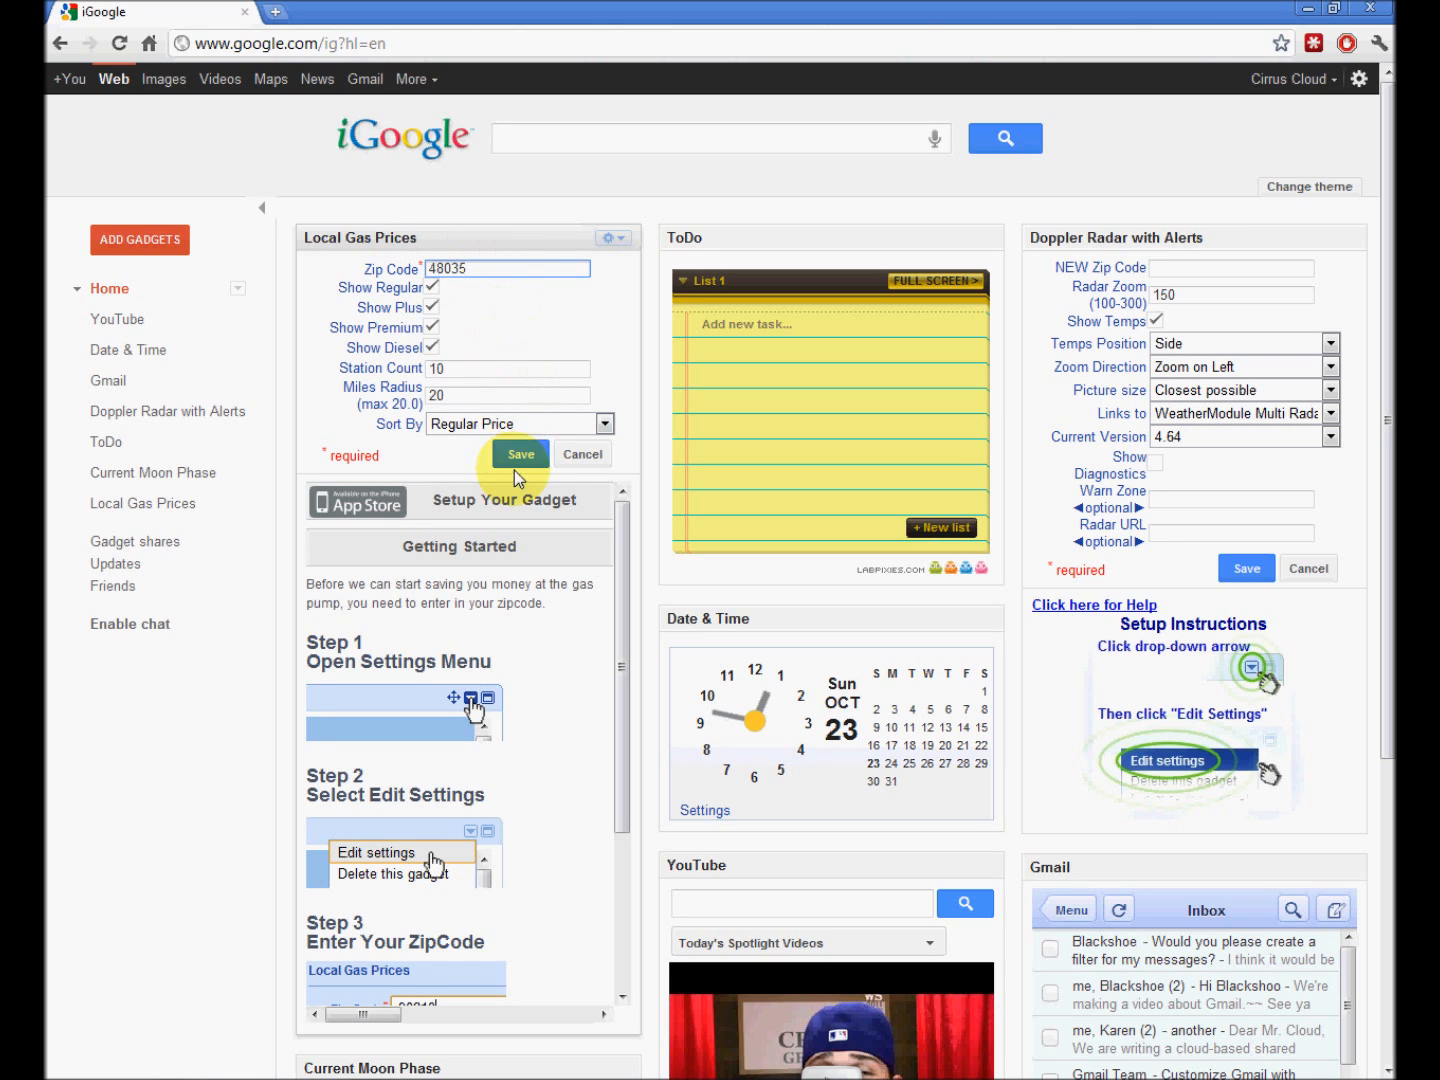
{"action": "left_click", "coordinate": [520, 452]}
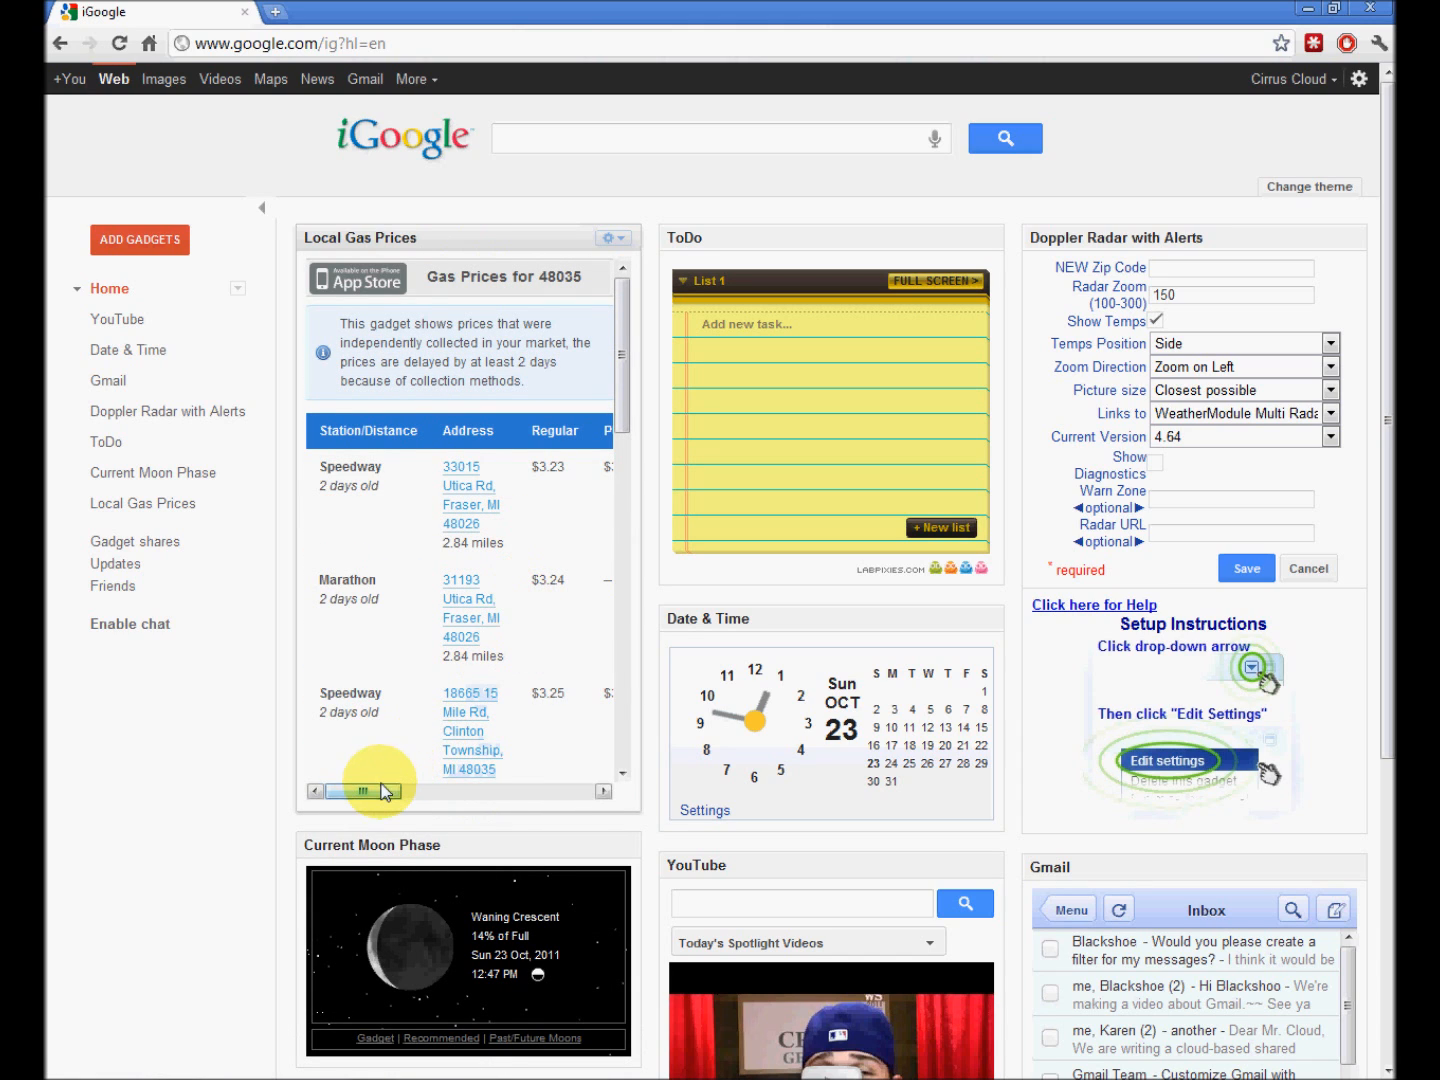
{"action": "left_click_drag", "start_coordinate": [378, 792], "coordinate": [436, 792]}
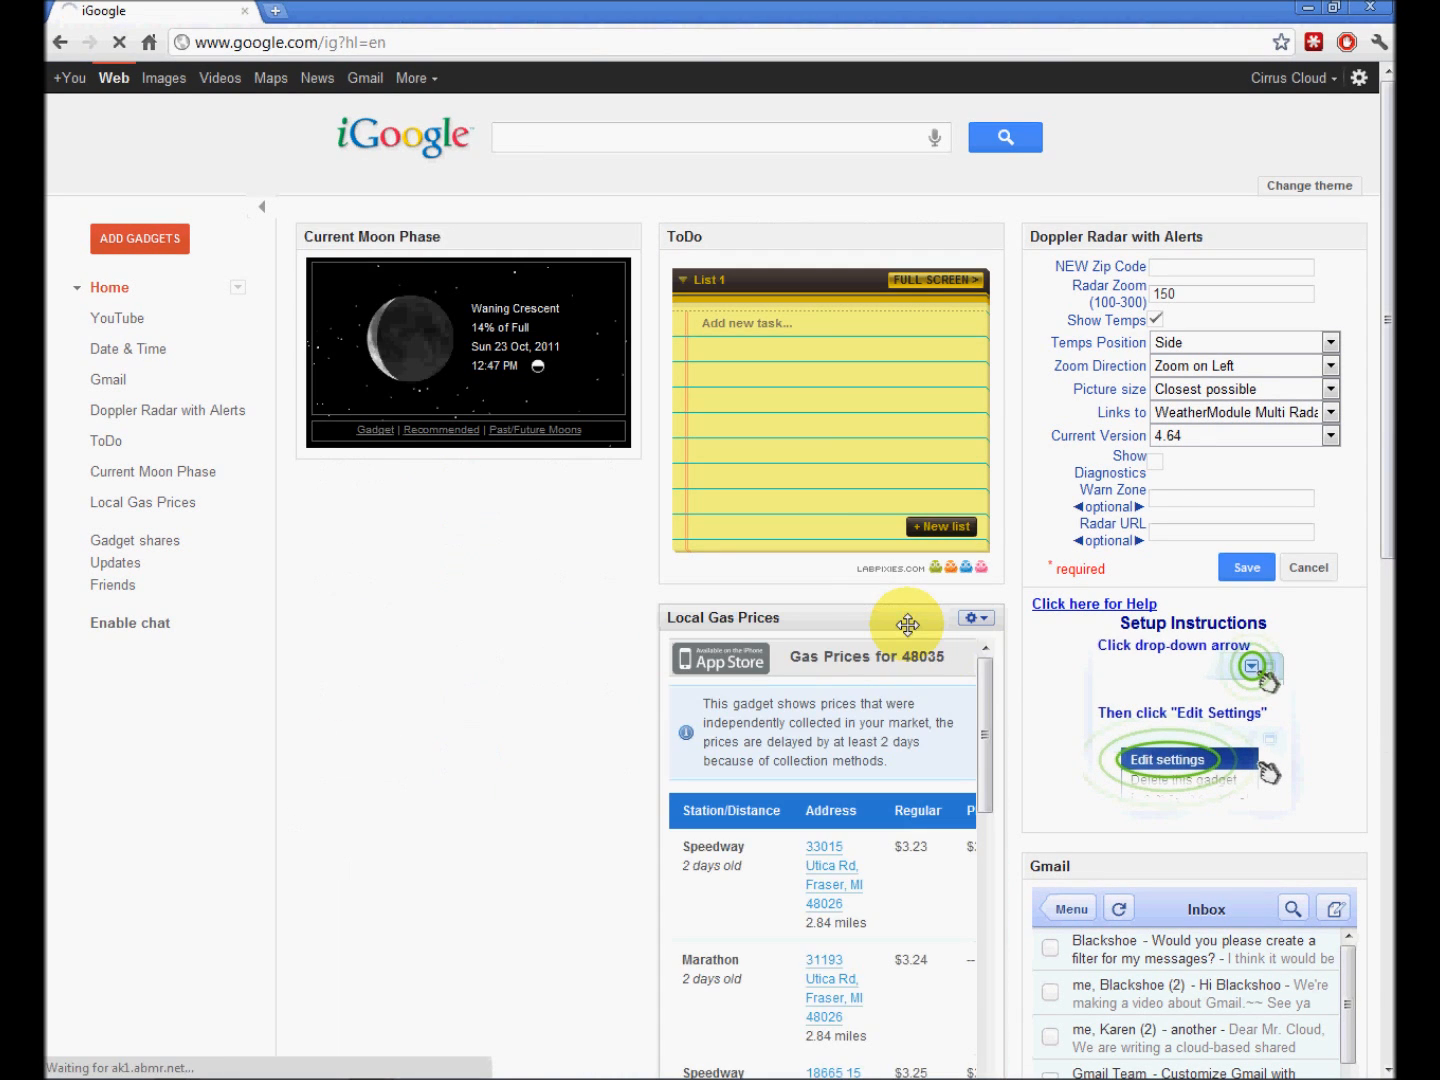
Step: Scroll down the iGoogle page to review the gadget layout
{"action": "scroll", "scroll_direction": "down", "scroll_amount": 3}
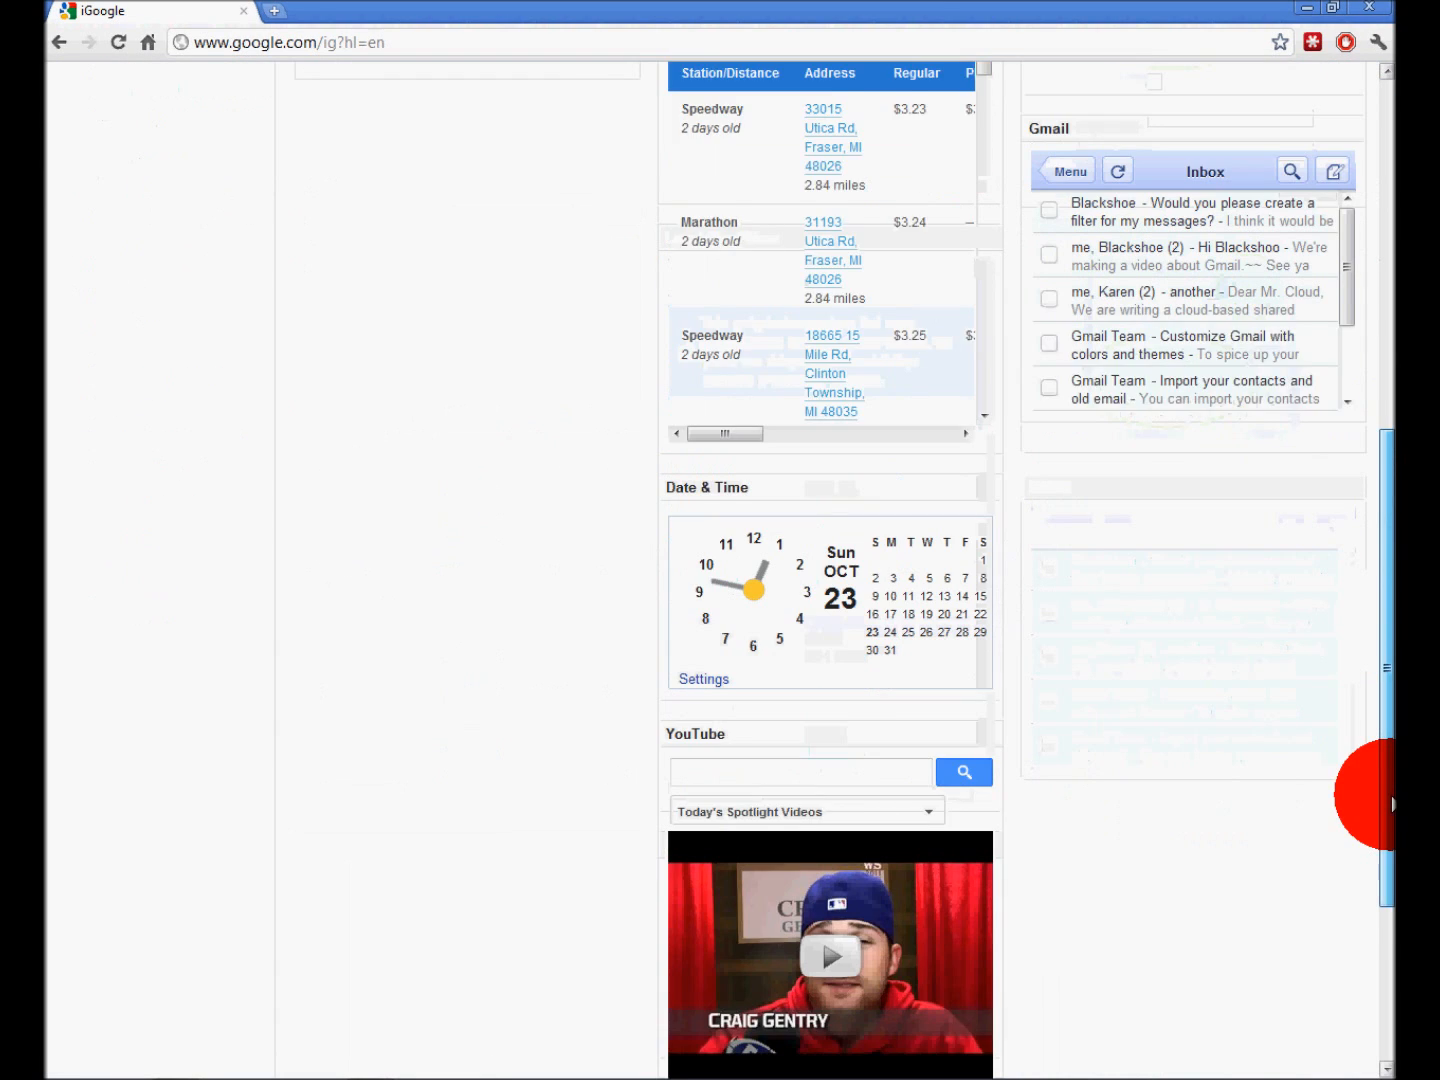
{"action": "scroll", "scroll_direction": "down", "scroll_amount": 3}
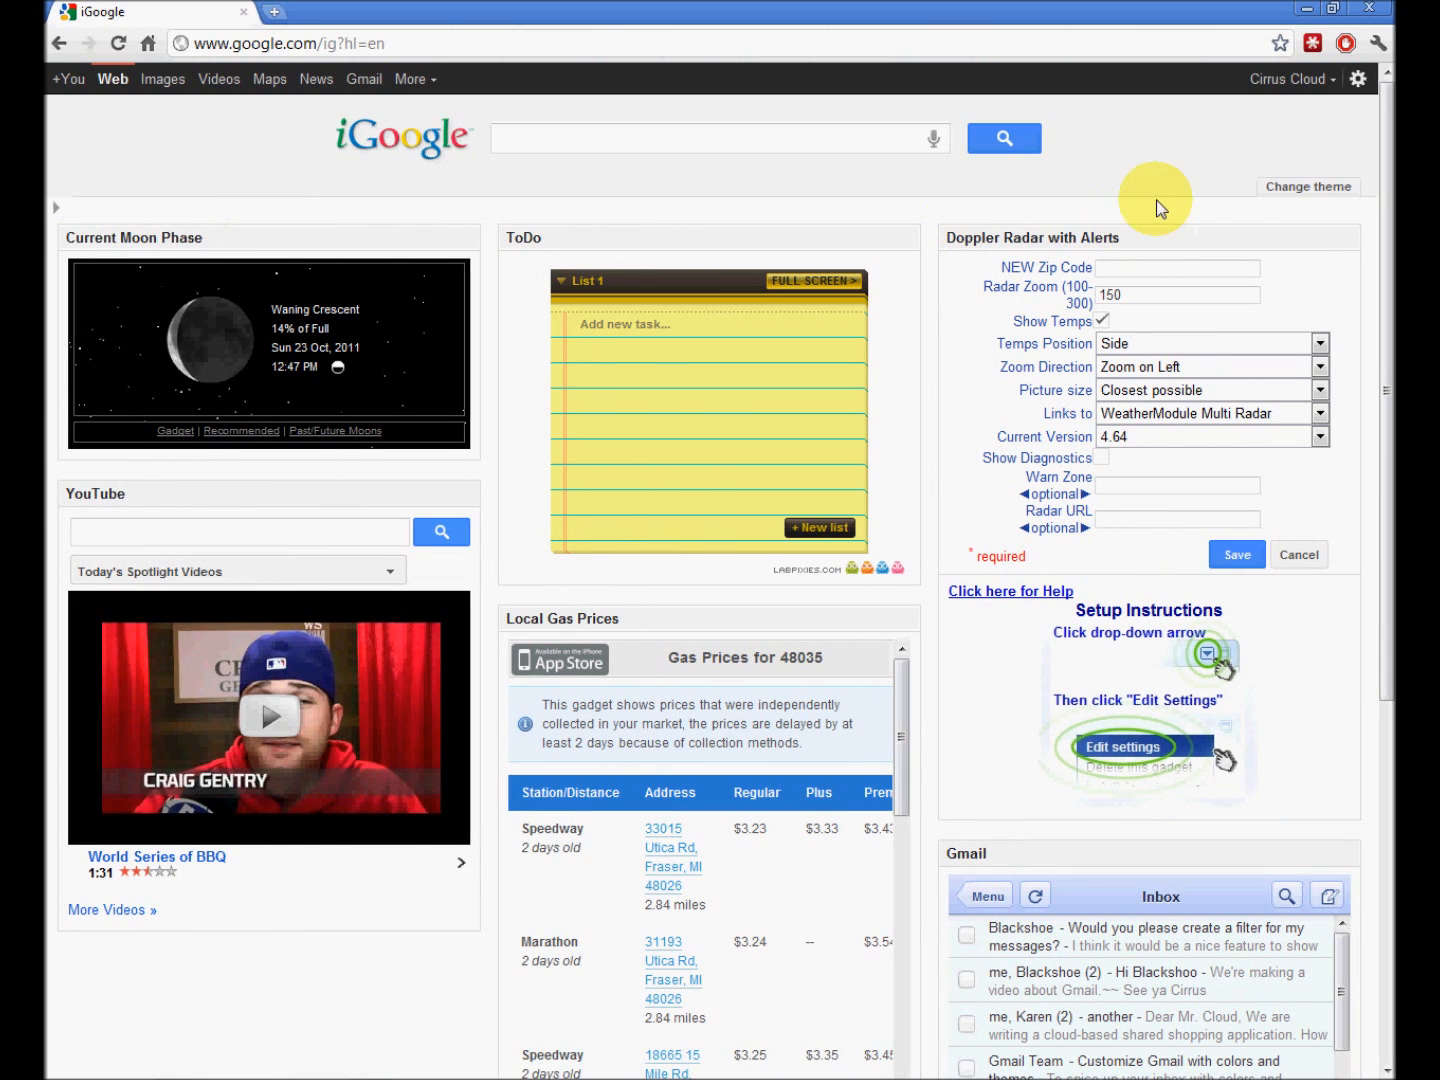
{"action": "mouse_move", "coordinate": [588, 222]}
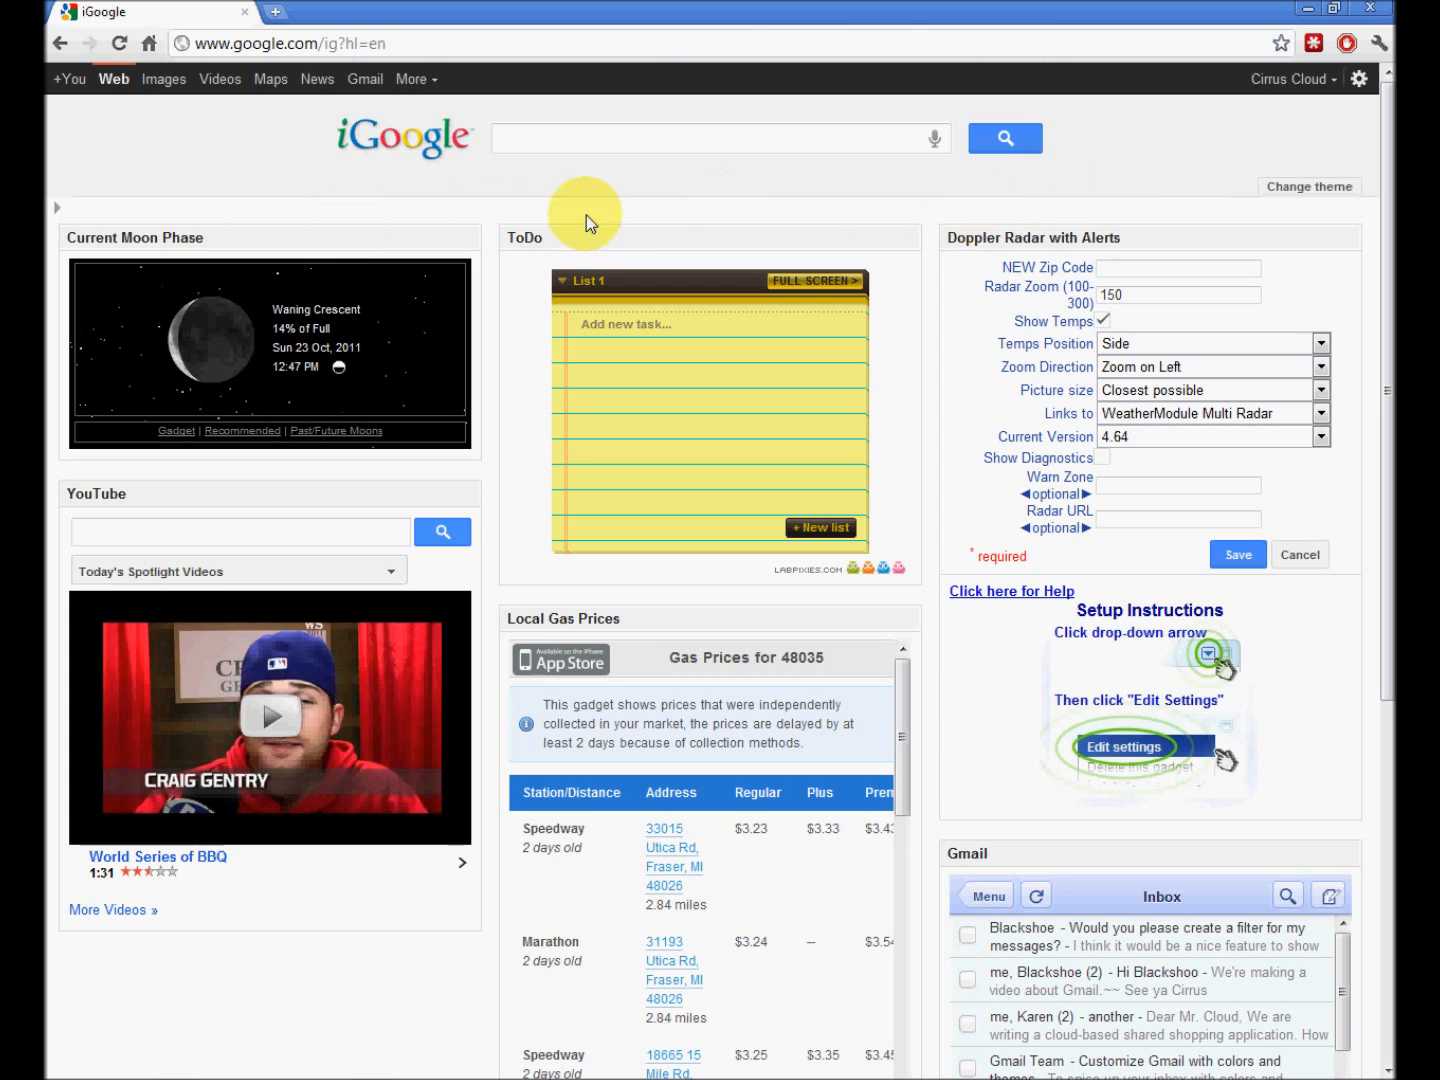
{"action": "mouse_move", "coordinate": [358, 226]}
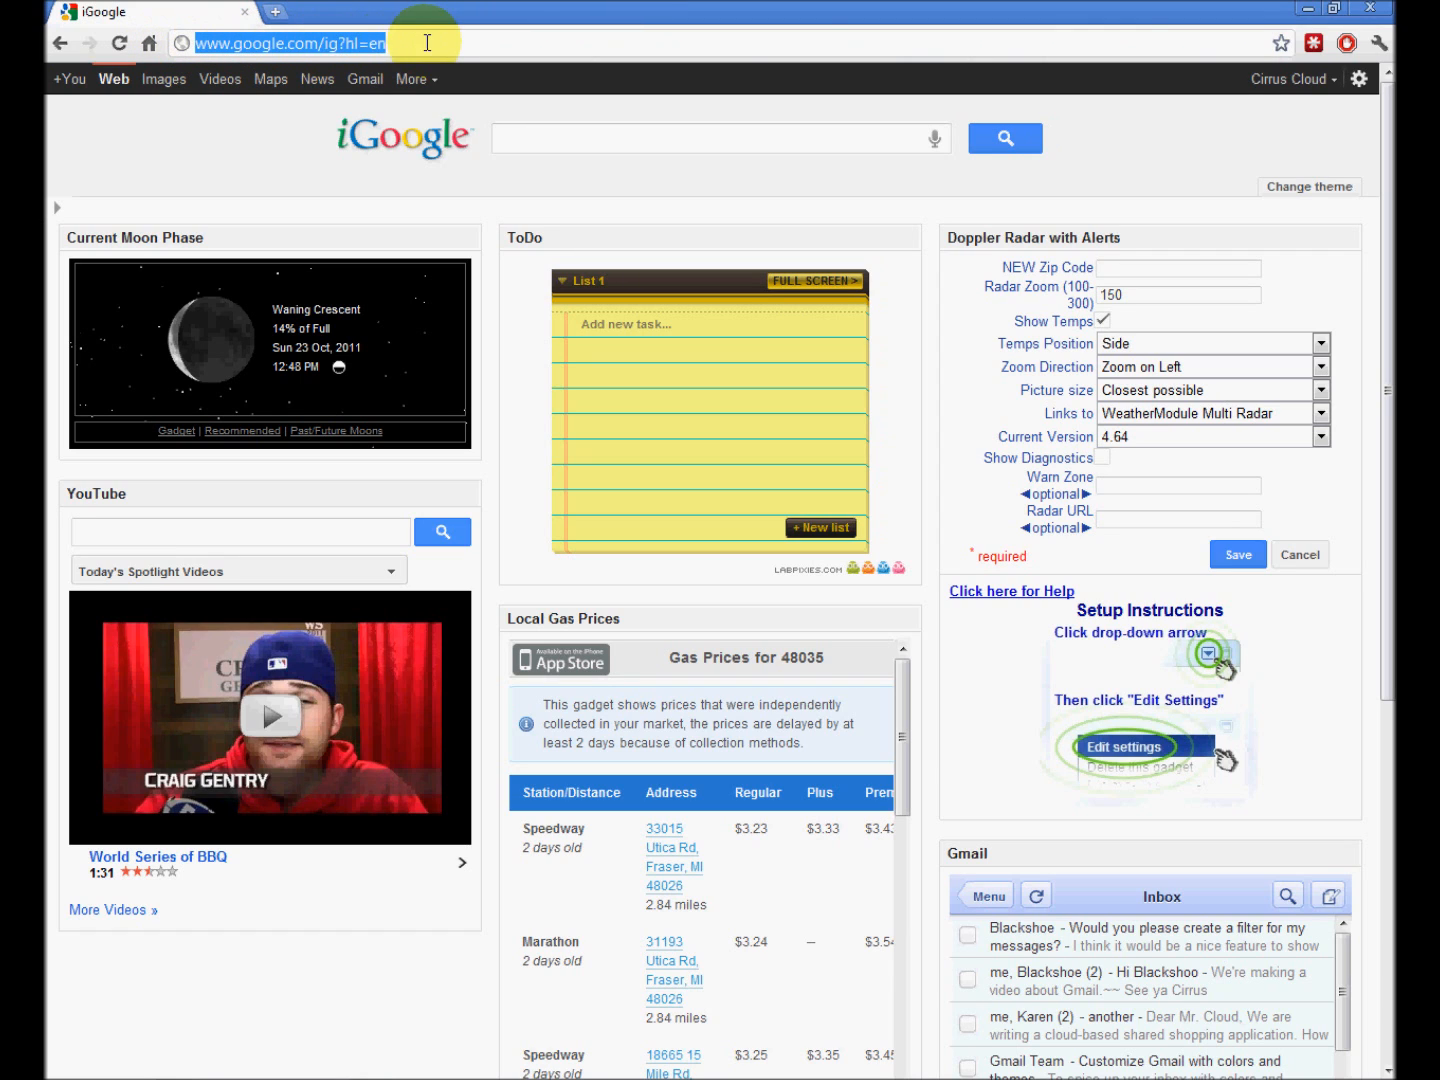
Step: Reach Chrome's Options page via the wrench menu
{"action": "right_click", "coordinate": [290, 44]}
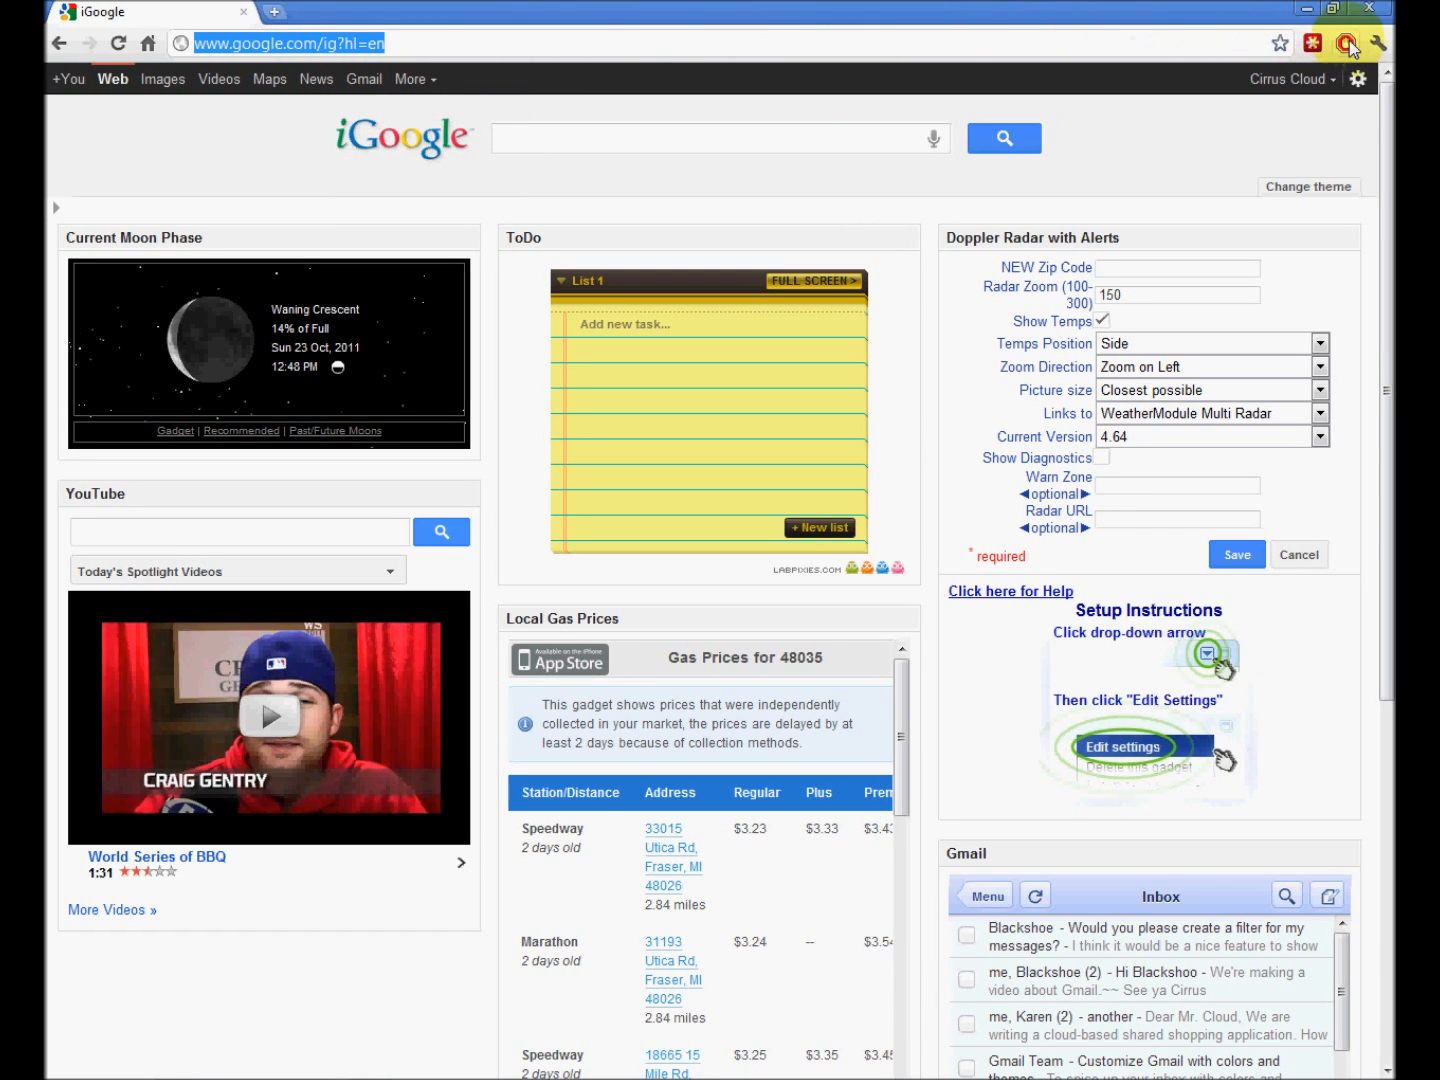
{"action": "mouse_move", "coordinate": [1384, 44]}
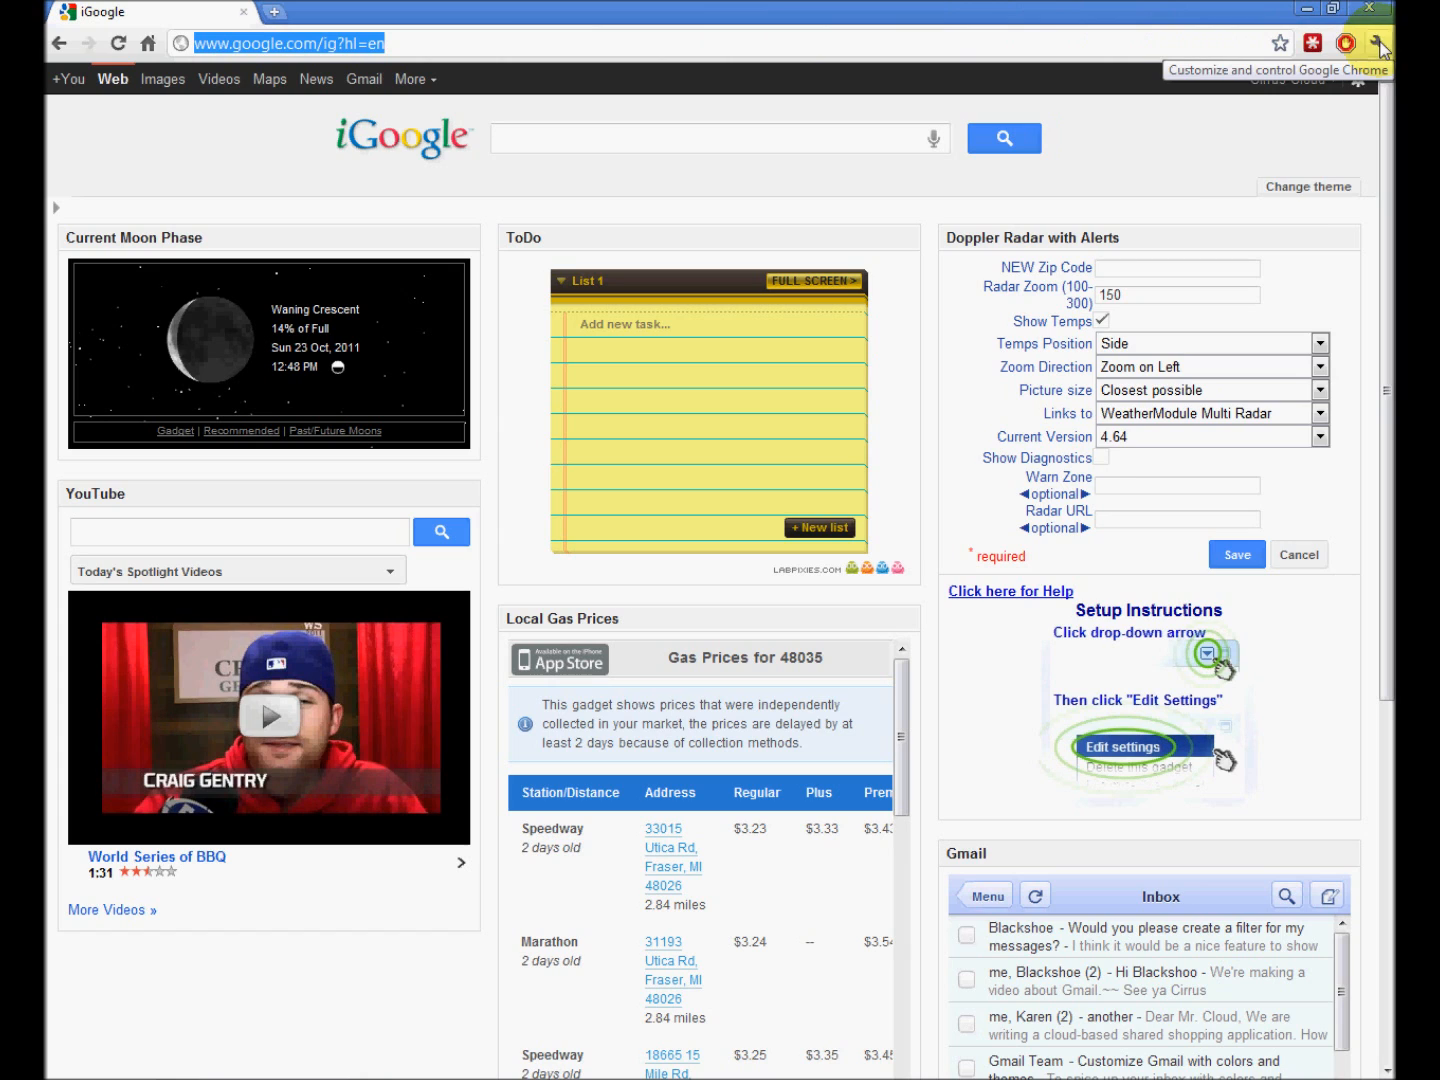
{"action": "left_click", "coordinate": [1384, 44]}
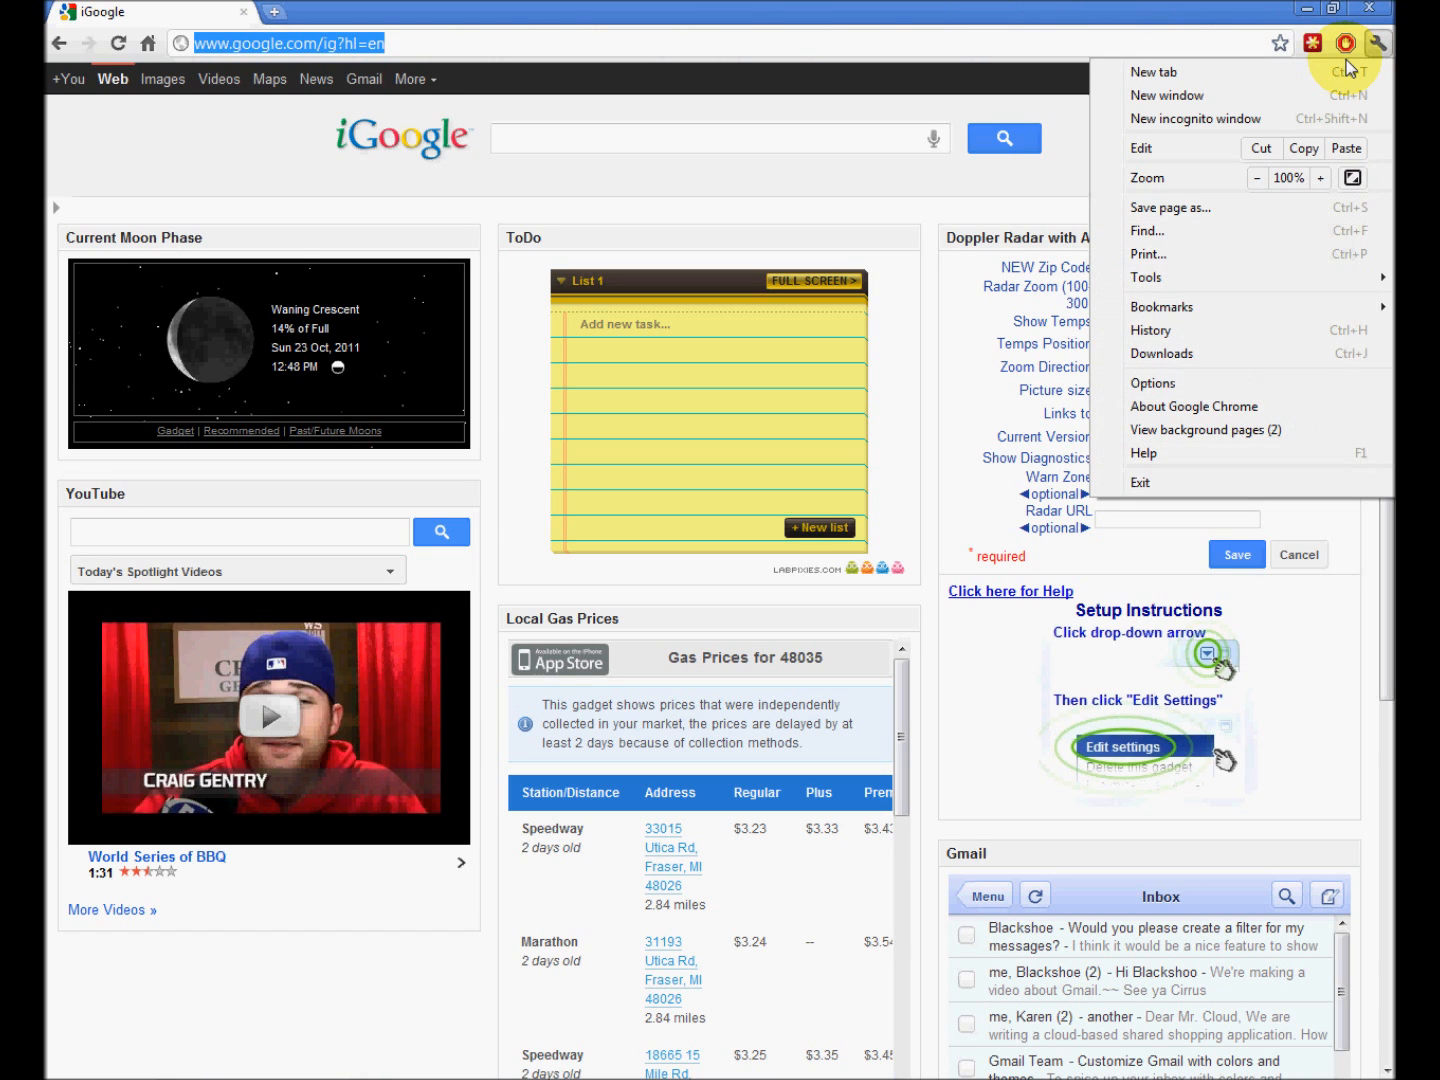
{"action": "mouse_move", "coordinate": [1152, 384]}
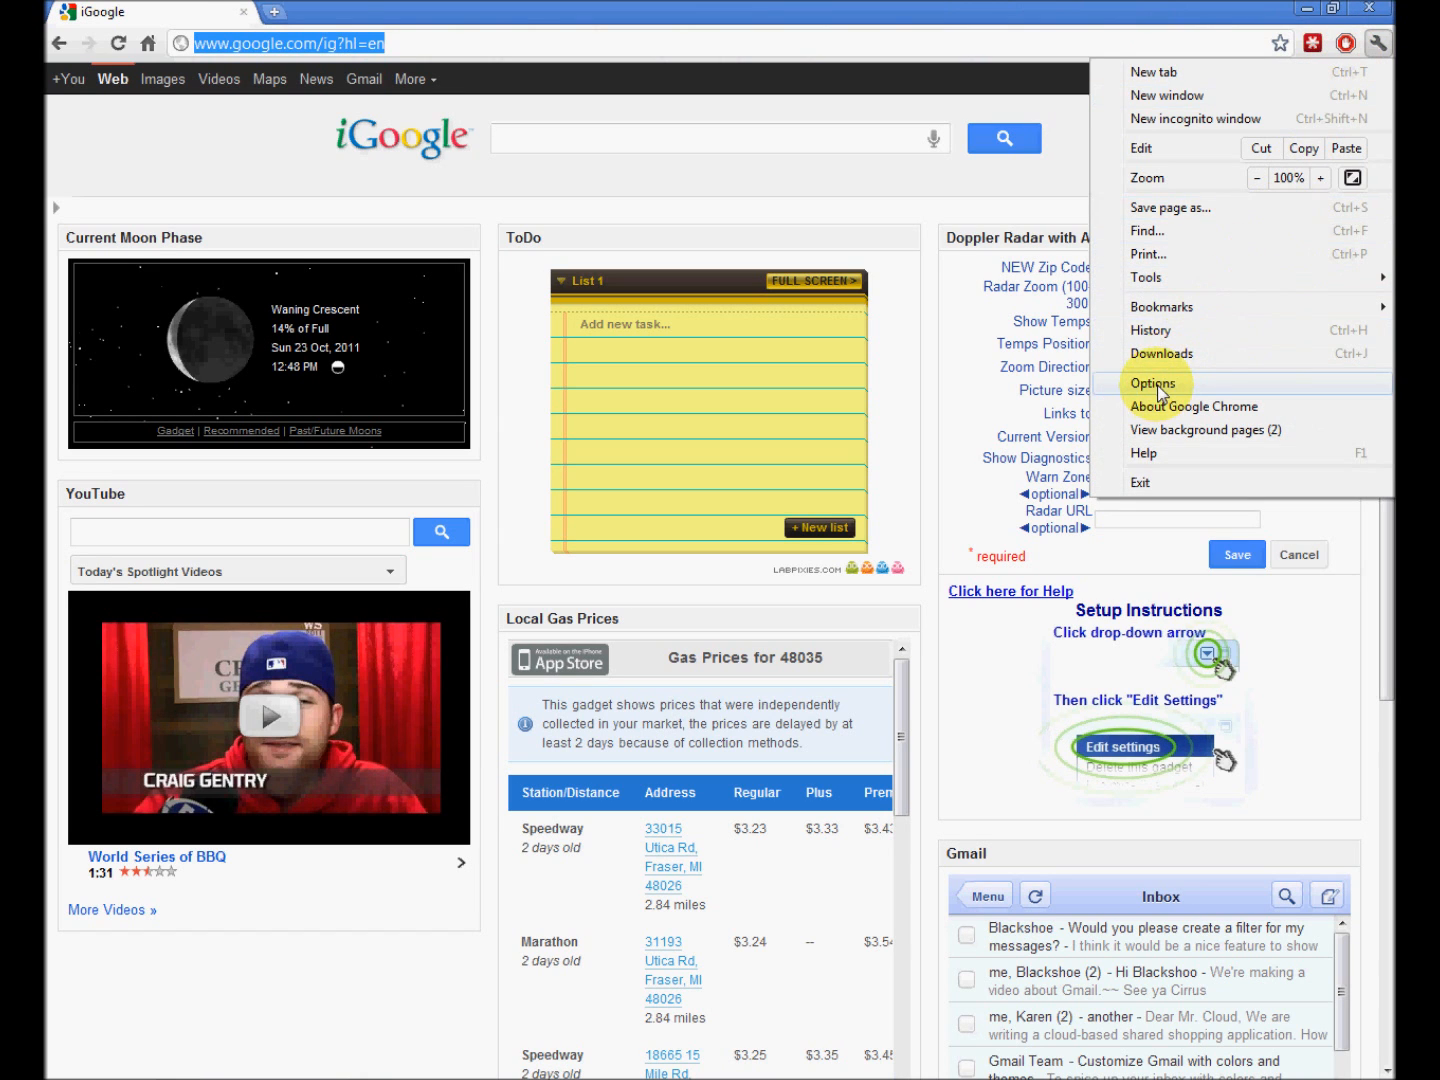
{"action": "left_click", "coordinate": [1152, 384]}
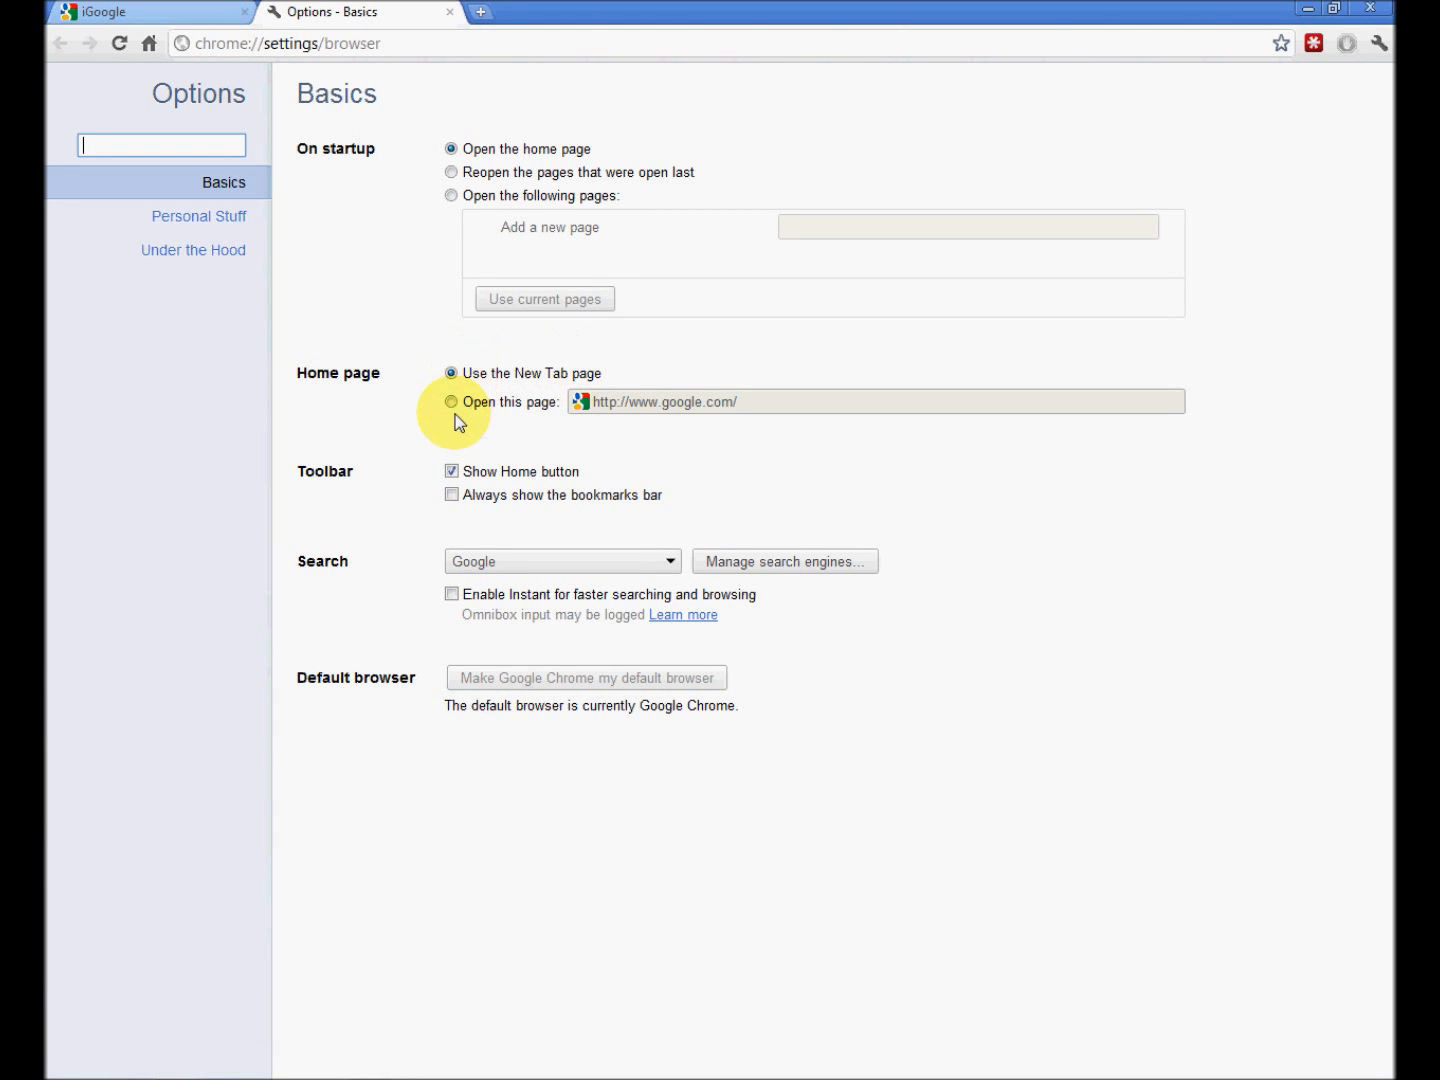
{"action": "left_click", "coordinate": [452, 400]}
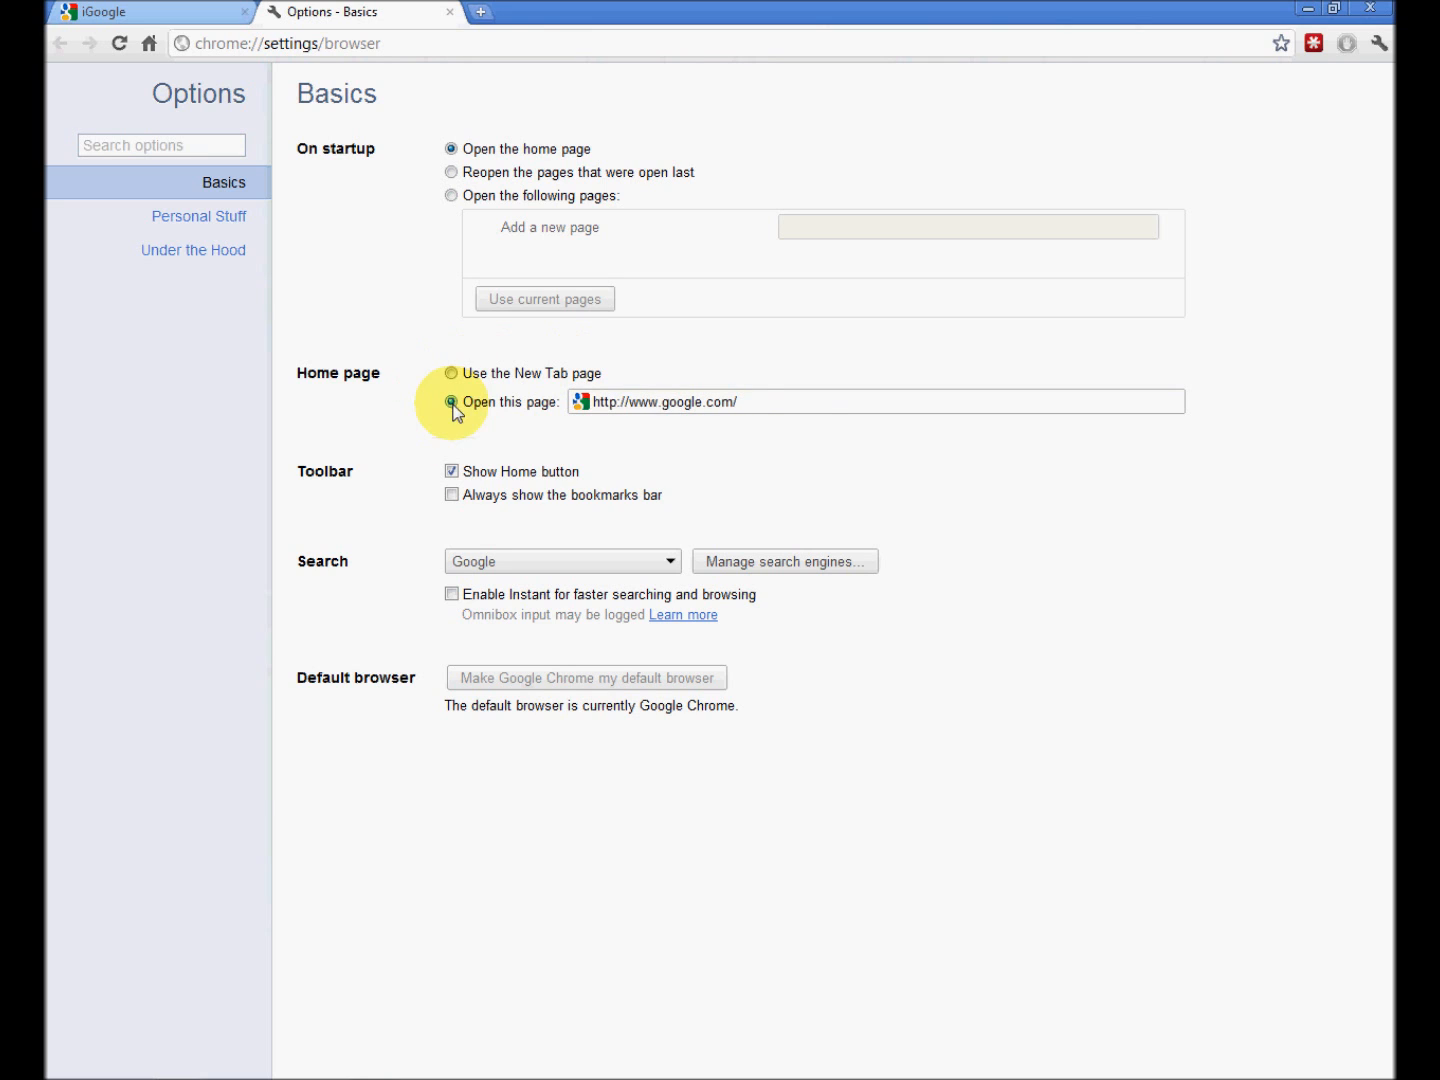
{"action": "left_click", "coordinate": [760, 400]}
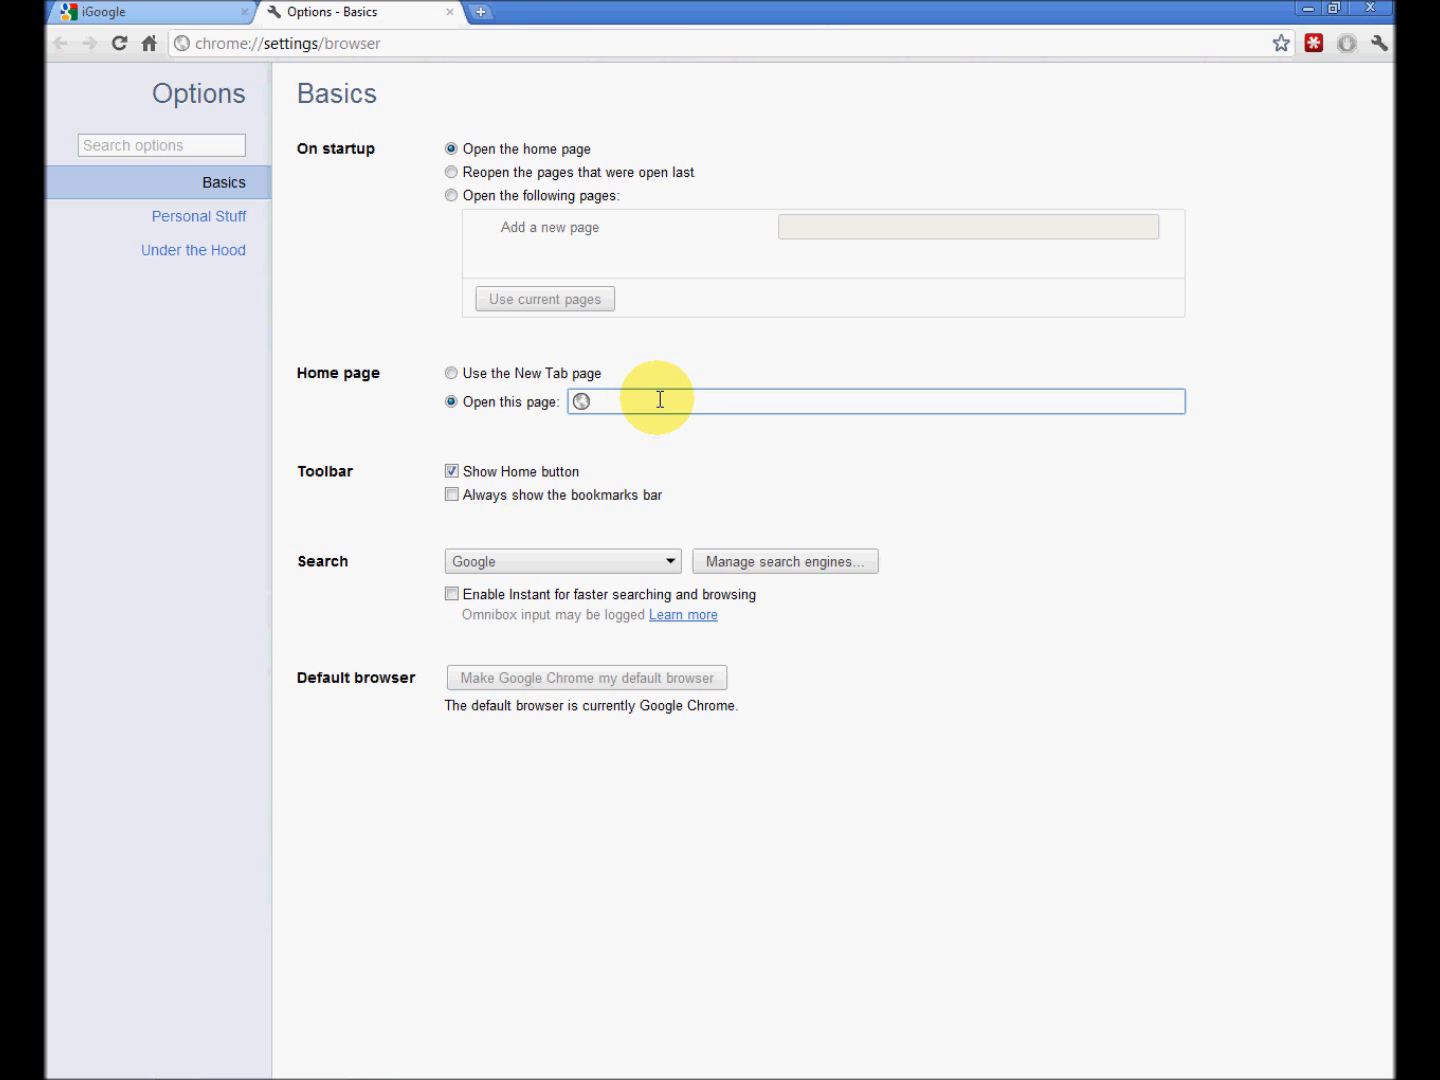
{"action": "type", "text": "http://www.google.com/ig?hl=en"}
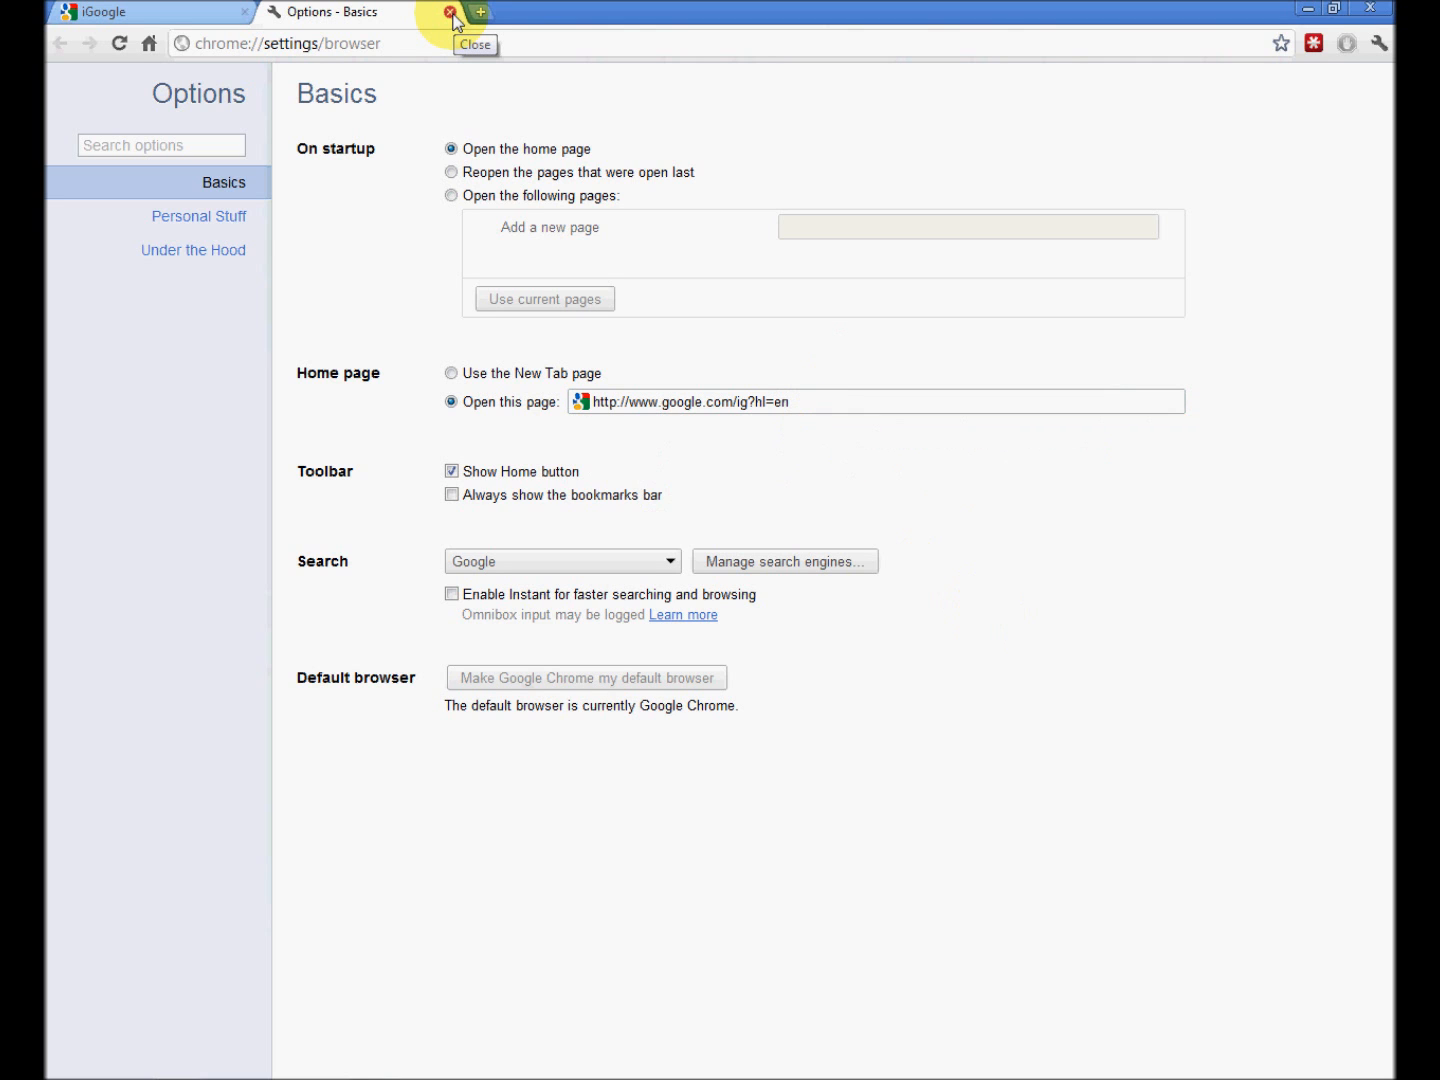
{"action": "left_click", "coordinate": [450, 12]}
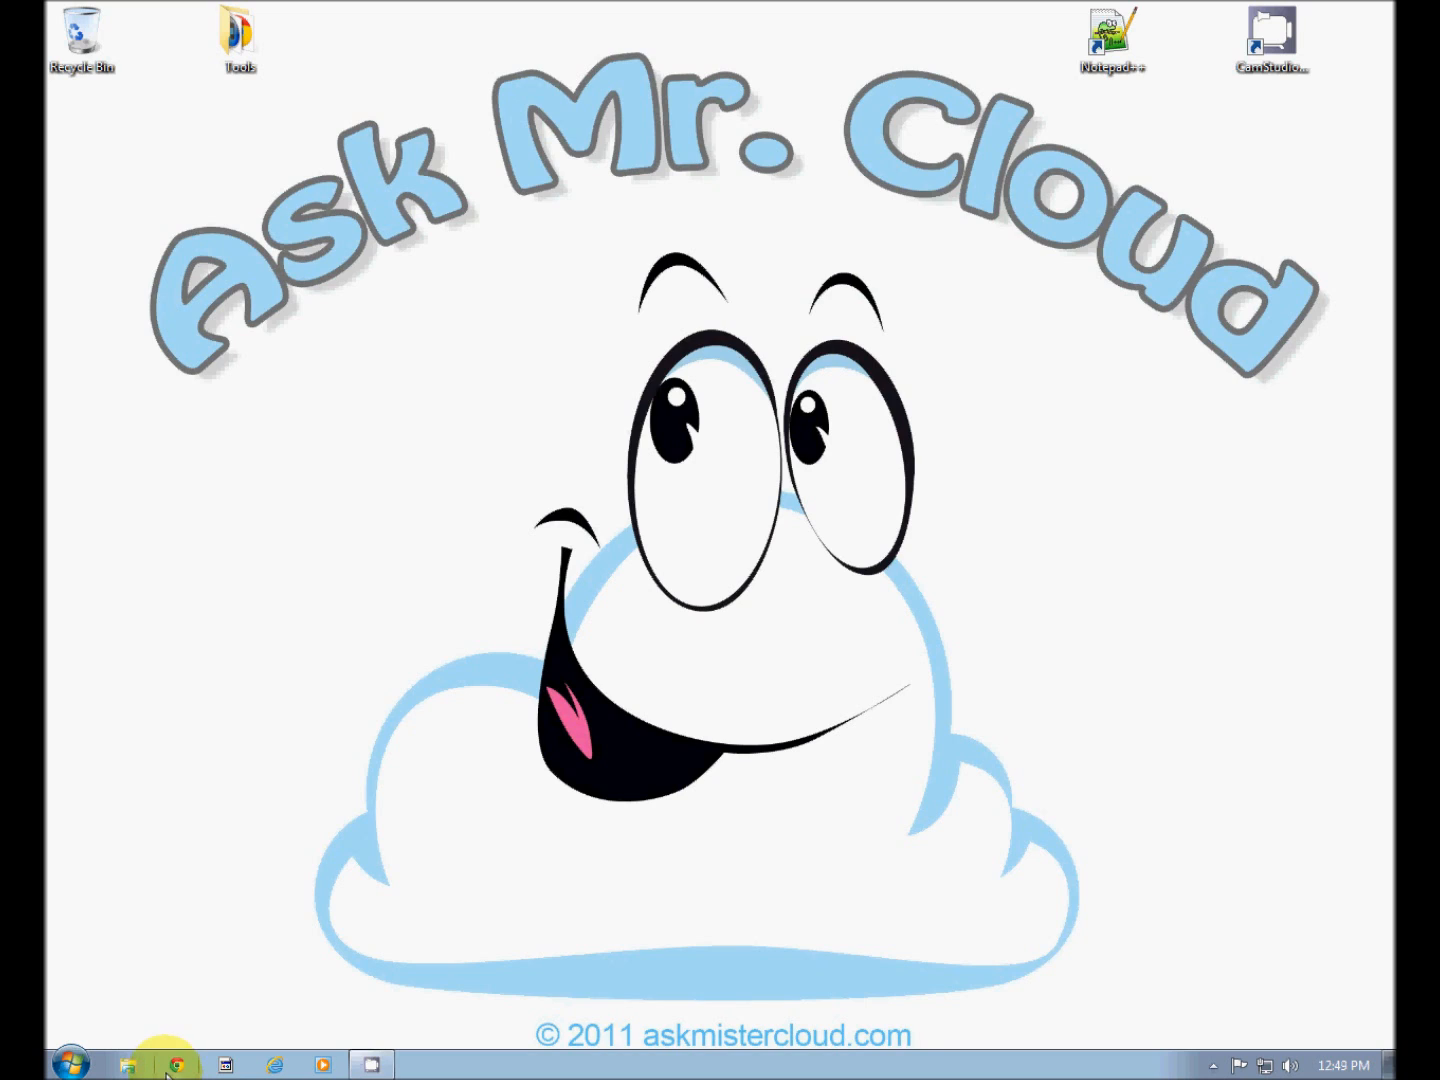
Step: Relaunch Chrome onto the iGoogle home page and show More Google services
{"action": "left_click", "coordinate": [178, 1064]}
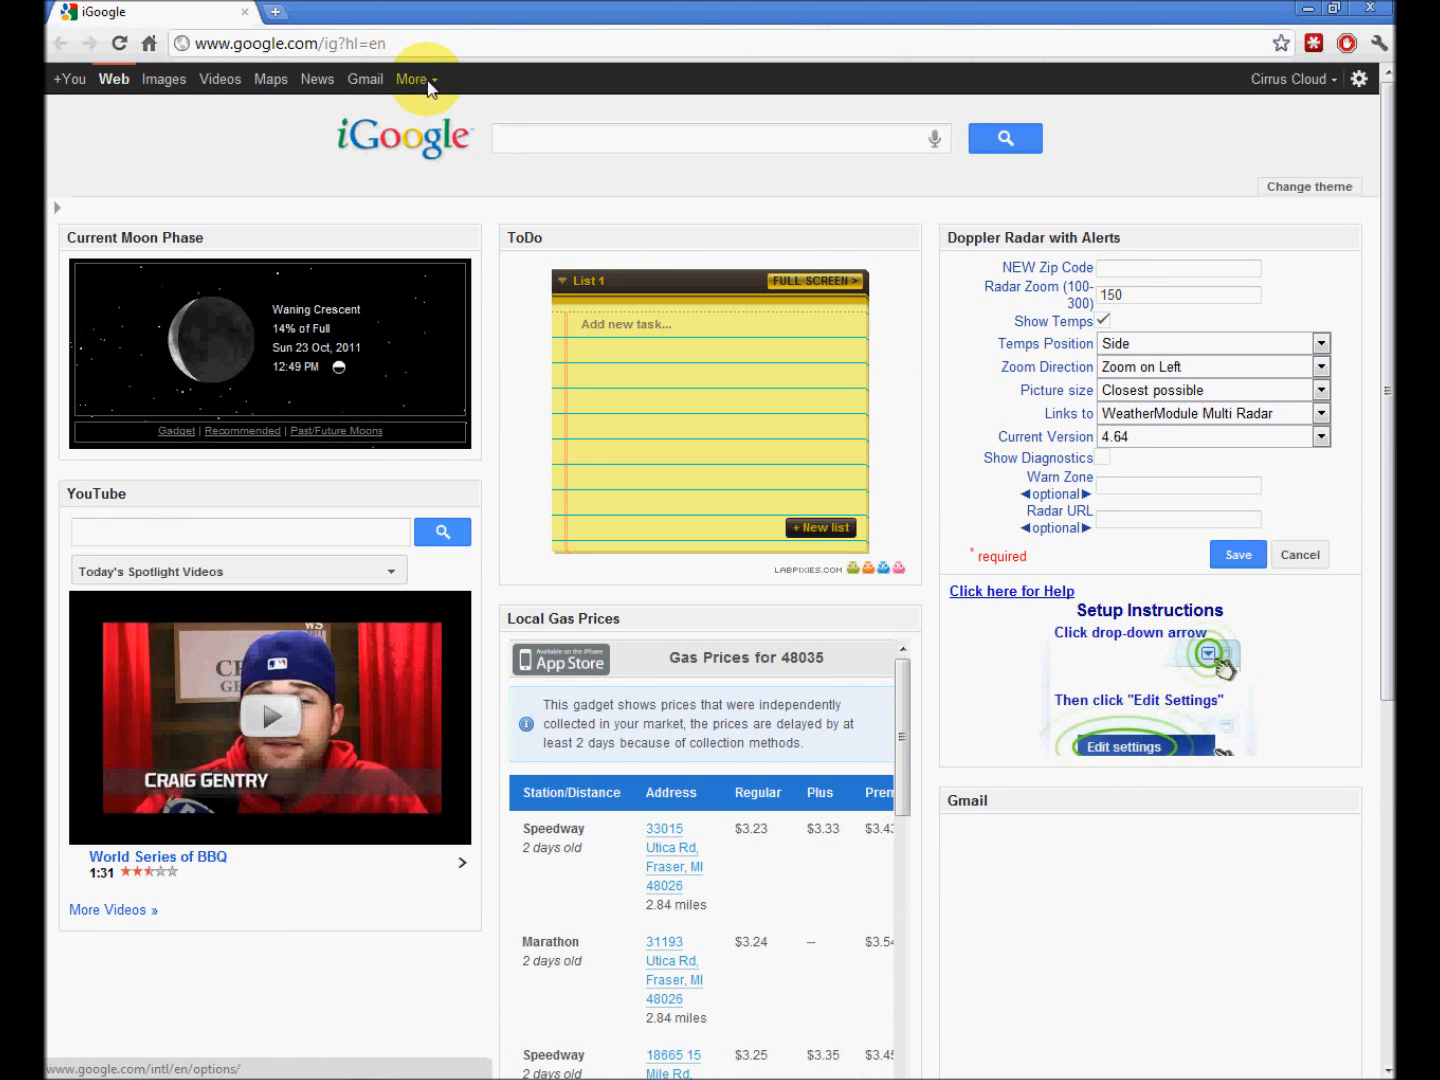
{"action": "left_click", "coordinate": [412, 80]}
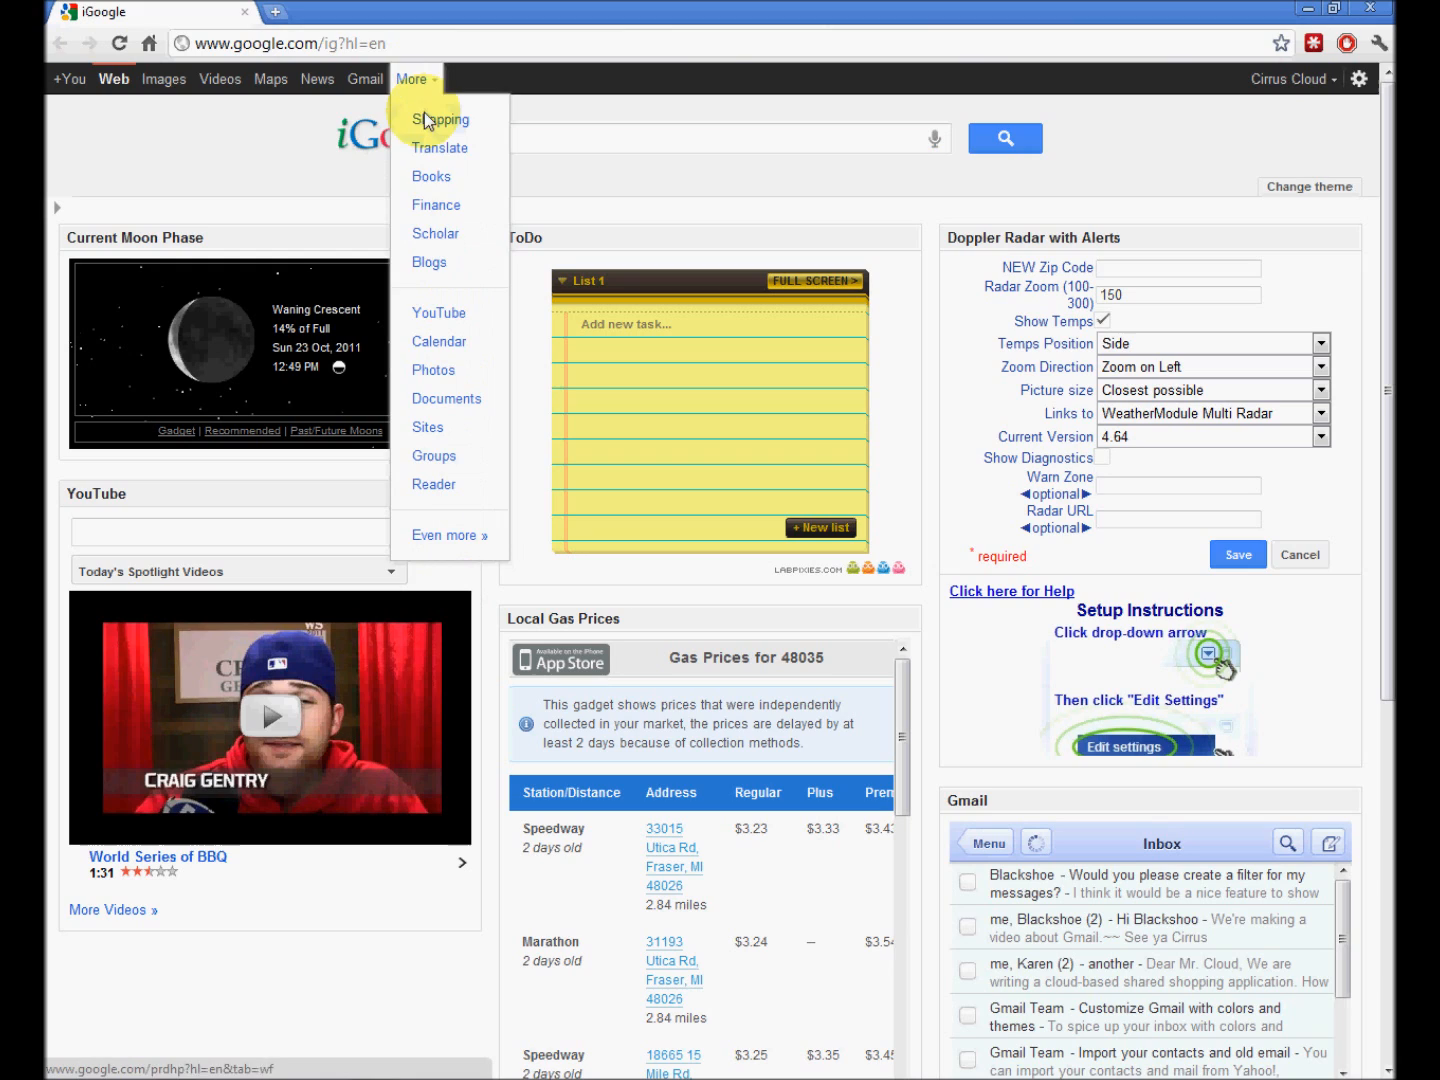